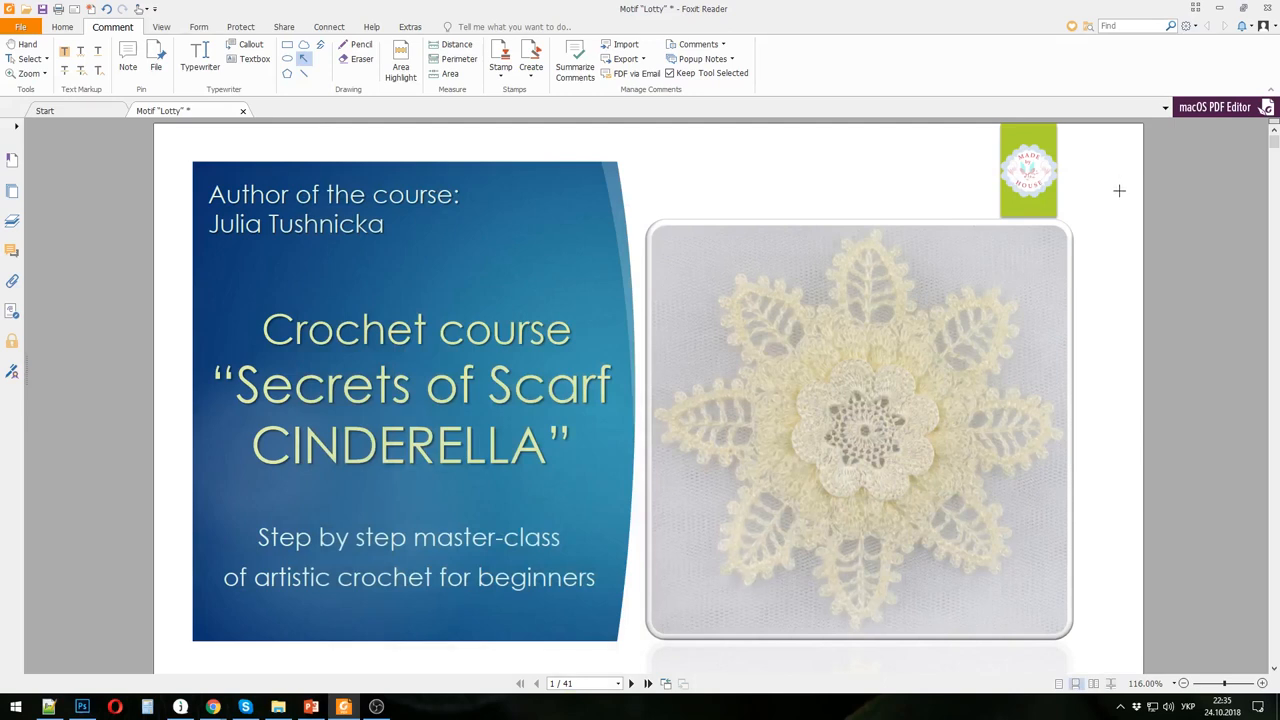
{"action": "mouse_move", "coordinate": [1044, 302]}
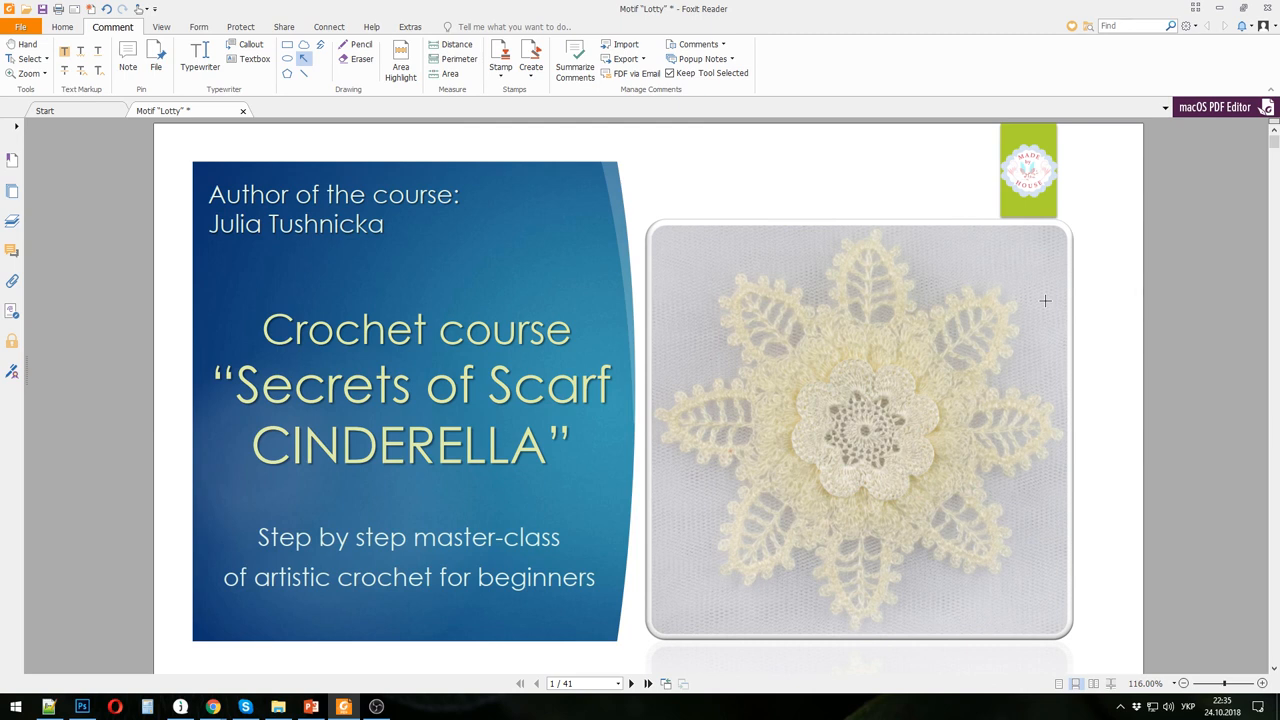
- Scroll from the title page through the introduction to the page with the 16 Cinderella scarf elements
{"action": "scroll", "scroll_direction": "down", "scroll_amount": 3}
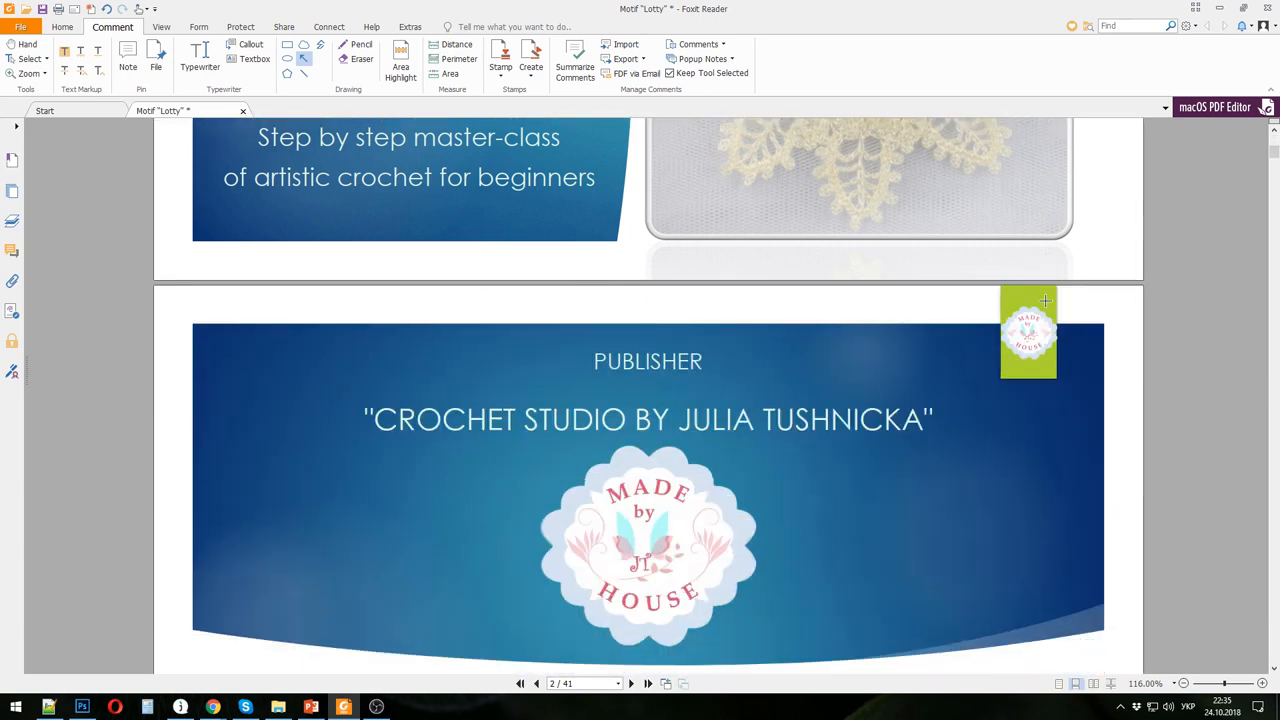
{"action": "scroll", "scroll_direction": "down", "scroll_amount": 3}
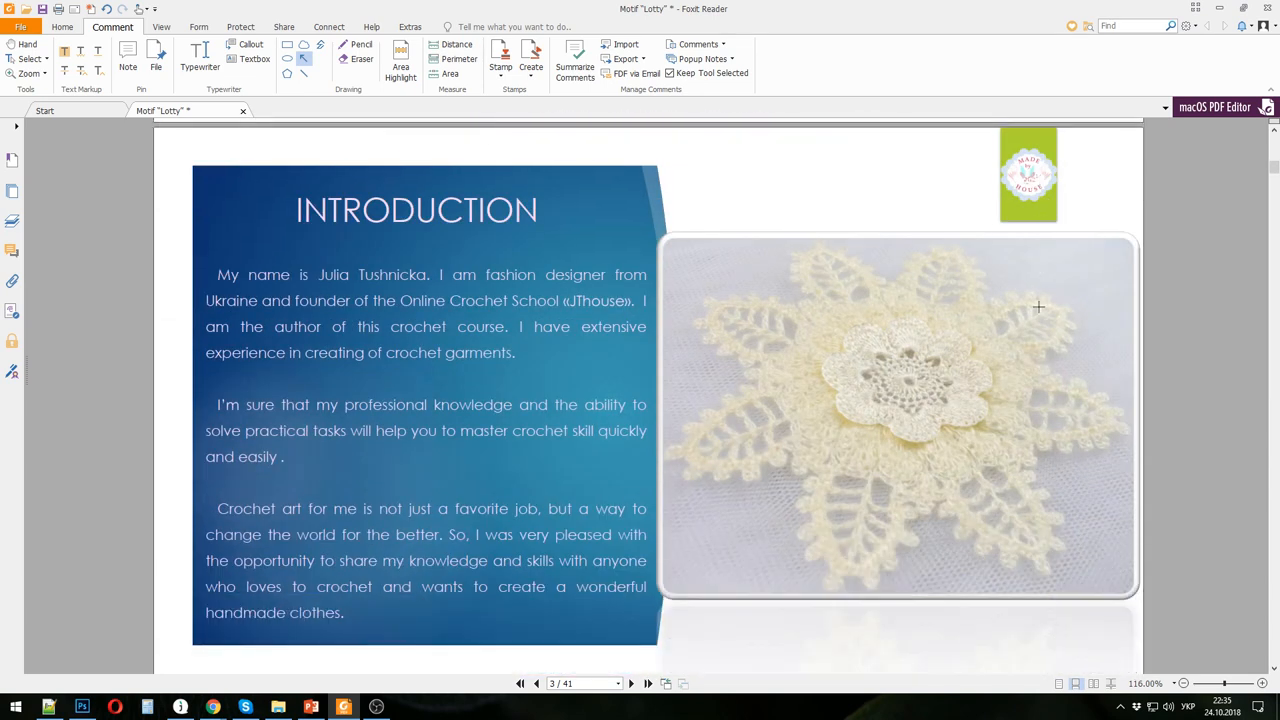
{"action": "scroll", "scroll_direction": "down", "scroll_amount": 3}
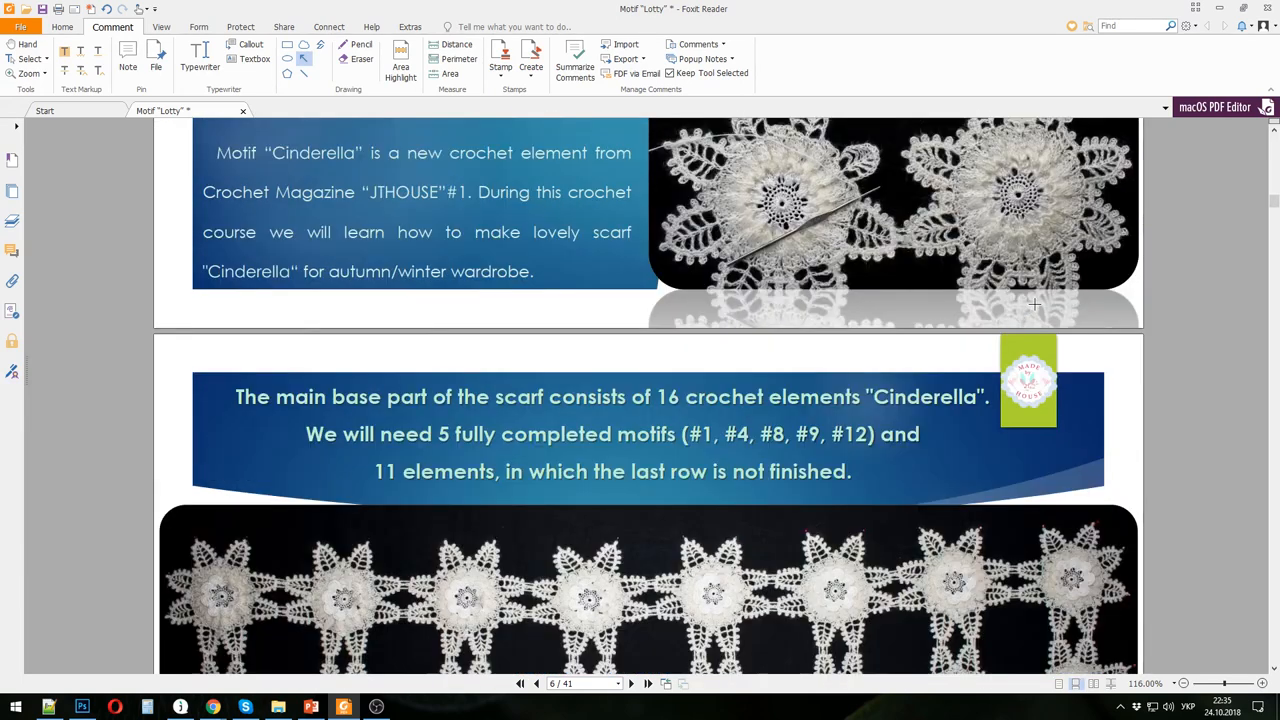
{"action": "scroll", "scroll_direction": "down", "scroll_amount": 3}
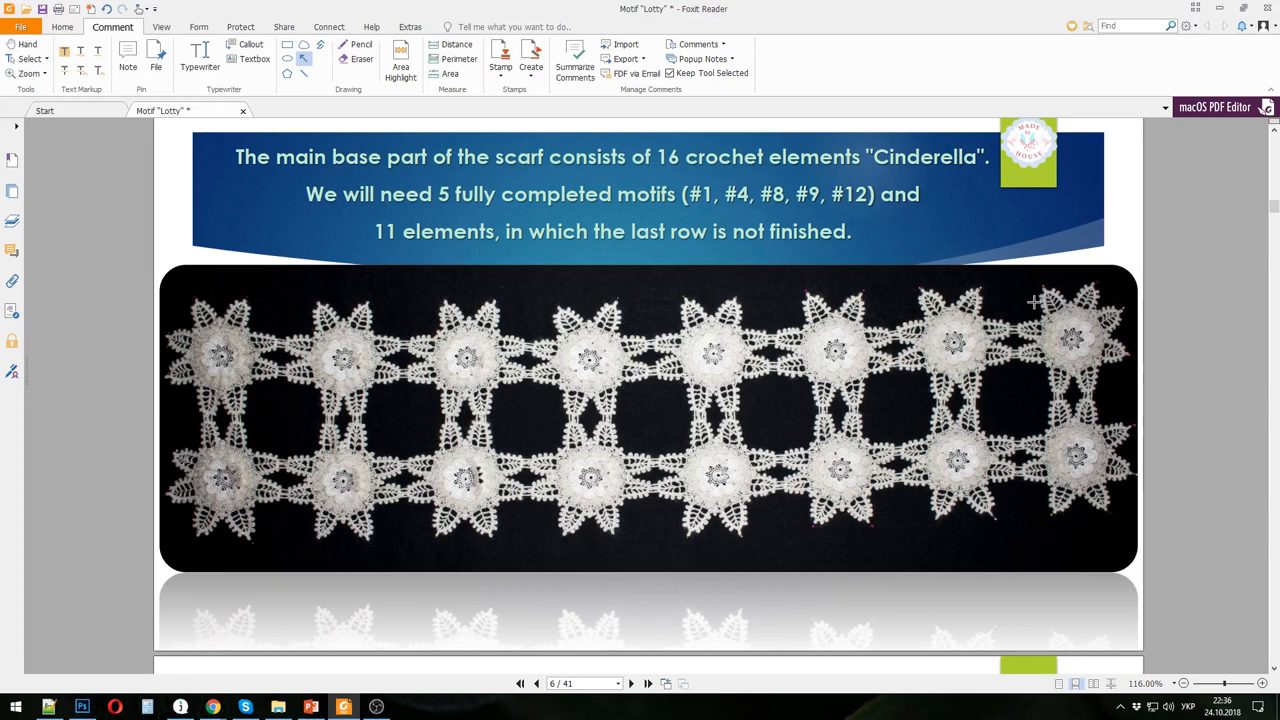
- Scroll to the magazine ordering page and draw a red arrow at the electronic magazine cover
{"action": "scroll", "scroll_direction": "down", "scroll_amount": 3}
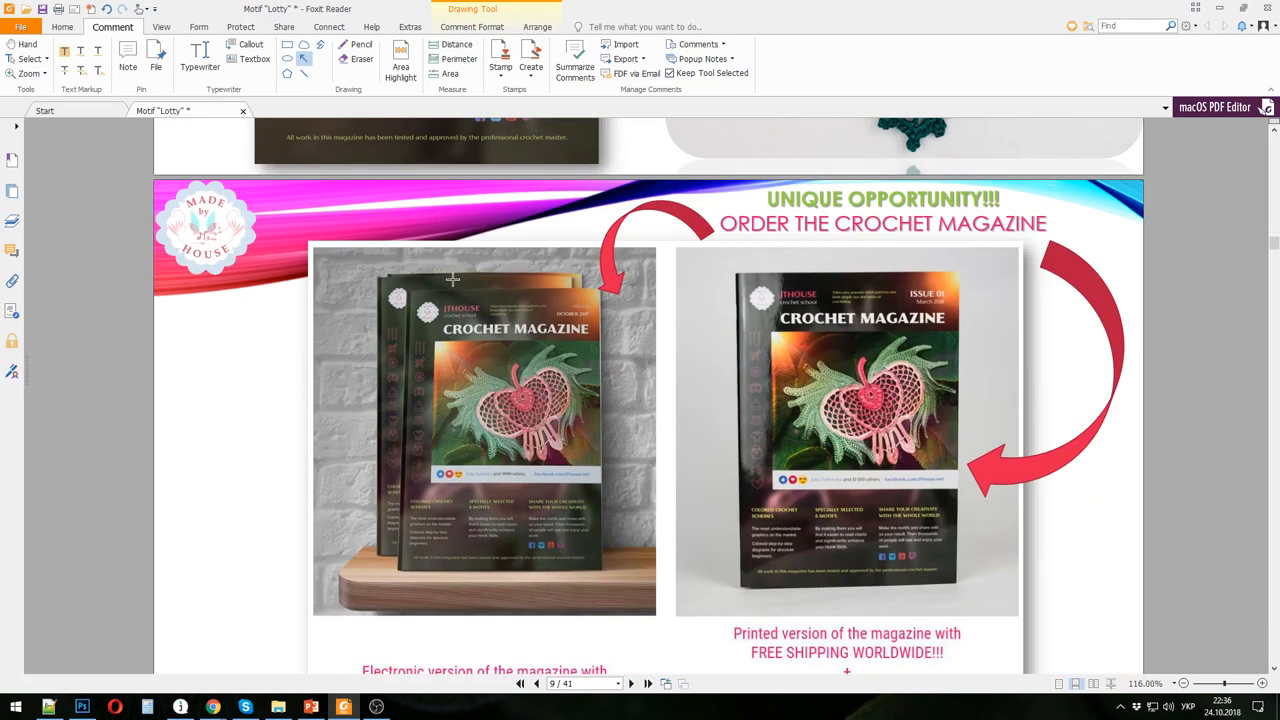
{"action": "scroll", "scroll_direction": "down", "scroll_amount": 3}
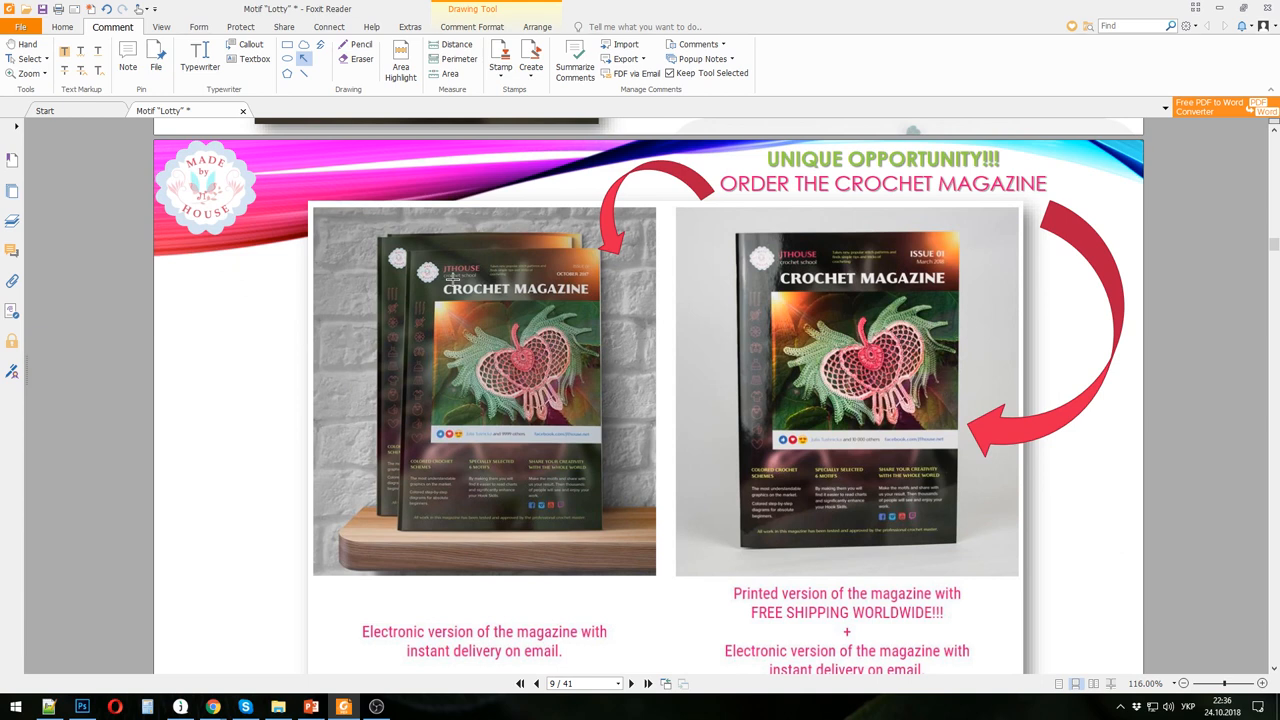
{"action": "mouse_move", "coordinate": [452, 278]}
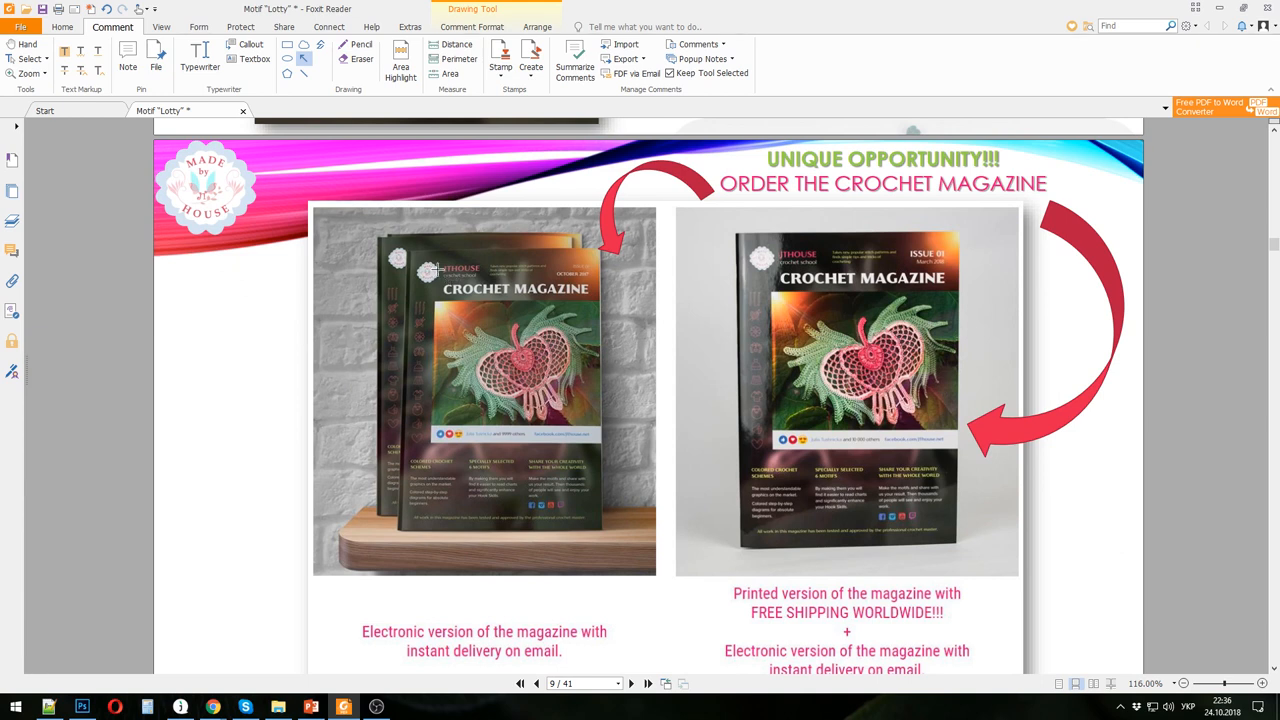
{"action": "left_click_drag", "start_coordinate": [216, 296], "coordinate": [372, 360]}
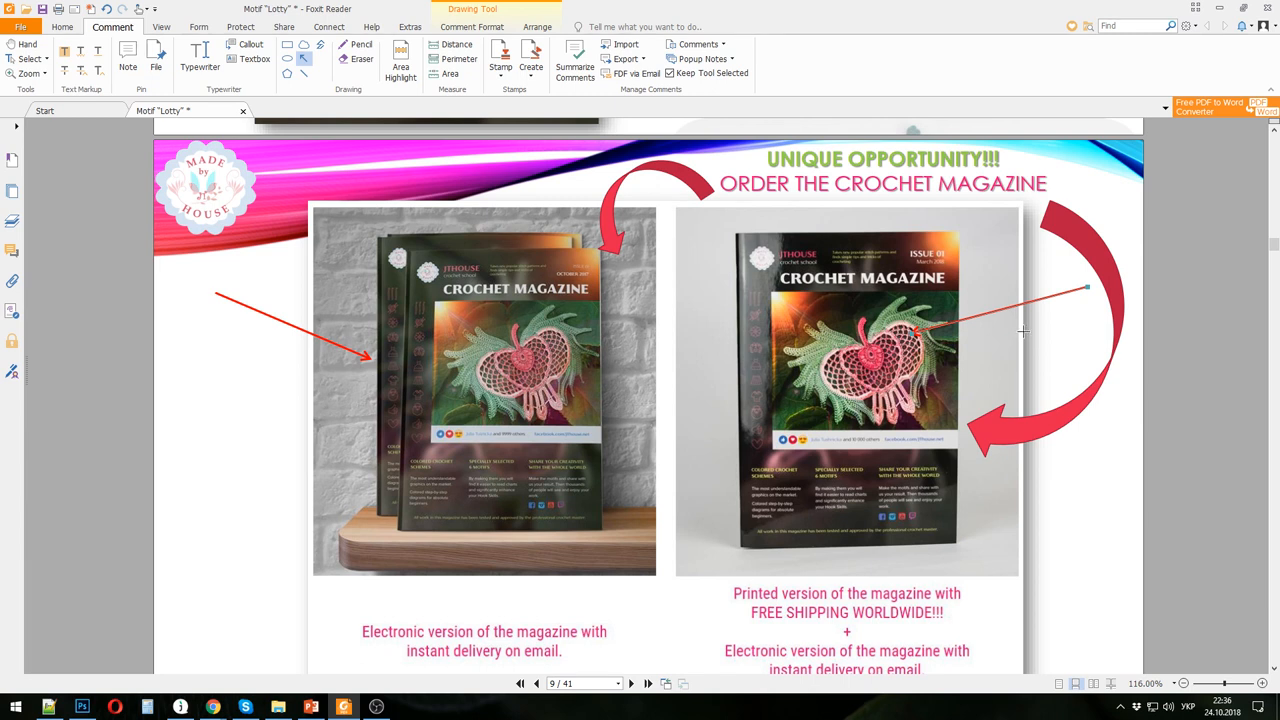
{"action": "mouse_move", "coordinate": [700, 528]}
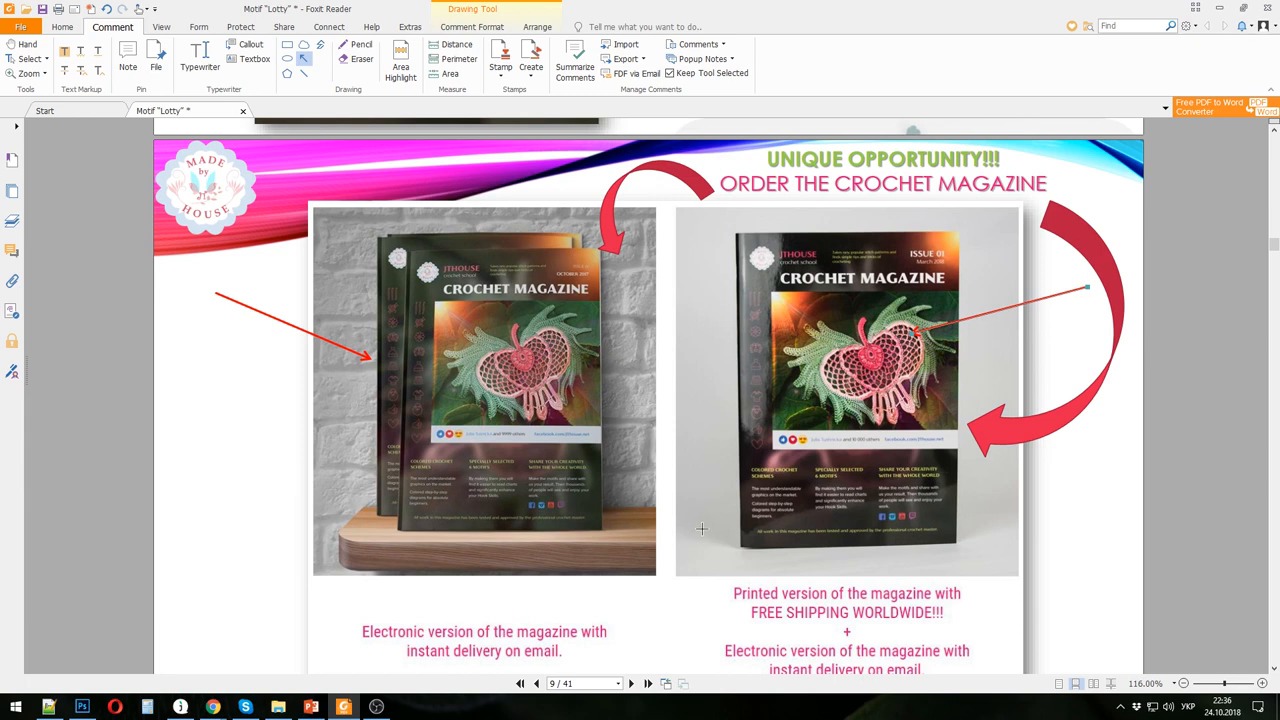
{"action": "mouse_move", "coordinate": [212, 708]}
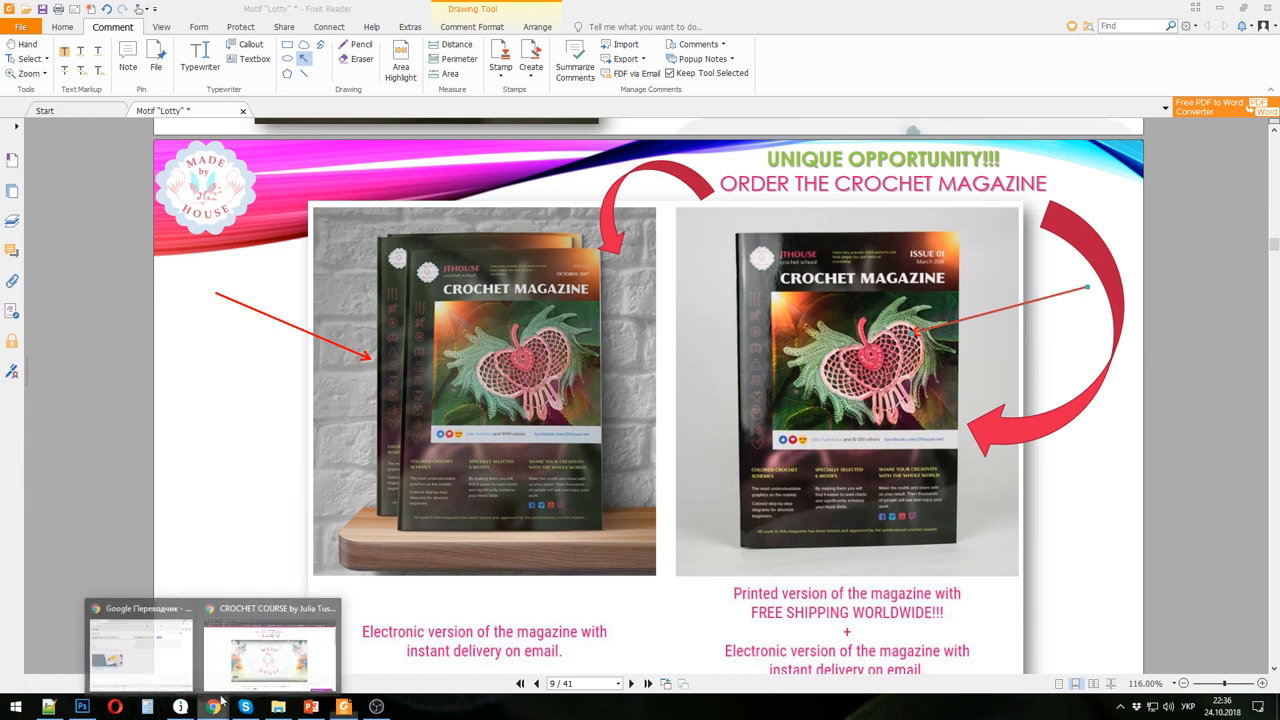
- Switch to Chrome's JThouse magazine preorder page and start the embedded promo video
{"action": "left_click", "coordinate": [270, 650]}
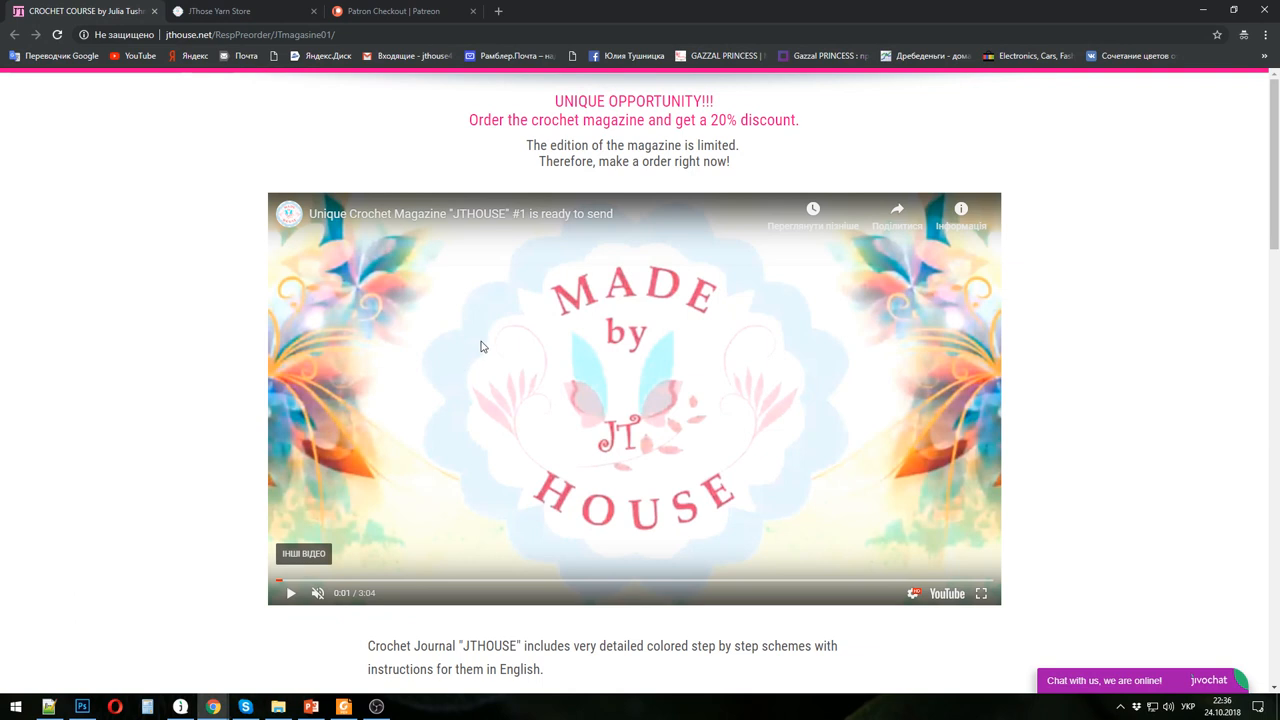
{"action": "mouse_move", "coordinate": [304, 592]}
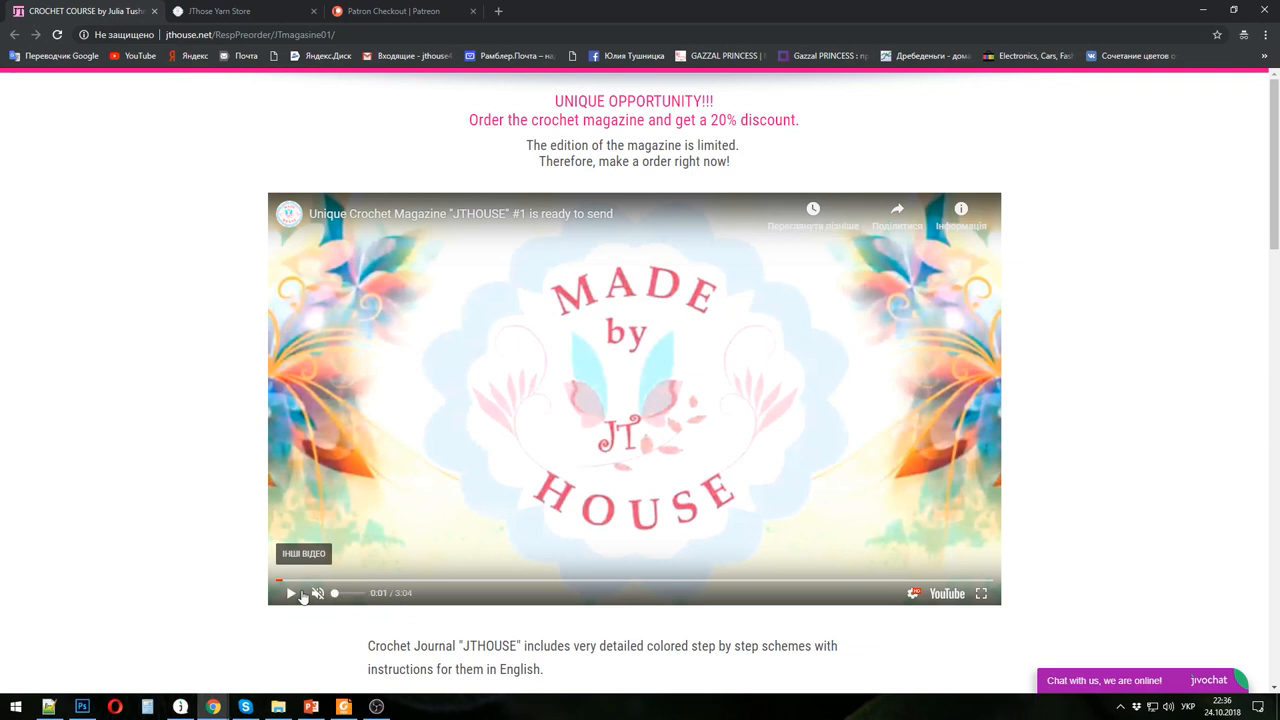
{"action": "left_click", "coordinate": [292, 592]}
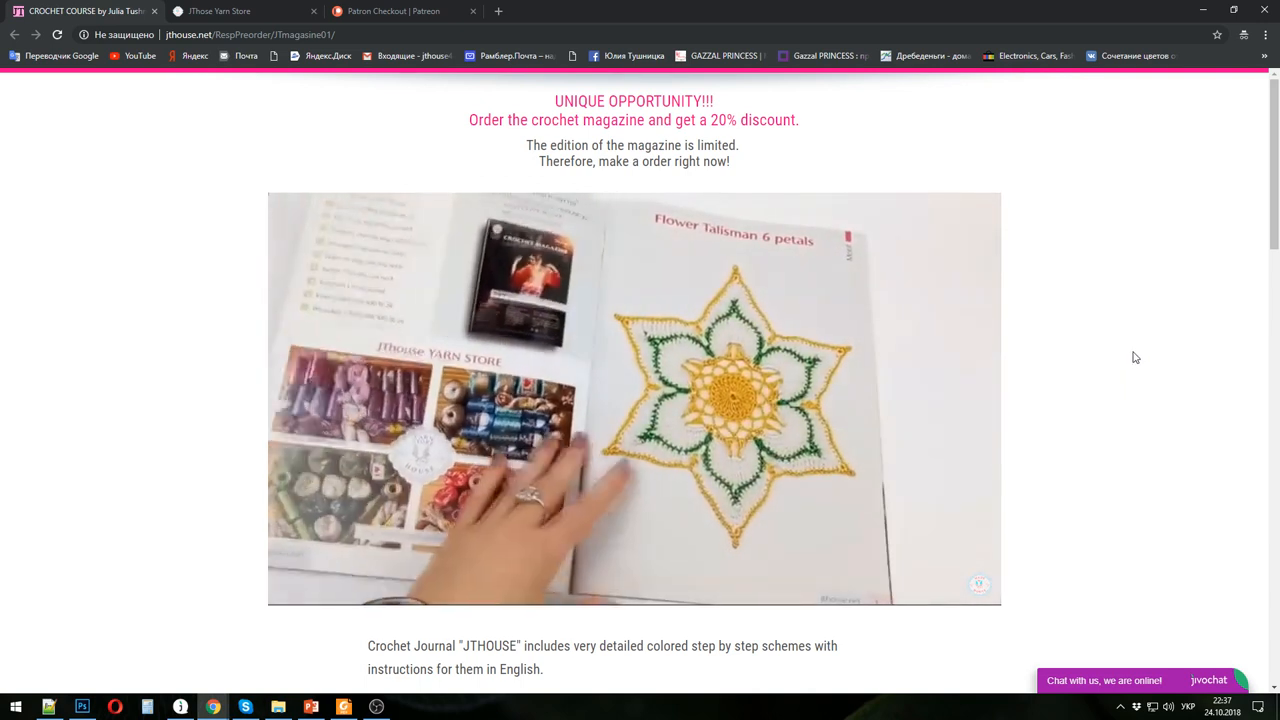
- Scroll down to the $13 electronic and $29 printed order buttons, then return to Foxit Reader
{"action": "scroll", "scroll_direction": "down", "scroll_amount": 3}
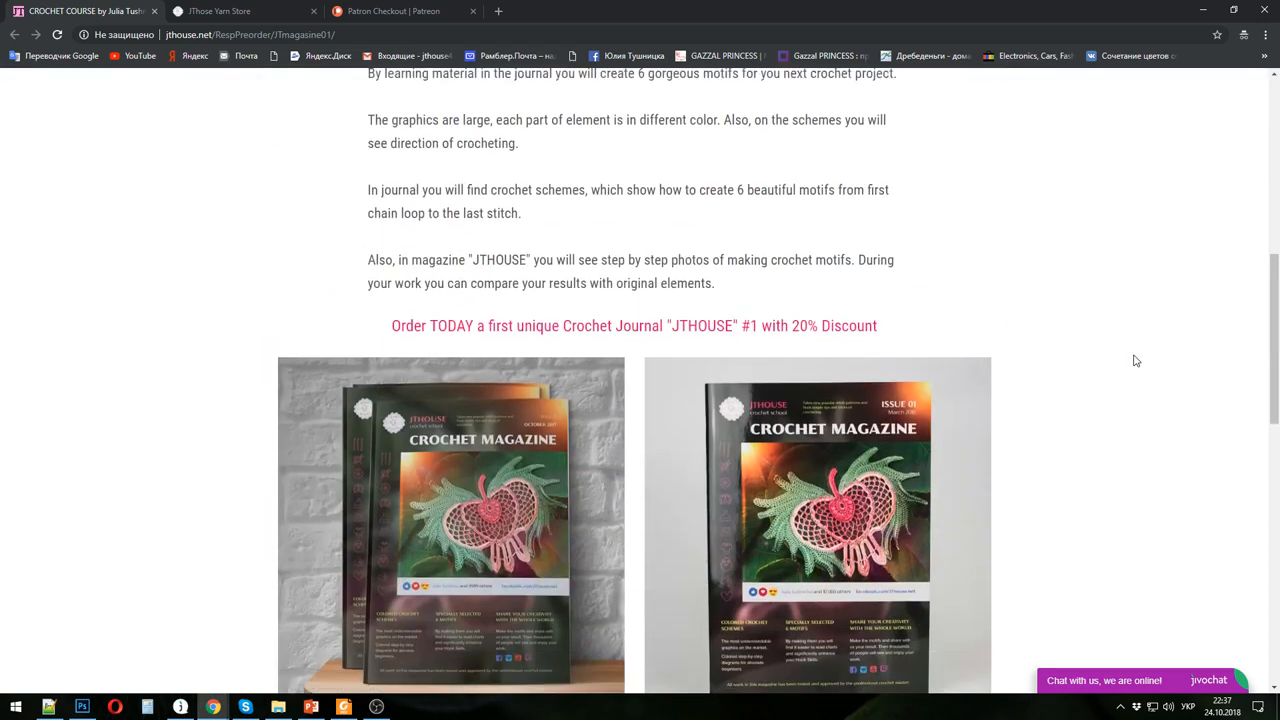
{"action": "scroll", "scroll_direction": "down", "scroll_amount": 3}
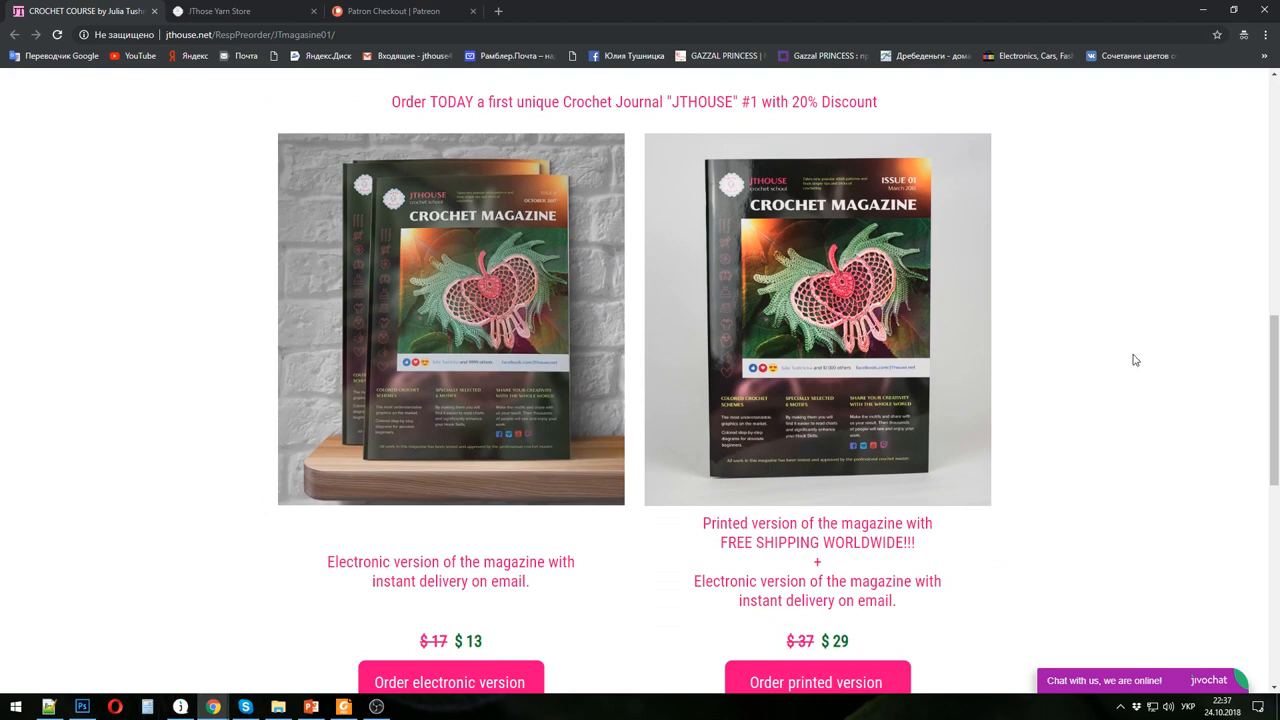
{"action": "scroll", "scroll_direction": "down", "scroll_amount": 3}
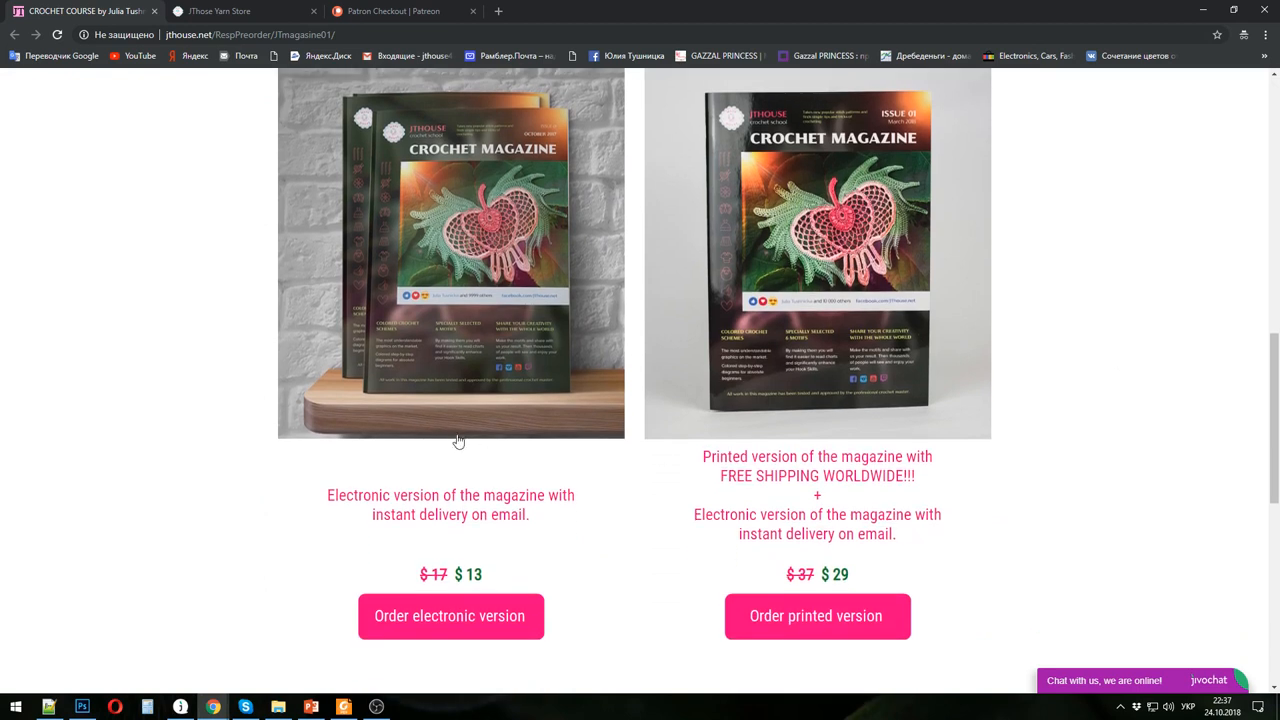
{"action": "mouse_move", "coordinate": [332, 488]}
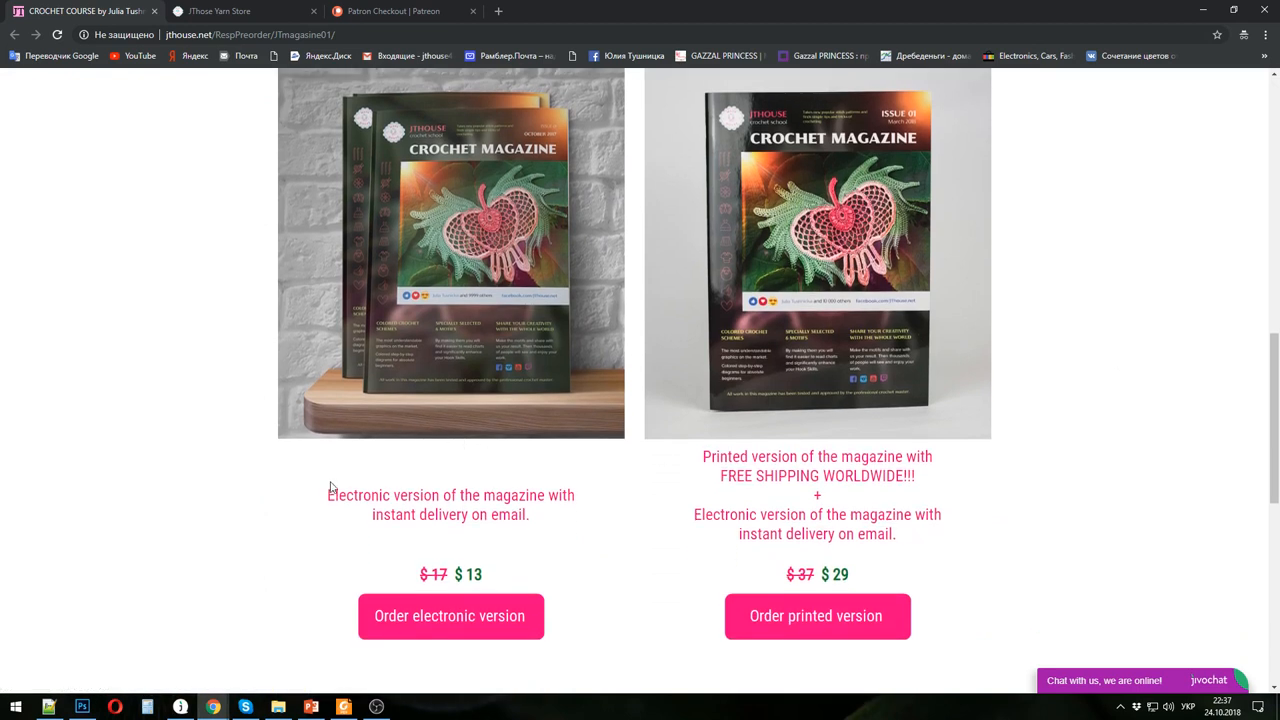
{"action": "mouse_move", "coordinate": [488, 640]}
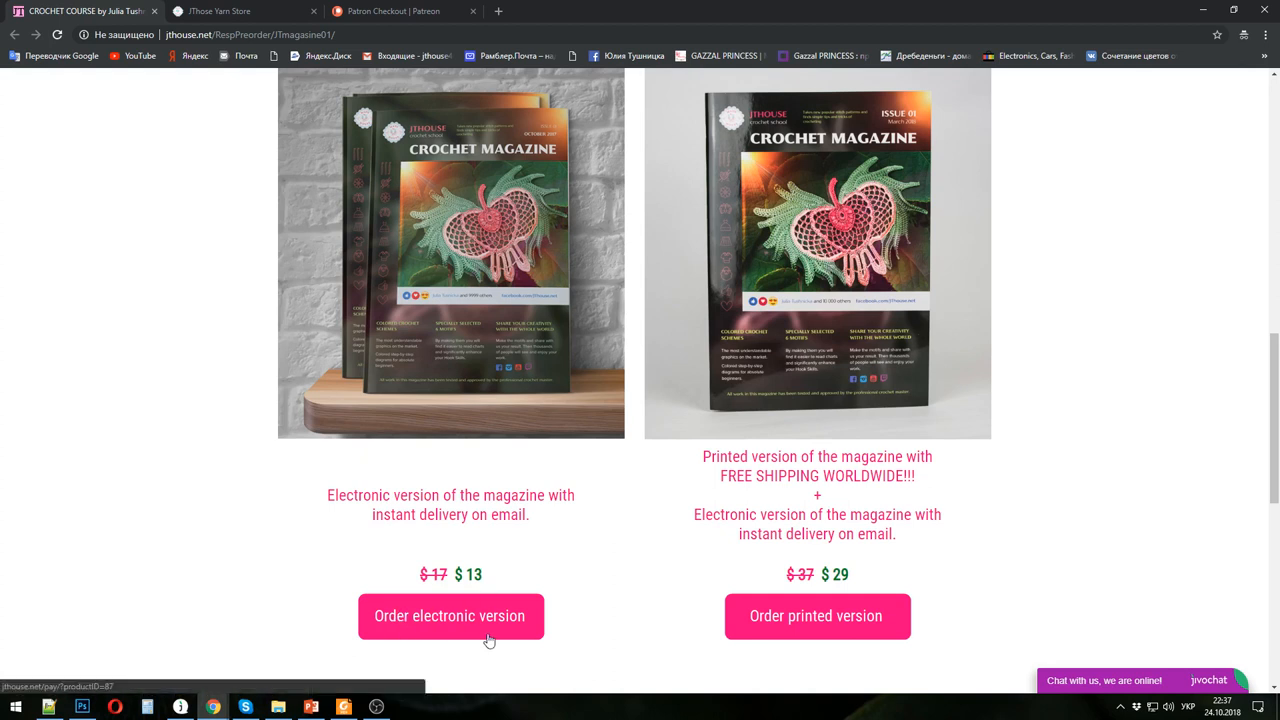
{"action": "mouse_move", "coordinate": [898, 442]}
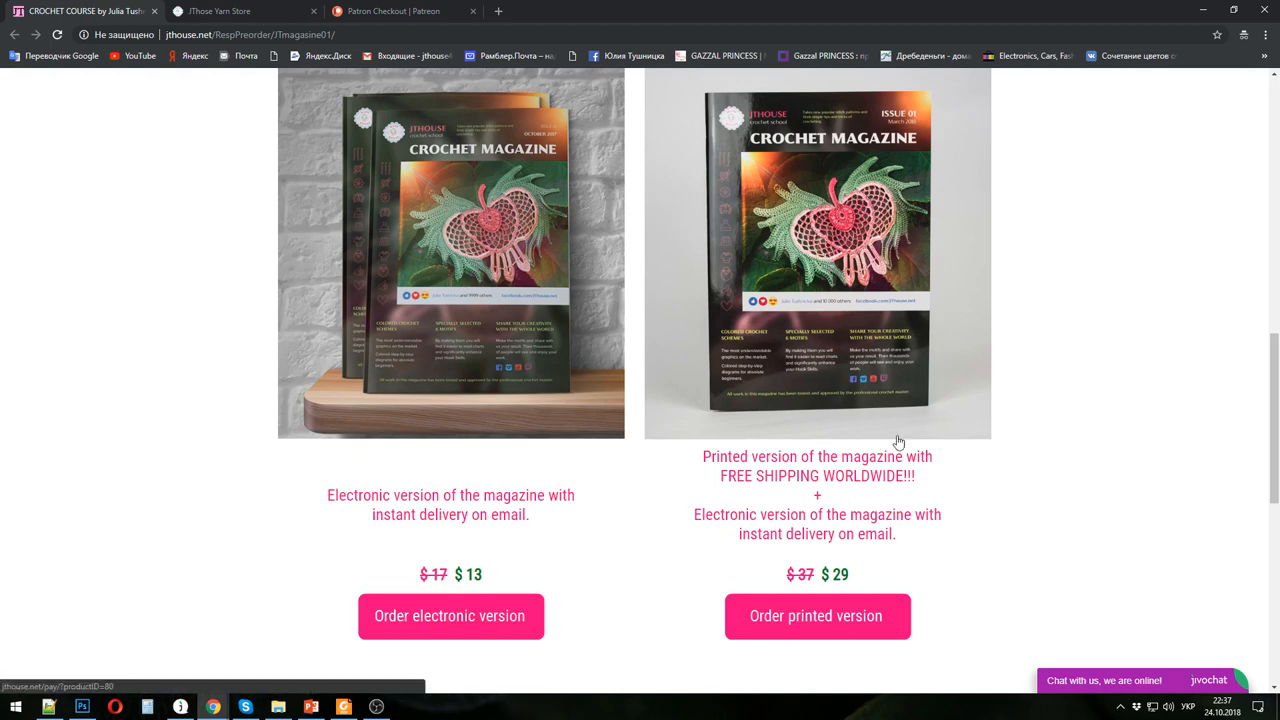
{"action": "mouse_move", "coordinate": [816, 486]}
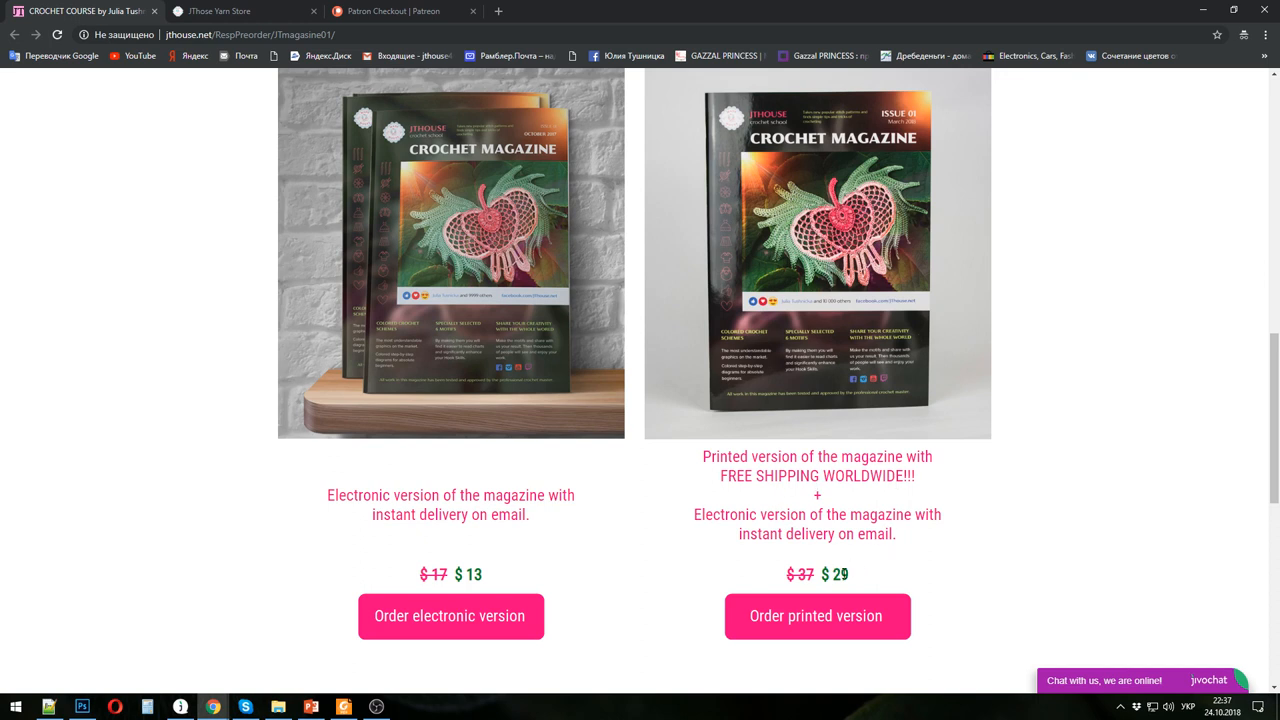
{"action": "mouse_move", "coordinate": [790, 630]}
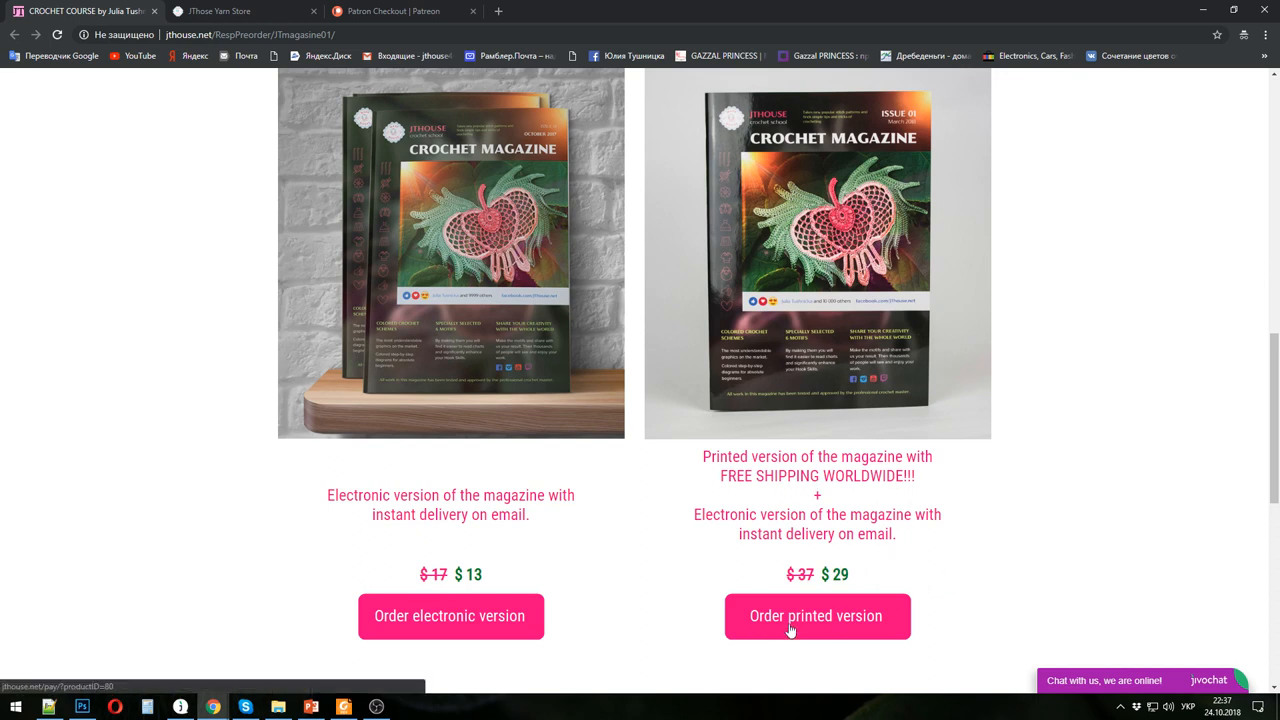
{"action": "mouse_move", "coordinate": [1030, 556]}
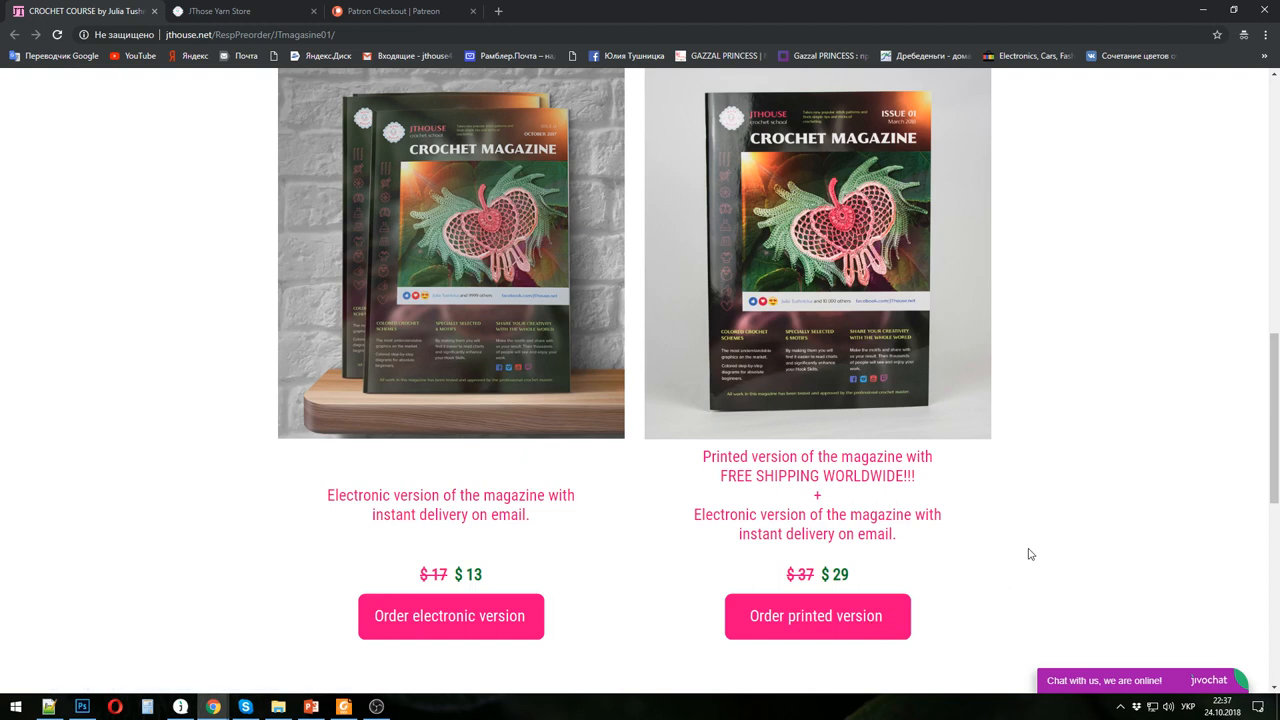
{"action": "left_click", "coordinate": [344, 708]}
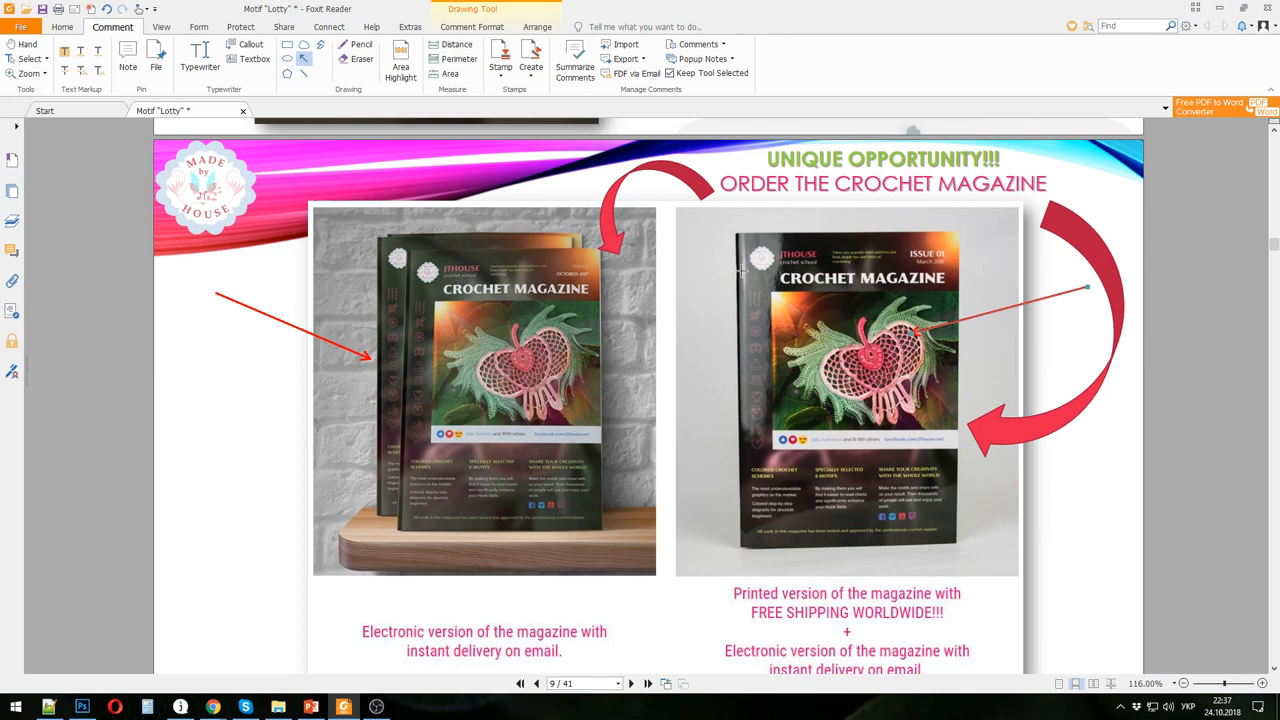
- Advance past the $29 printed magazine price page to the materials page with the hook conversion chart
{"action": "left_click", "coordinate": [648, 684]}
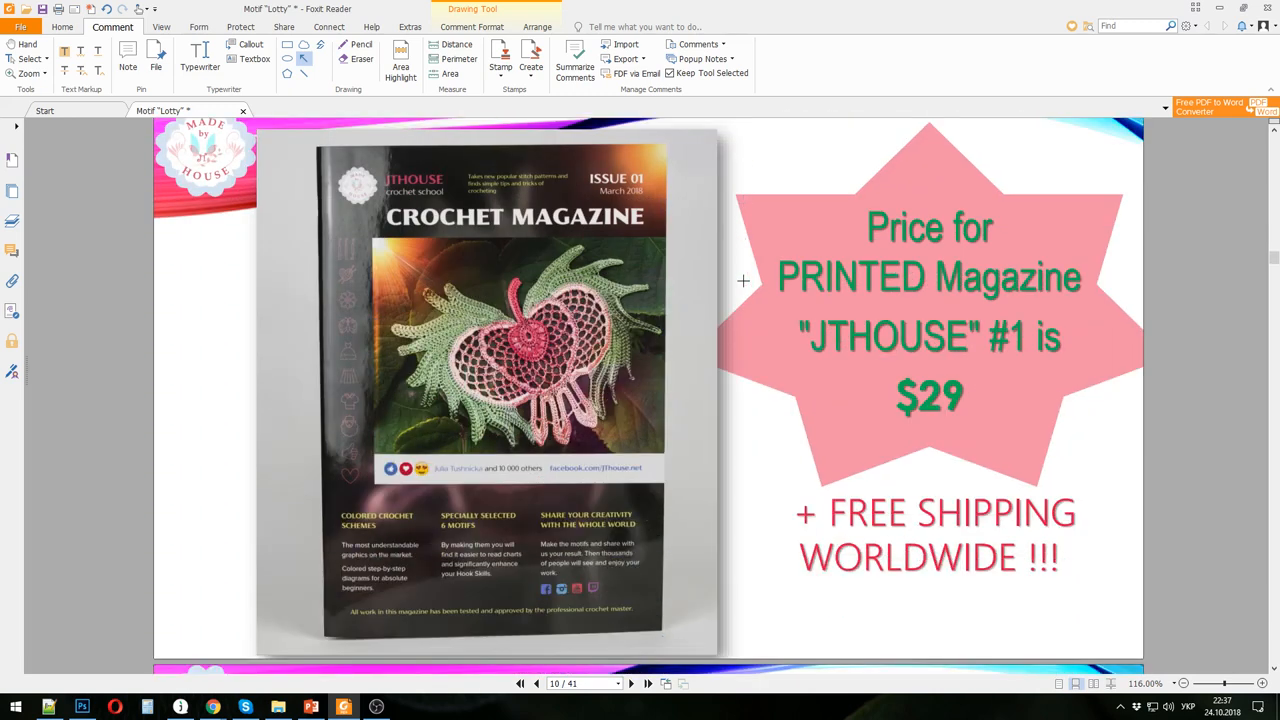
{"action": "mouse_move", "coordinate": [992, 518]}
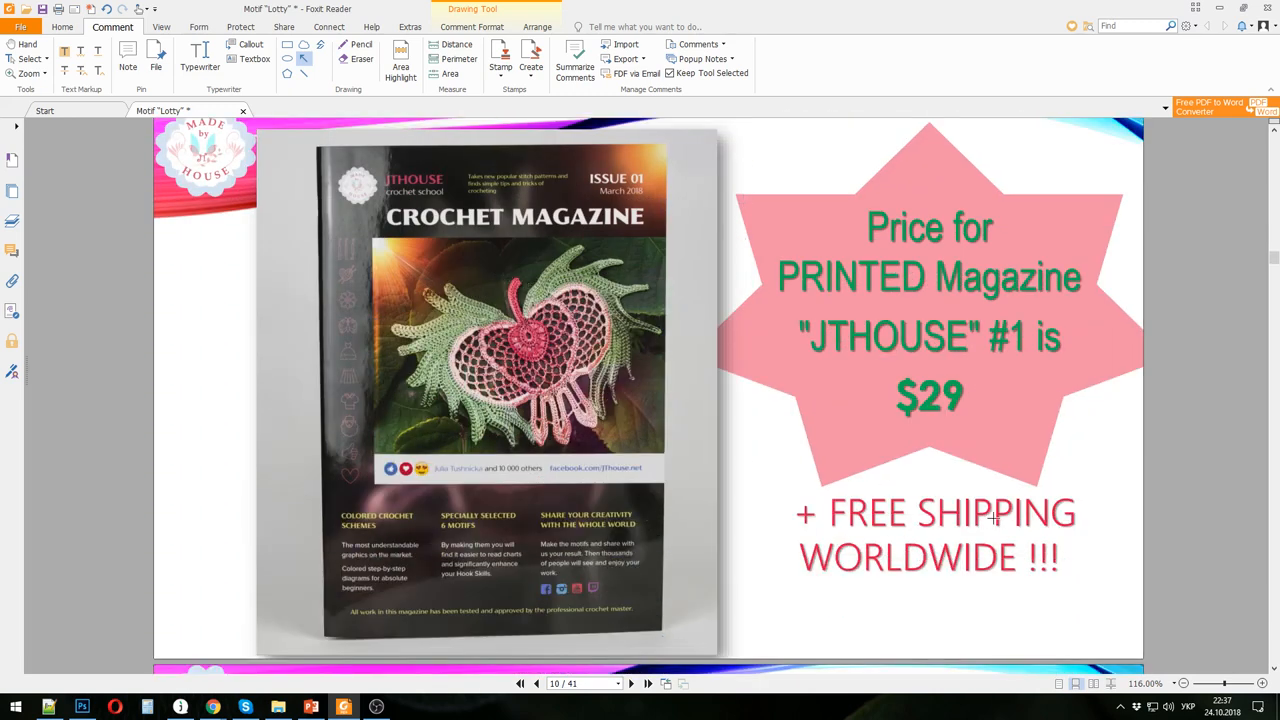
{"action": "scroll", "scroll_direction": "down", "scroll_amount": 3}
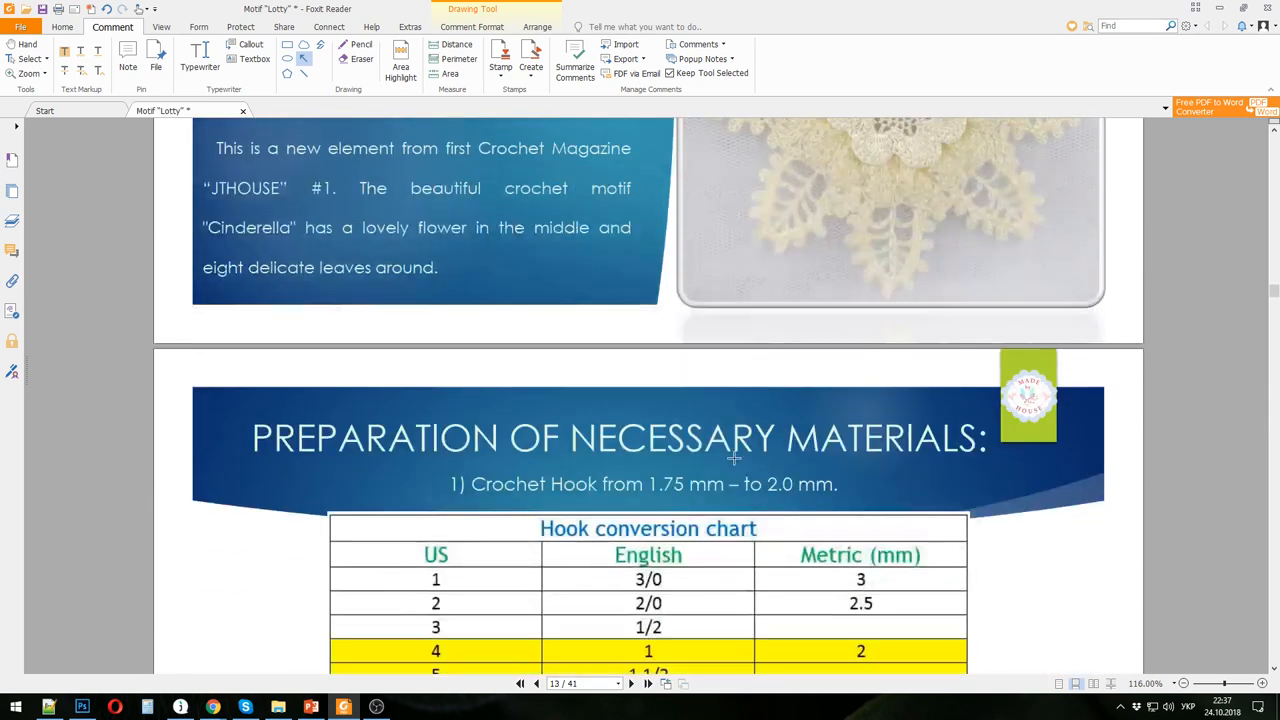
- Scroll to the yarn materials page and draw a red arrow pointing at the recommended yarn photo
{"action": "scroll", "scroll_direction": "down", "scroll_amount": 3}
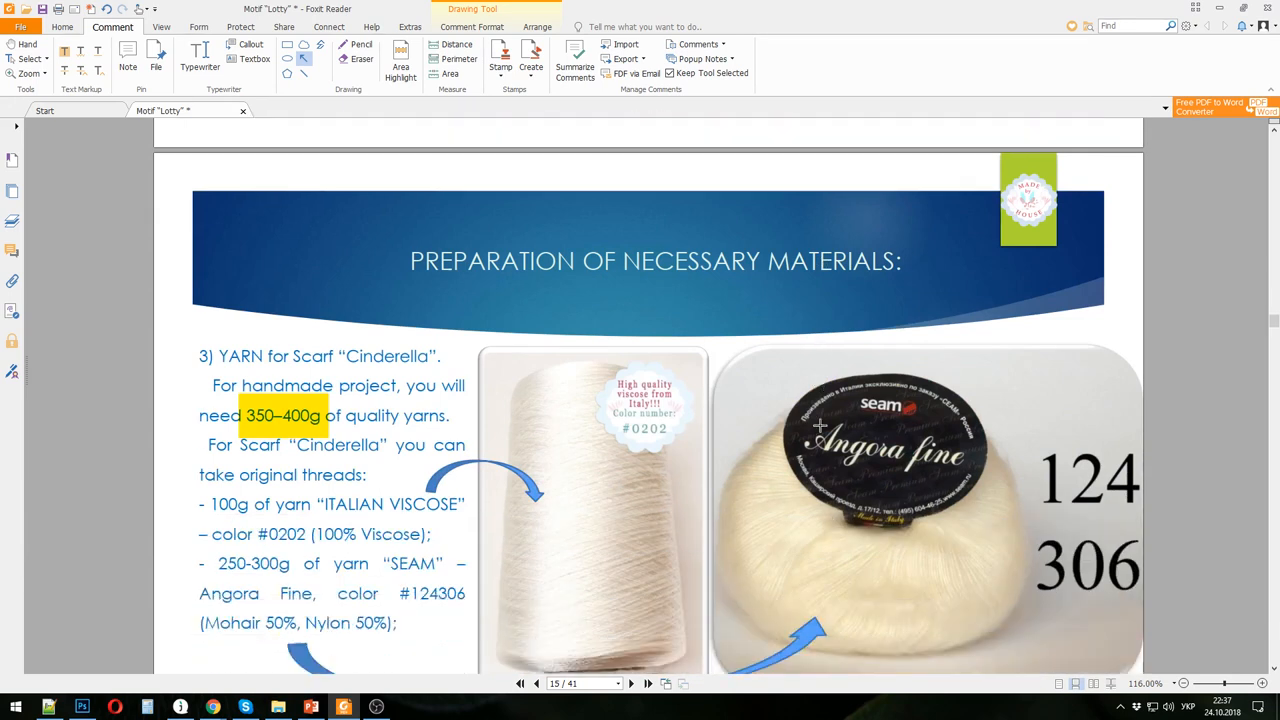
{"action": "scroll", "scroll_direction": "down", "scroll_amount": 3}
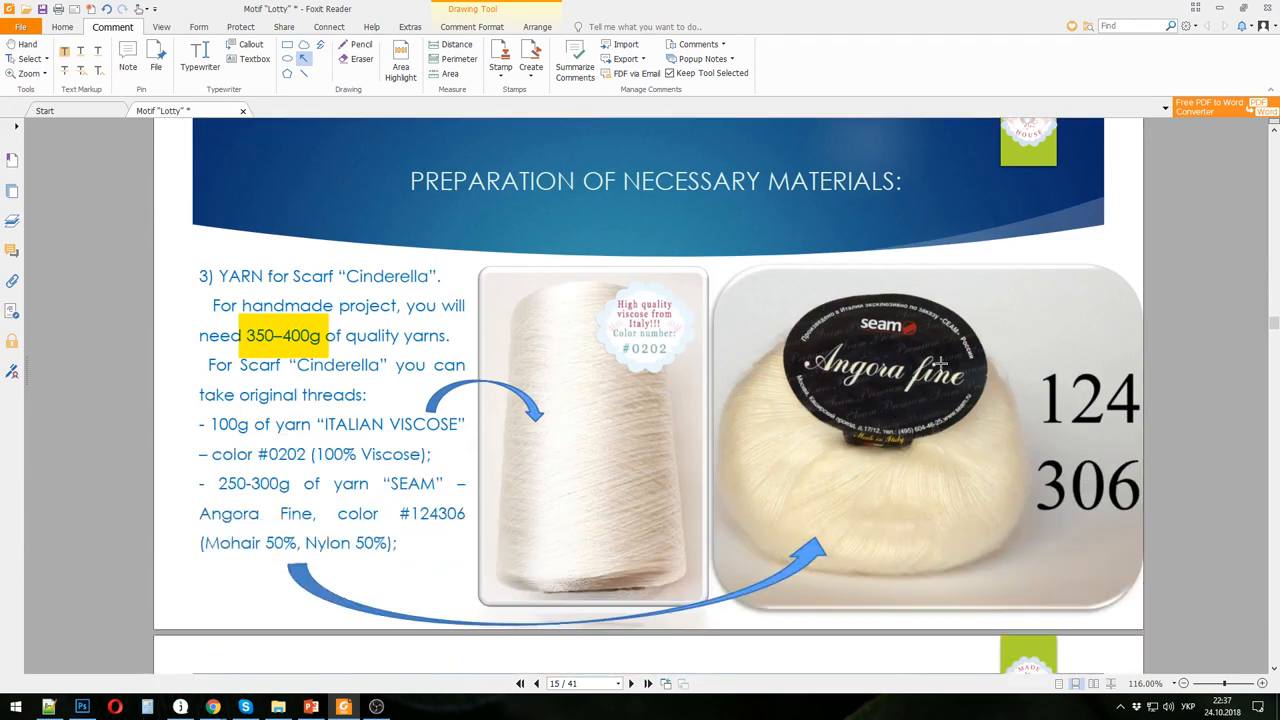
{"action": "mouse_move", "coordinate": [1050, 304]}
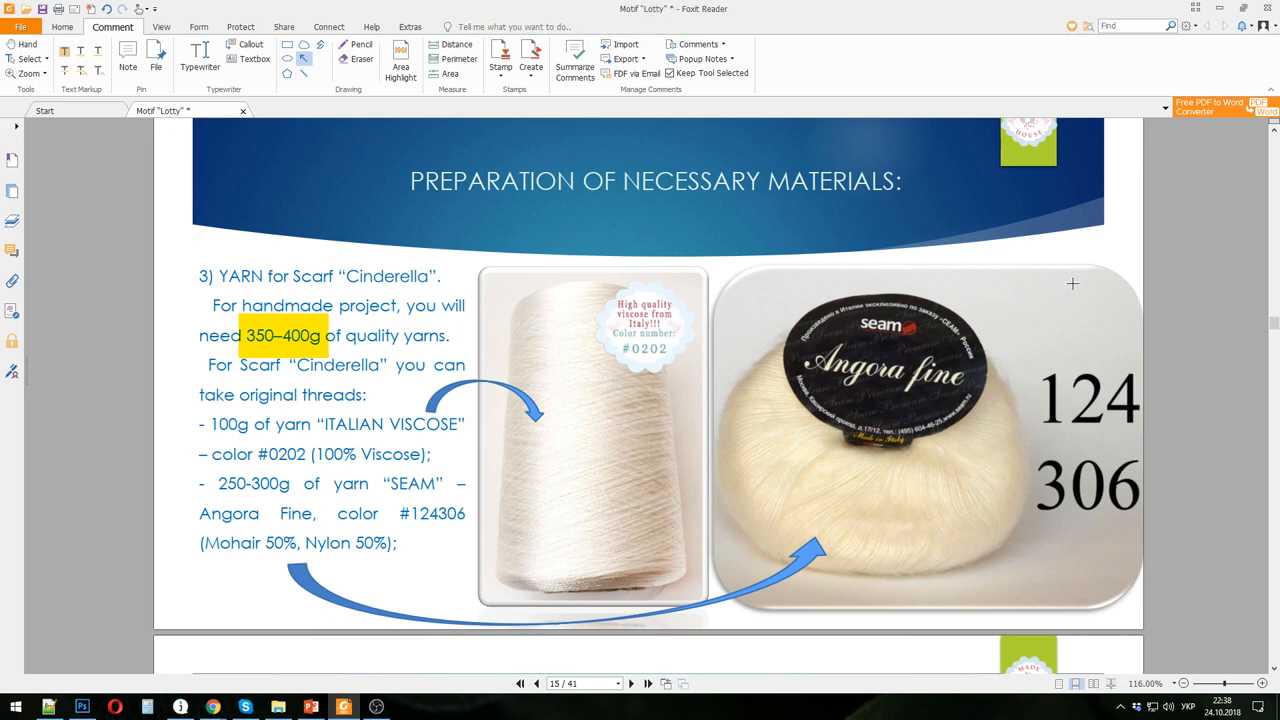
{"action": "left_click_drag", "start_coordinate": [1072, 284], "coordinate": [968, 448]}
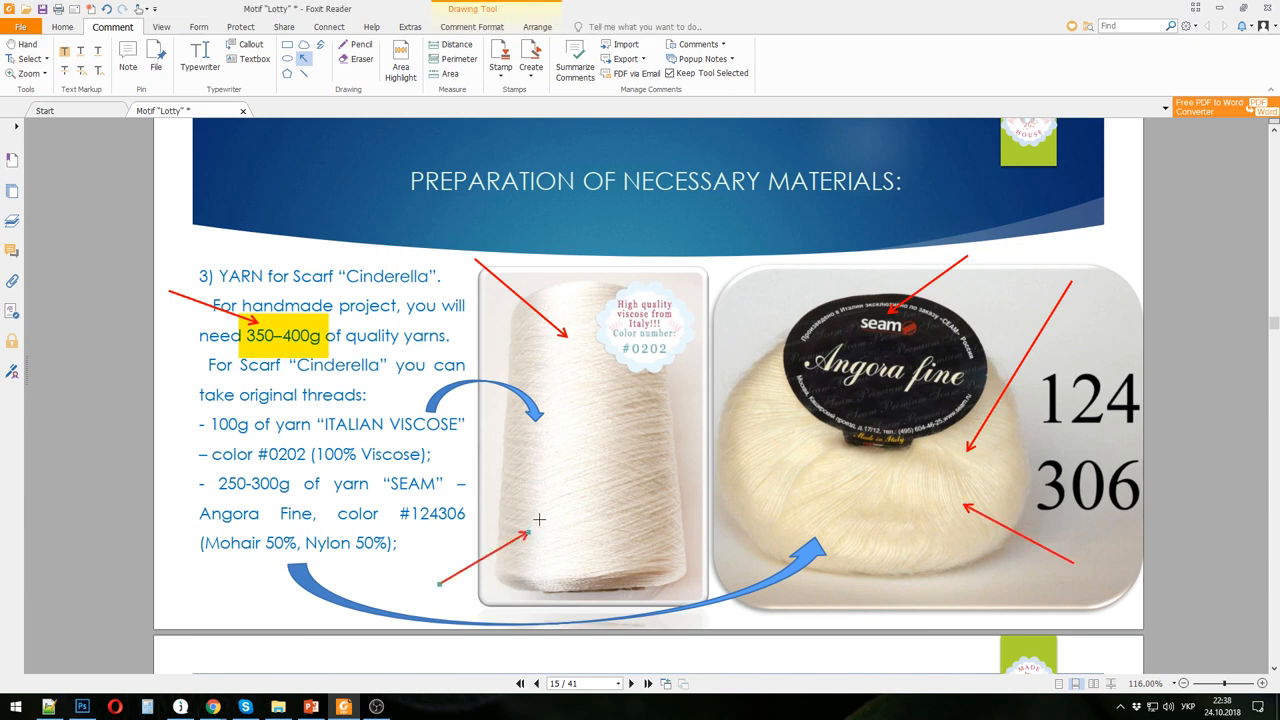
{"action": "mouse_move", "coordinate": [520, 520]}
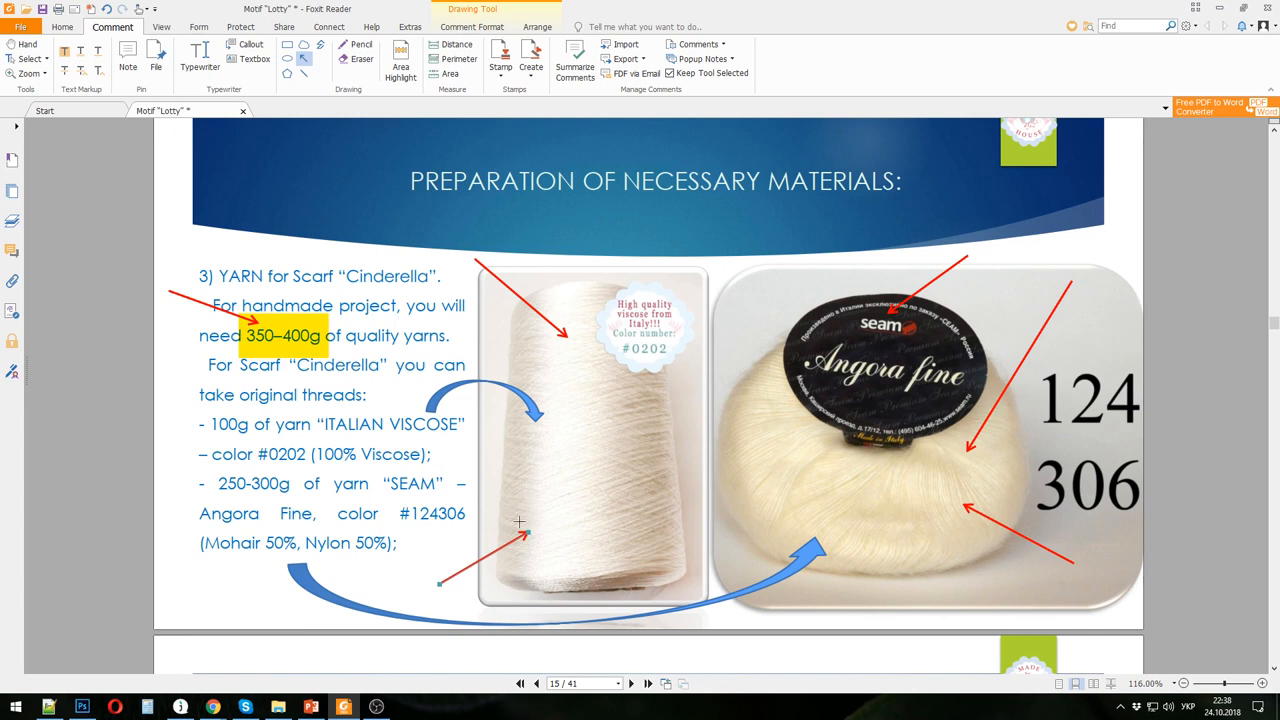
{"action": "mouse_move", "coordinate": [212, 708]}
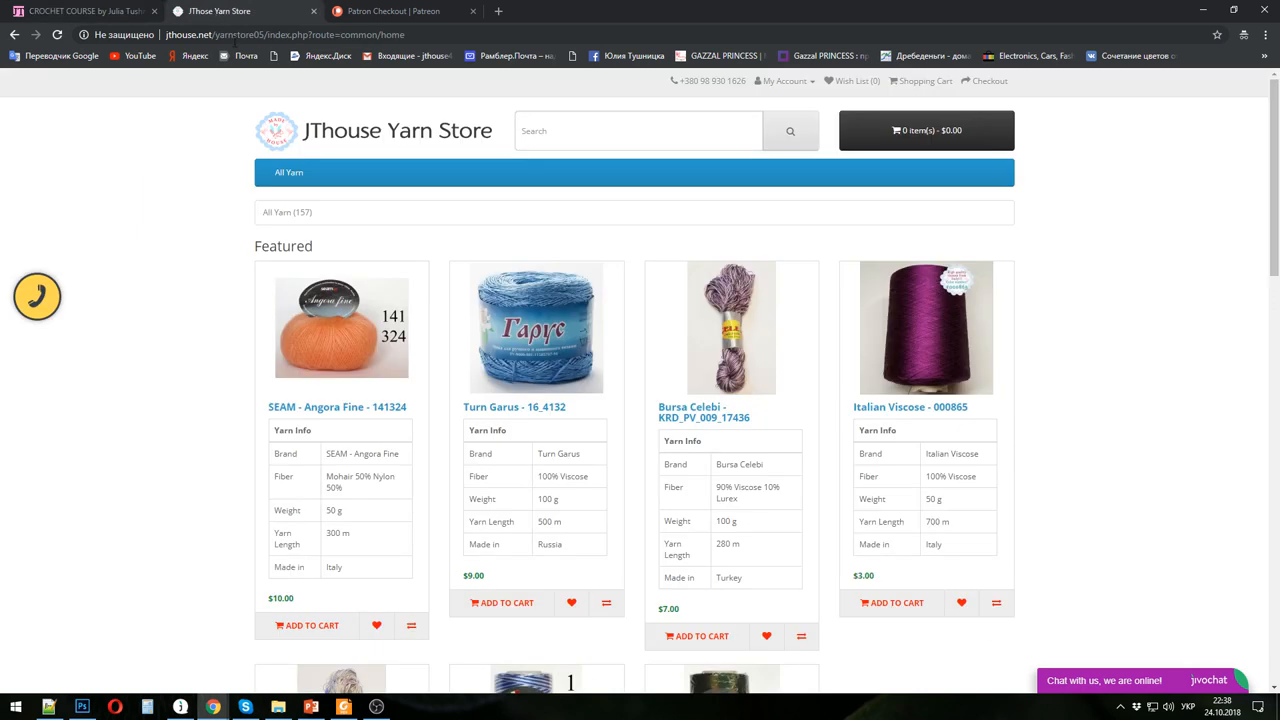
- From All Yarn > SEAM, open the Angora Fine 124306 product page at $10.00 and view its enlarged photo
{"action": "left_click", "coordinate": [288, 172]}
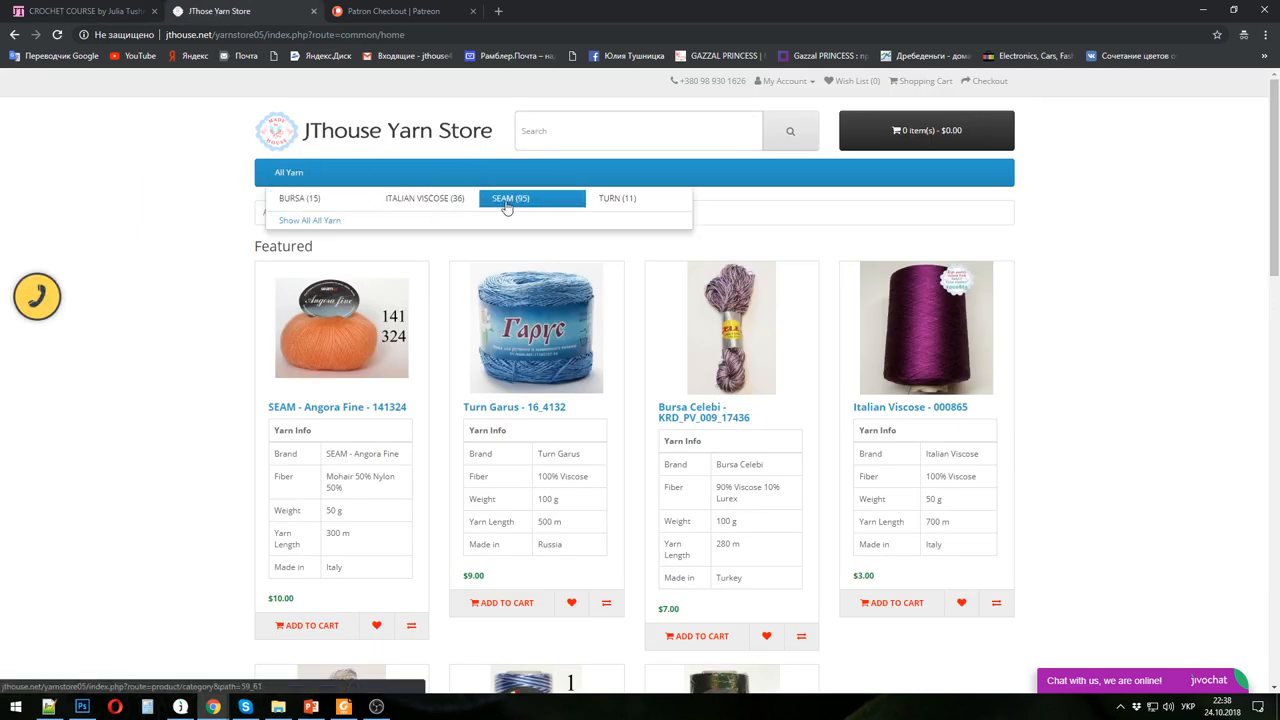
{"action": "left_click", "coordinate": [512, 198]}
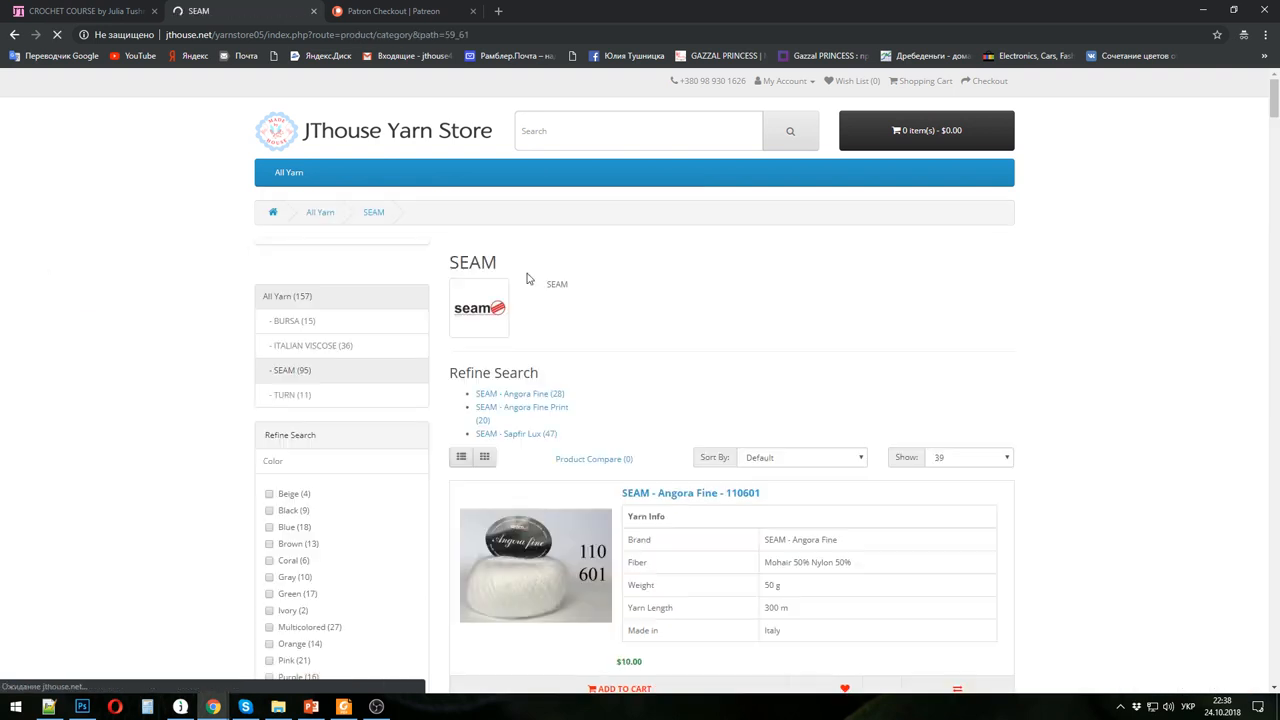
{"action": "scroll", "scroll_direction": "down", "scroll_amount": 3}
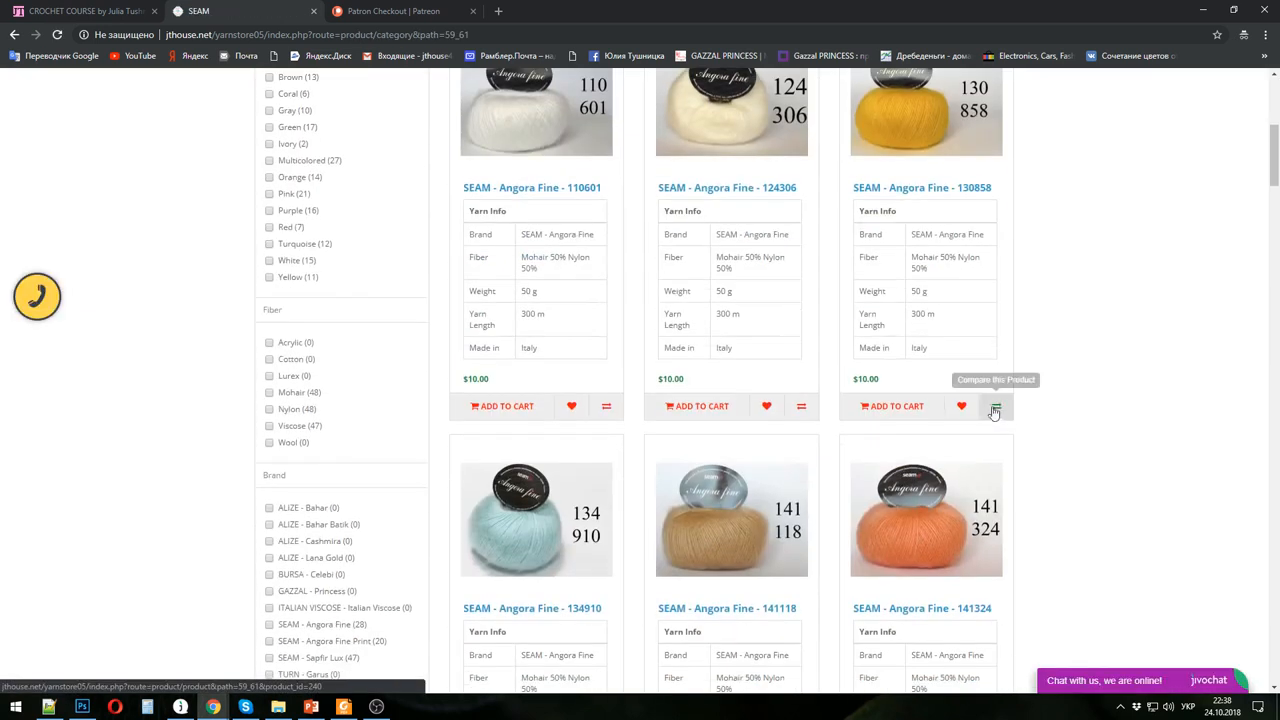
{"action": "scroll", "scroll_direction": "up", "scroll_amount": 3}
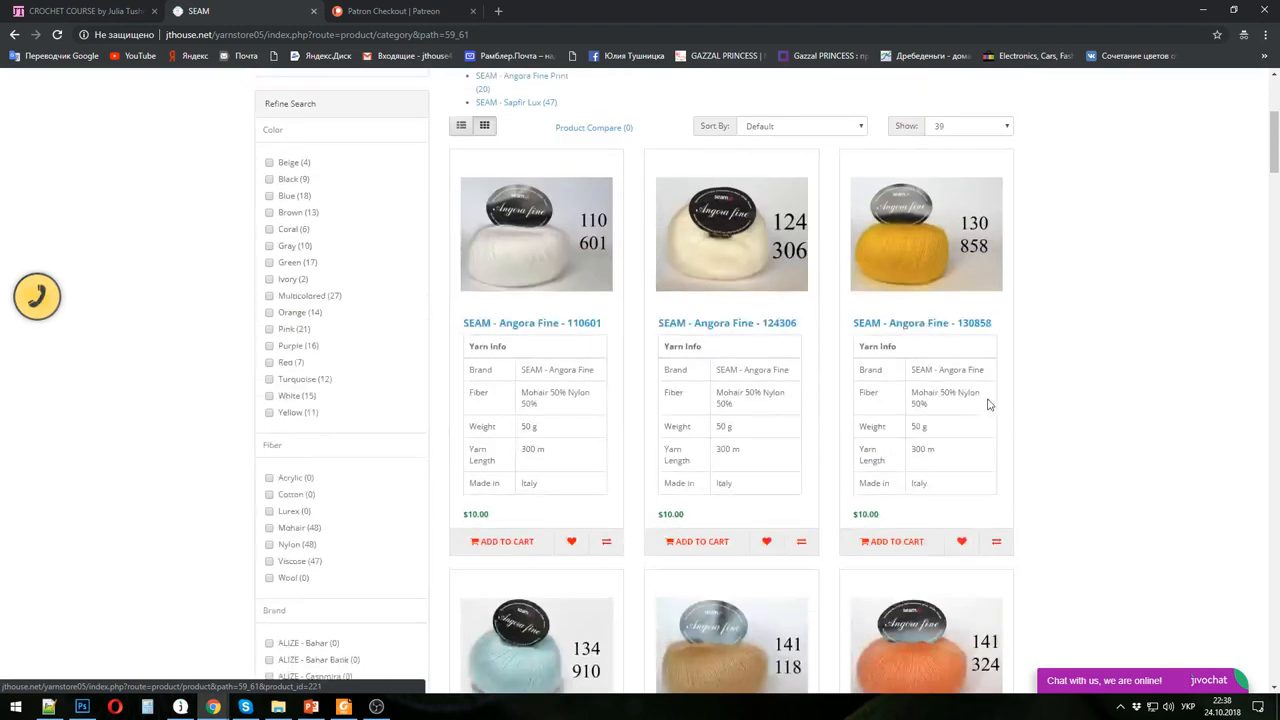
{"action": "left_click", "coordinate": [728, 322]}
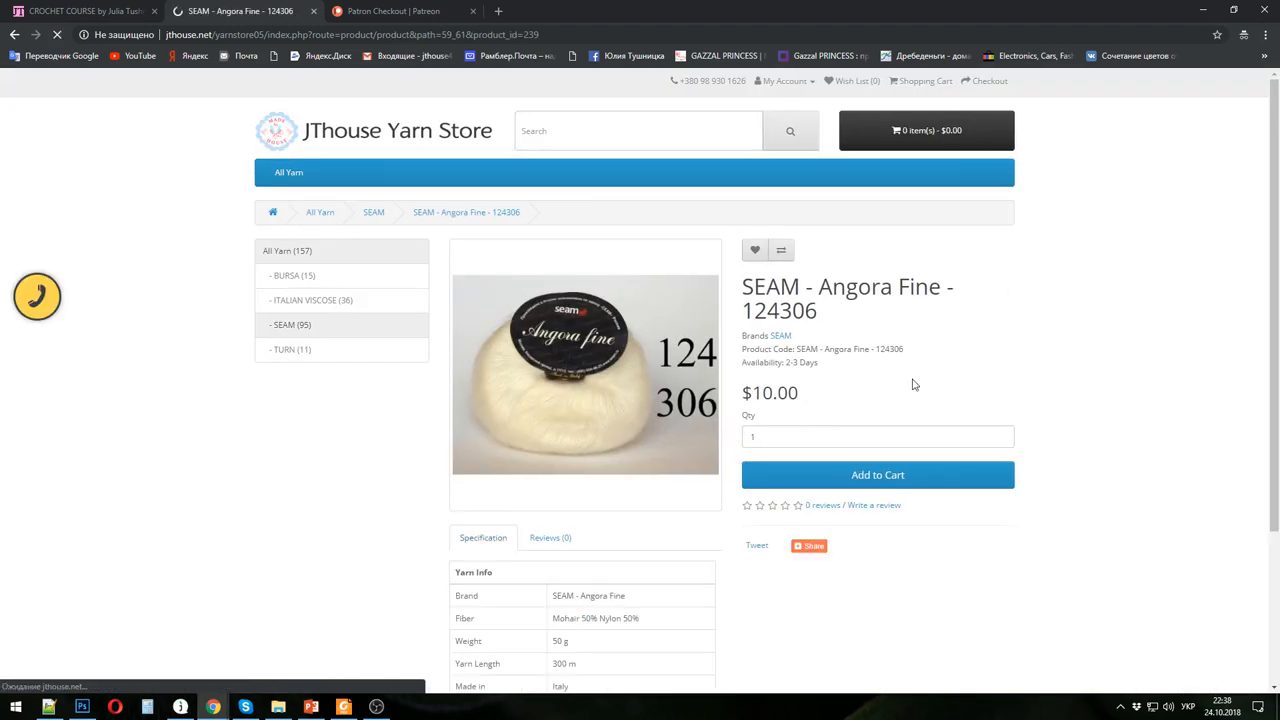
{"action": "left_click", "coordinate": [584, 374]}
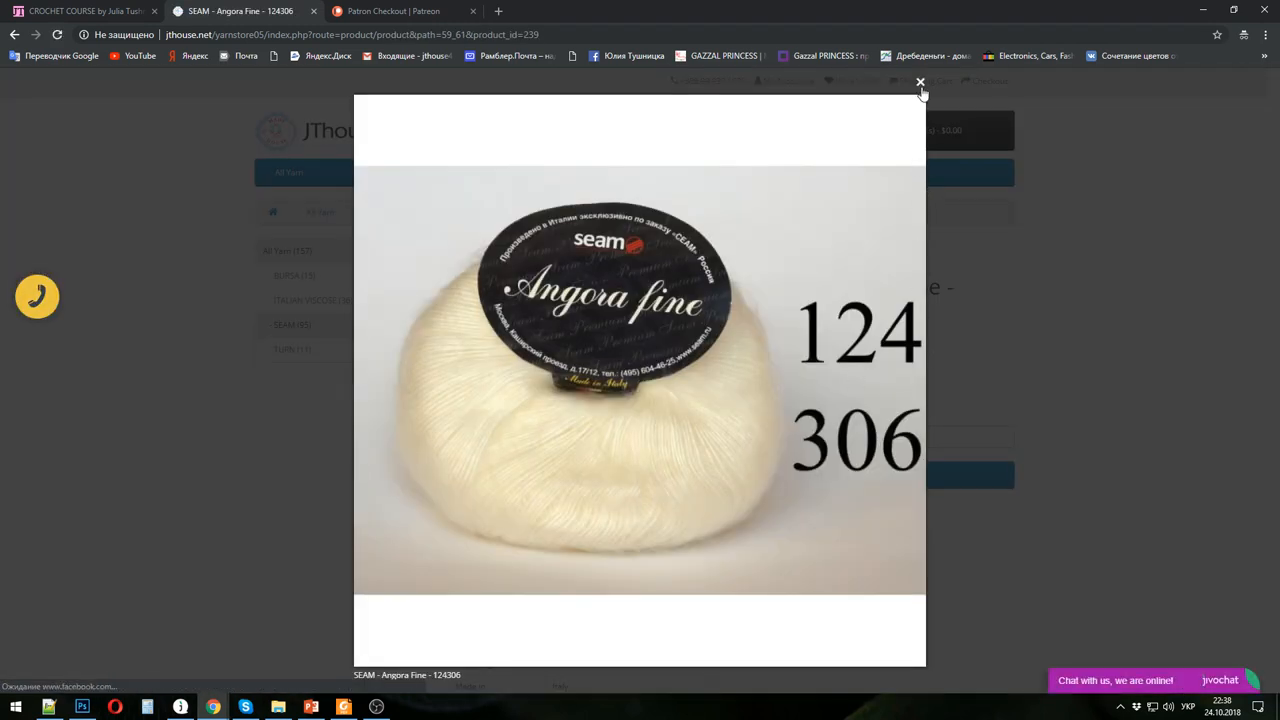
{"action": "left_click", "coordinate": [920, 82]}
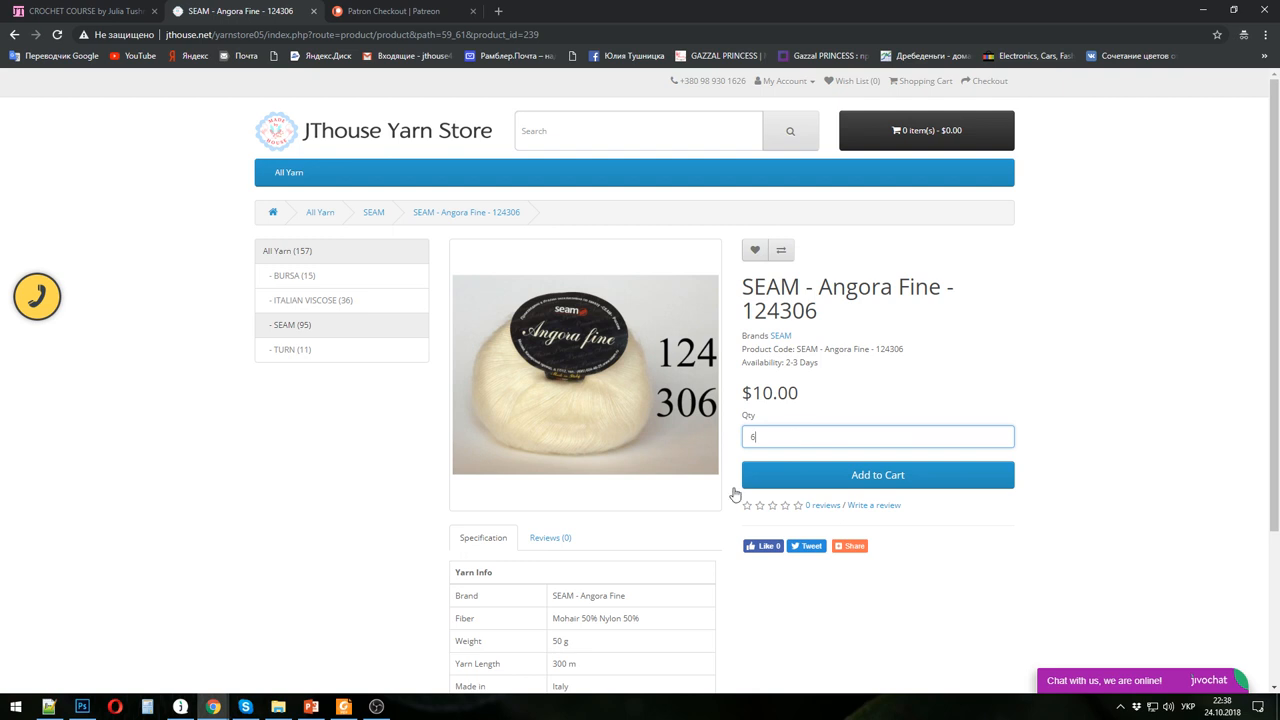
{"action": "mouse_move", "coordinate": [584, 650]}
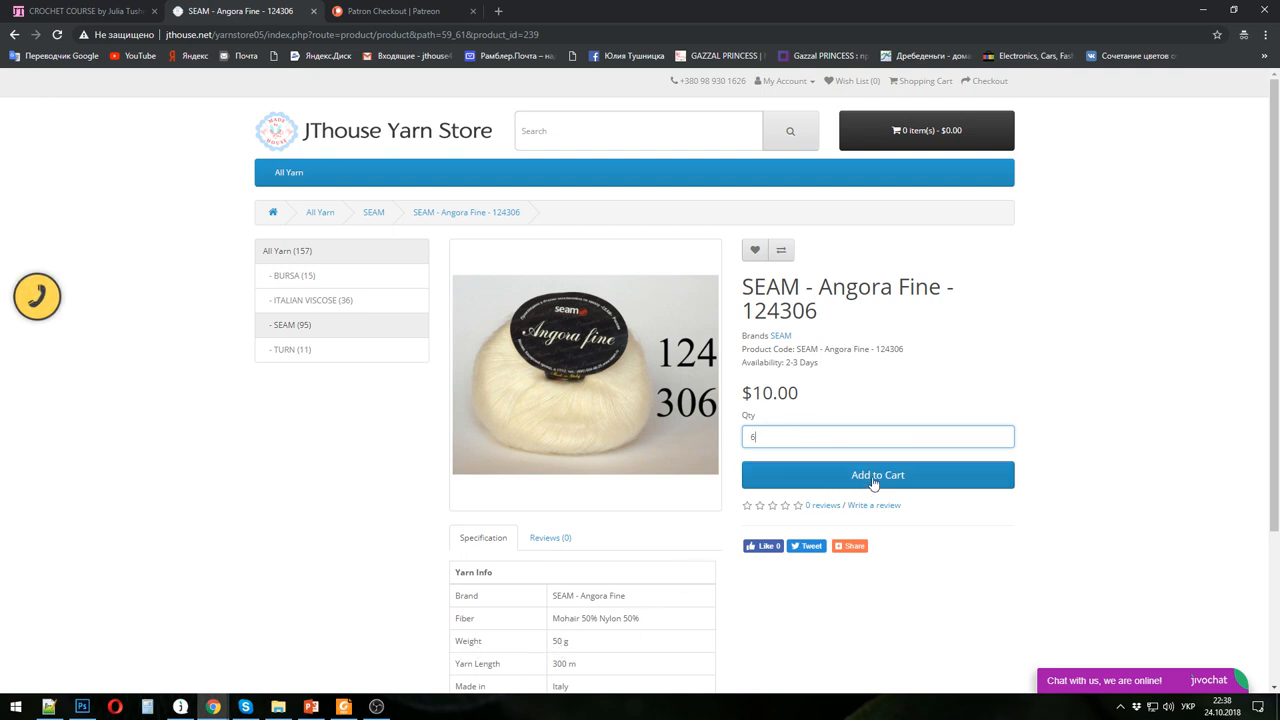
- Add Angora Fine 124306 to the cart, then add Italian Viscose 0202 from the ITALIAN VISCOSE listing
{"action": "left_click", "coordinate": [876, 474]}
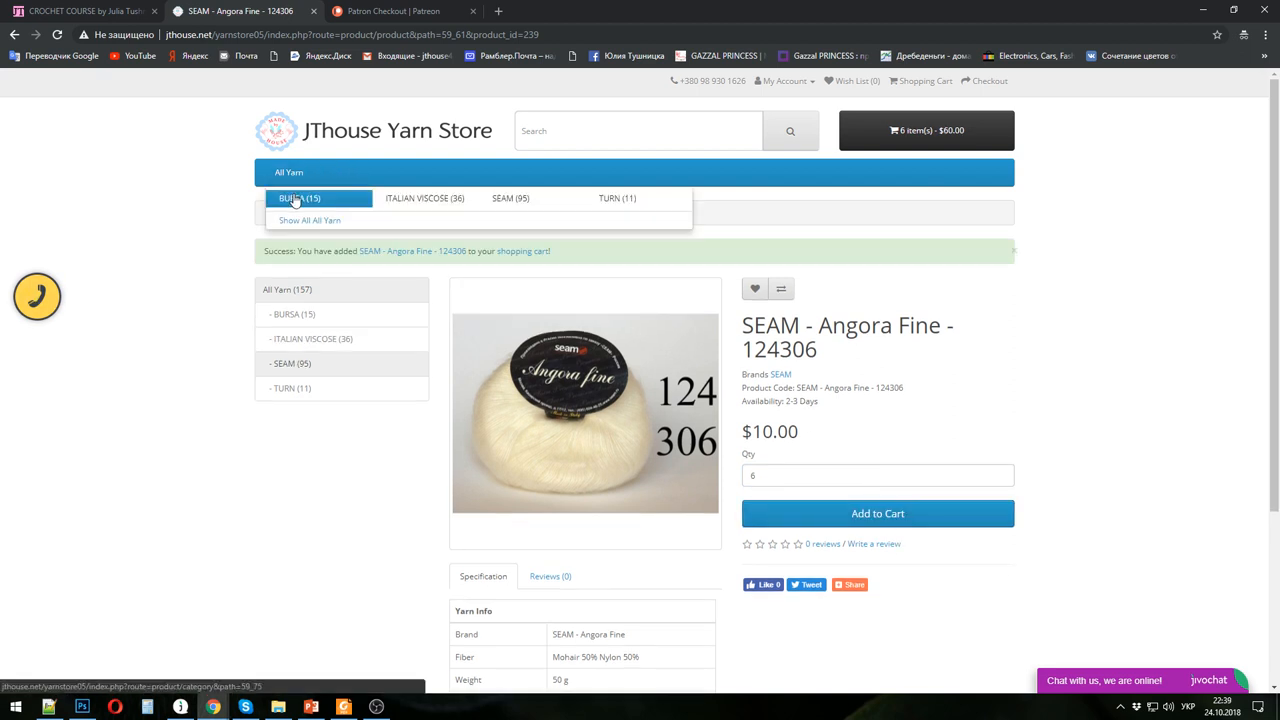
{"action": "left_click", "coordinate": [424, 198]}
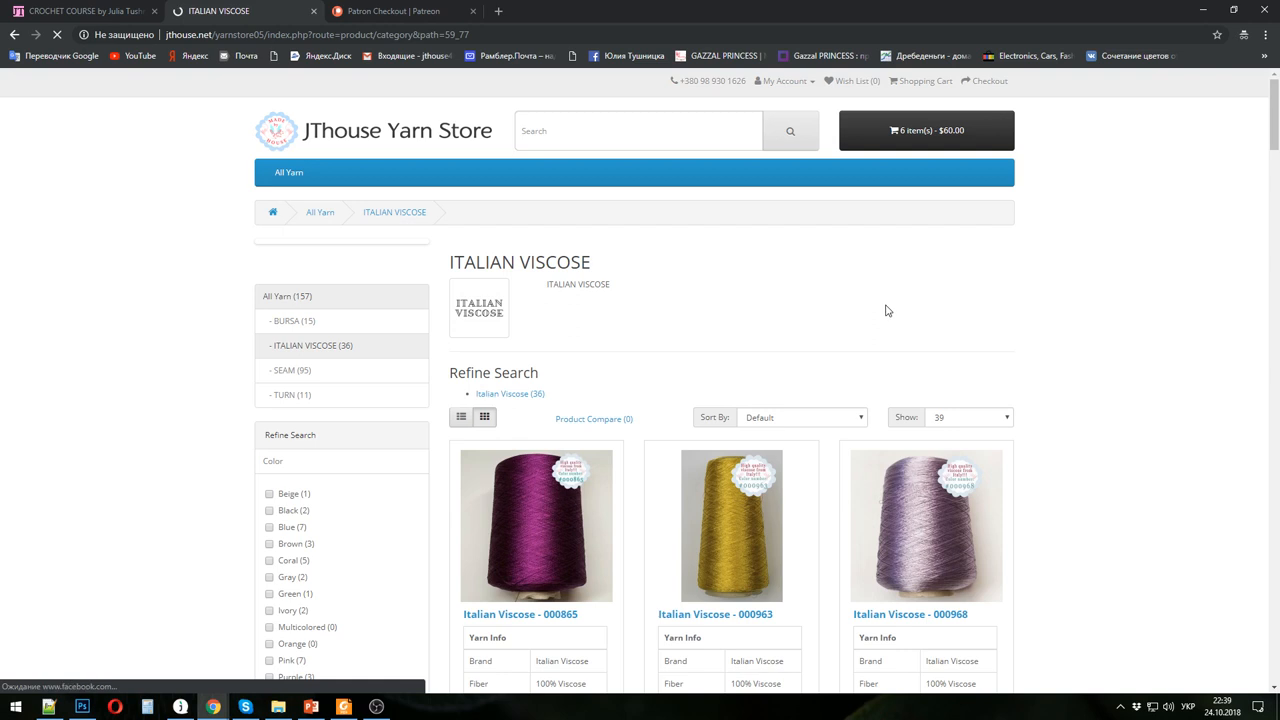
{"action": "scroll", "scroll_direction": "down", "scroll_amount": 3}
{"action": "type", "text": "2"}
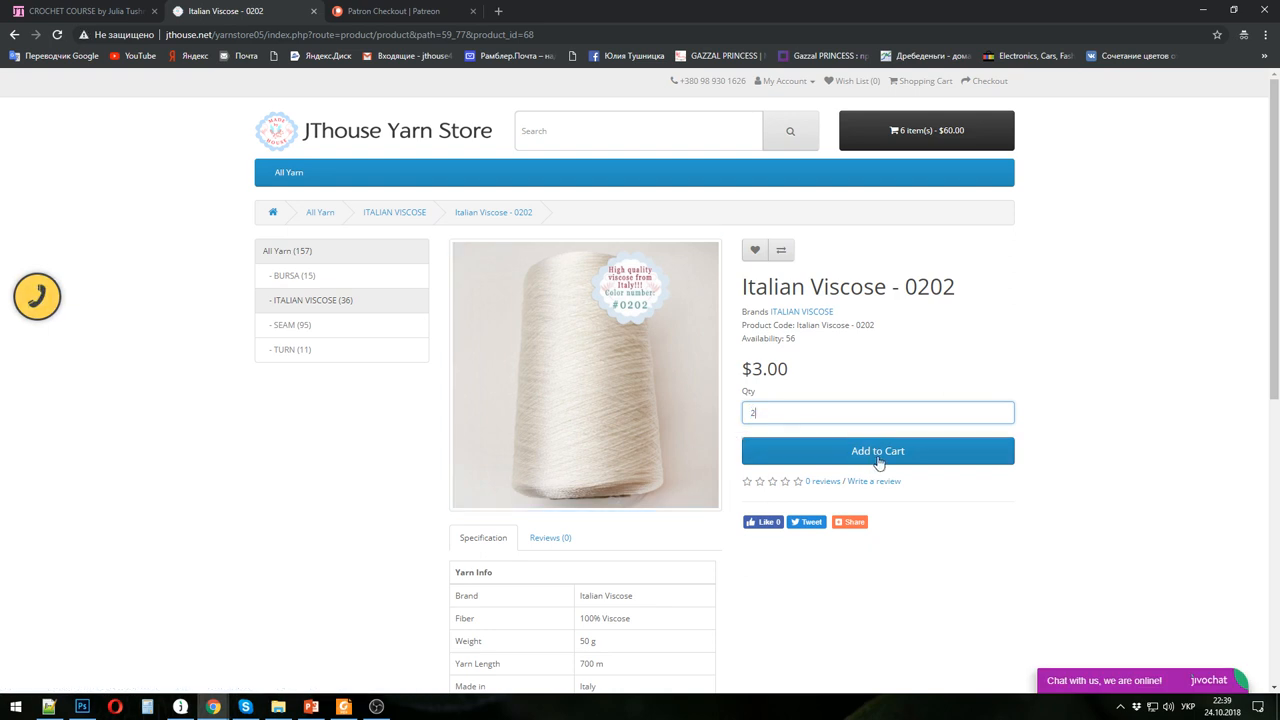
{"action": "left_click", "coordinate": [876, 450]}
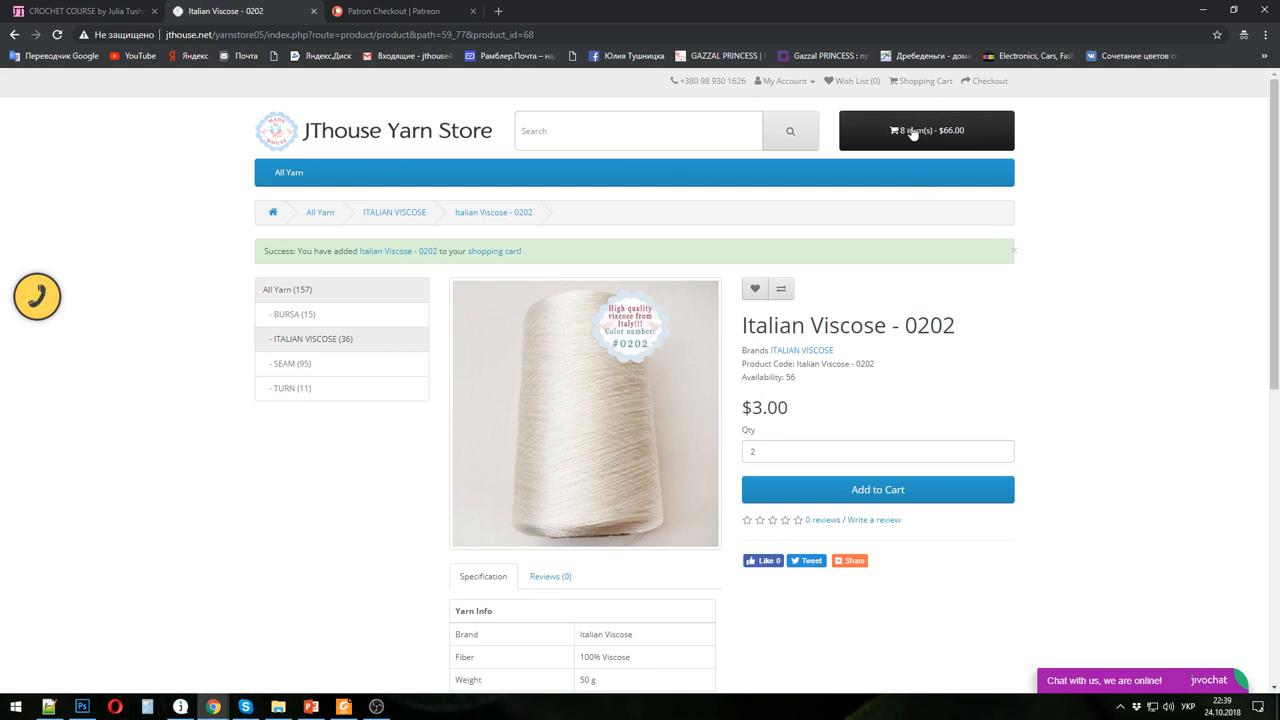
- Go from the cart summary to the full shopping cart page showing the $66.00 total
{"action": "left_click", "coordinate": [924, 130]}
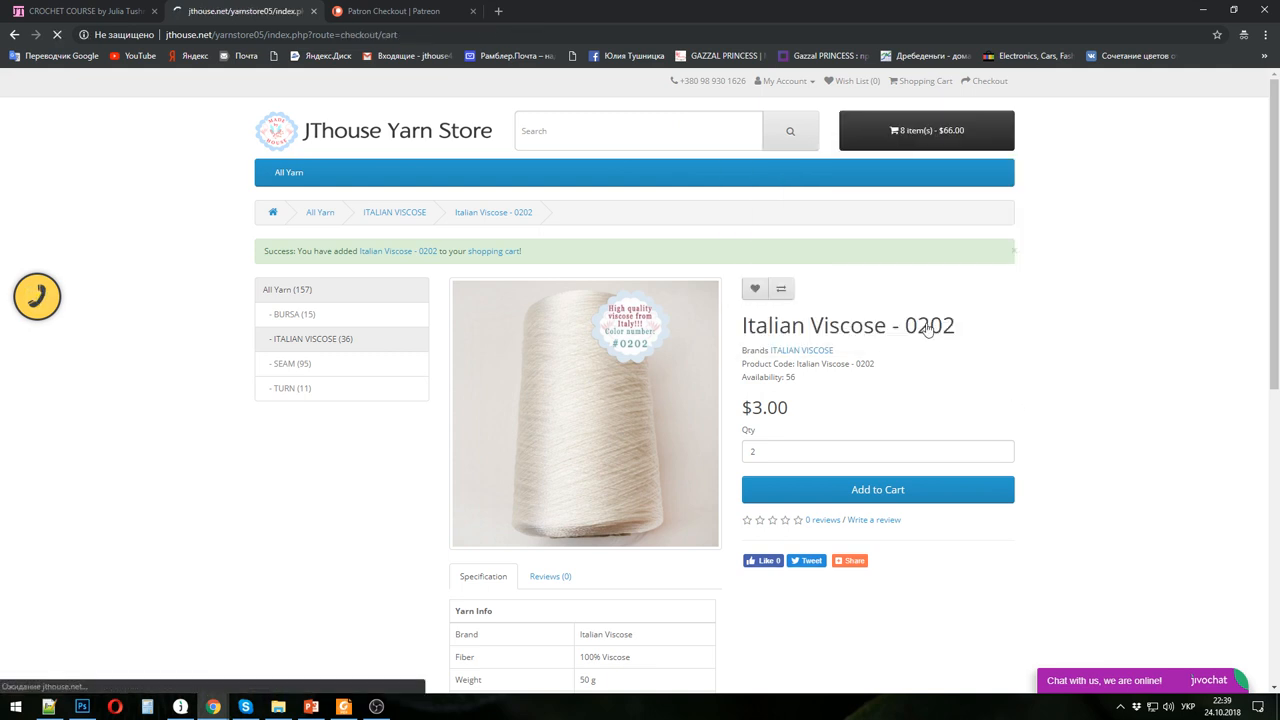
{"action": "left_click", "coordinate": [924, 80]}
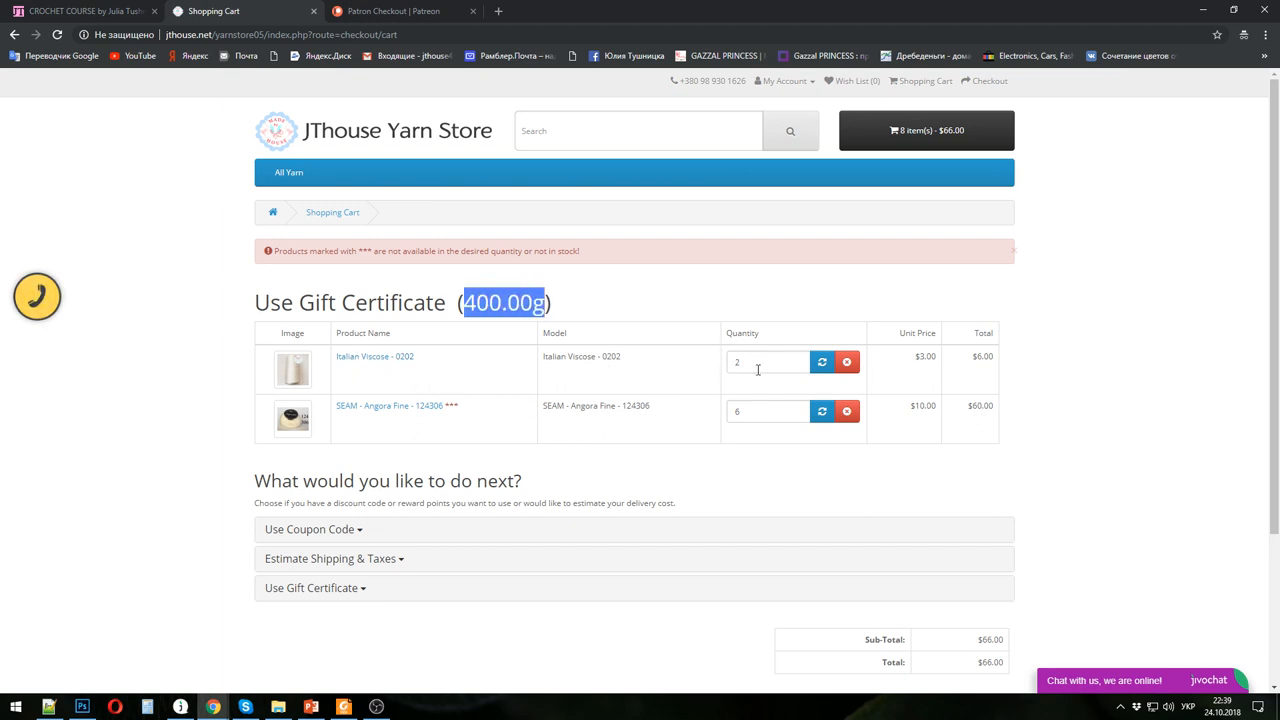
{"action": "mouse_move", "coordinate": [772, 392]}
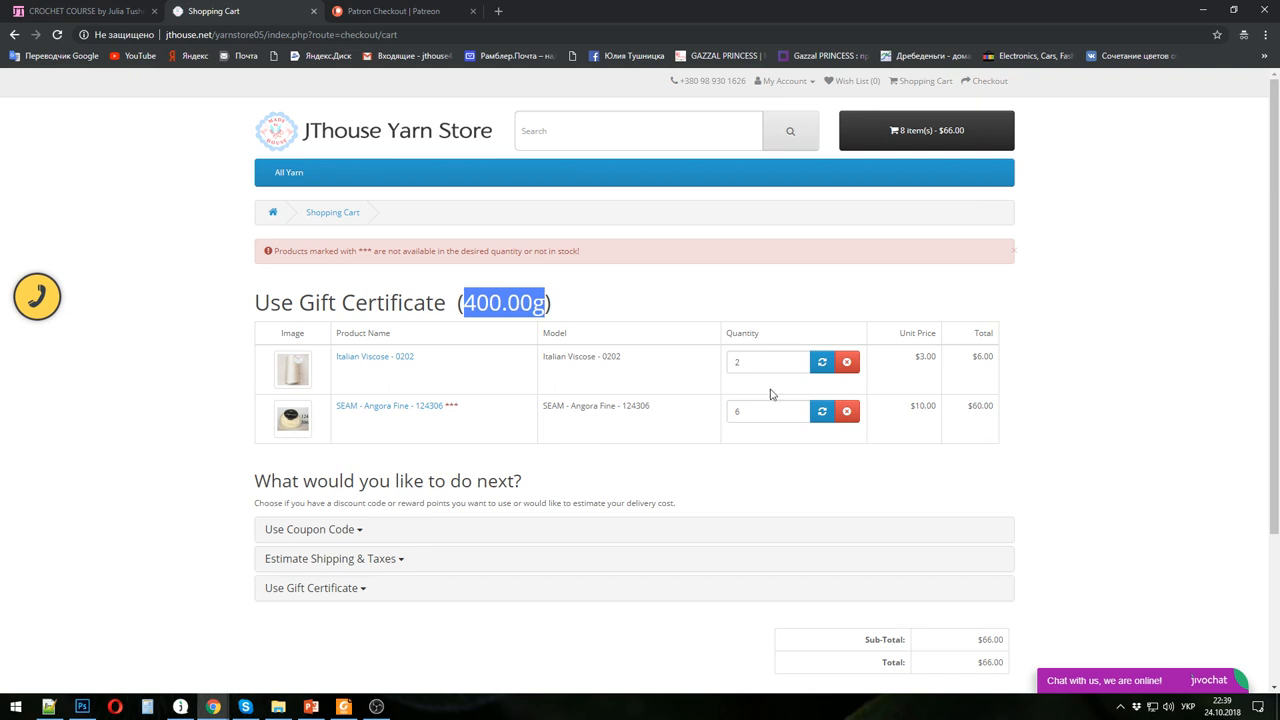
- Scroll past the two cart yarns and proceed to Checkout Step 1: Checkout Options
{"action": "scroll", "scroll_direction": "down", "scroll_amount": 3}
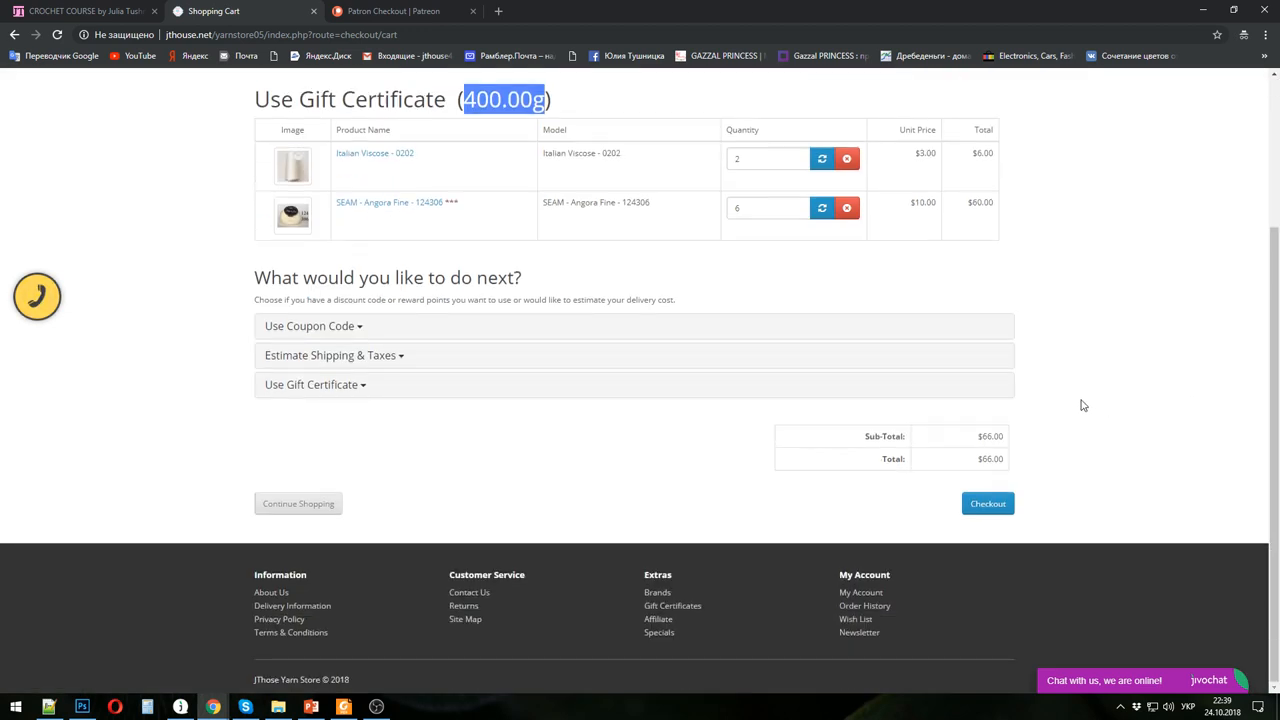
{"action": "left_click", "coordinate": [988, 504]}
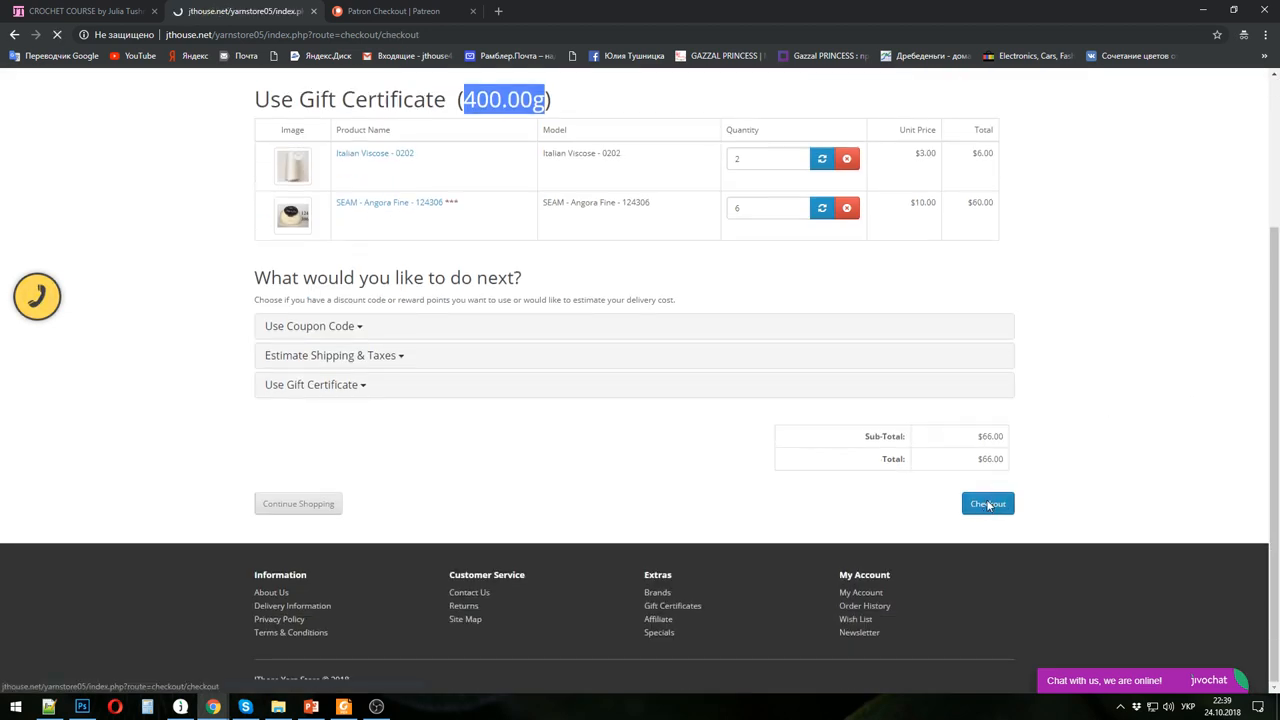
{"action": "left_click", "coordinate": [988, 504]}
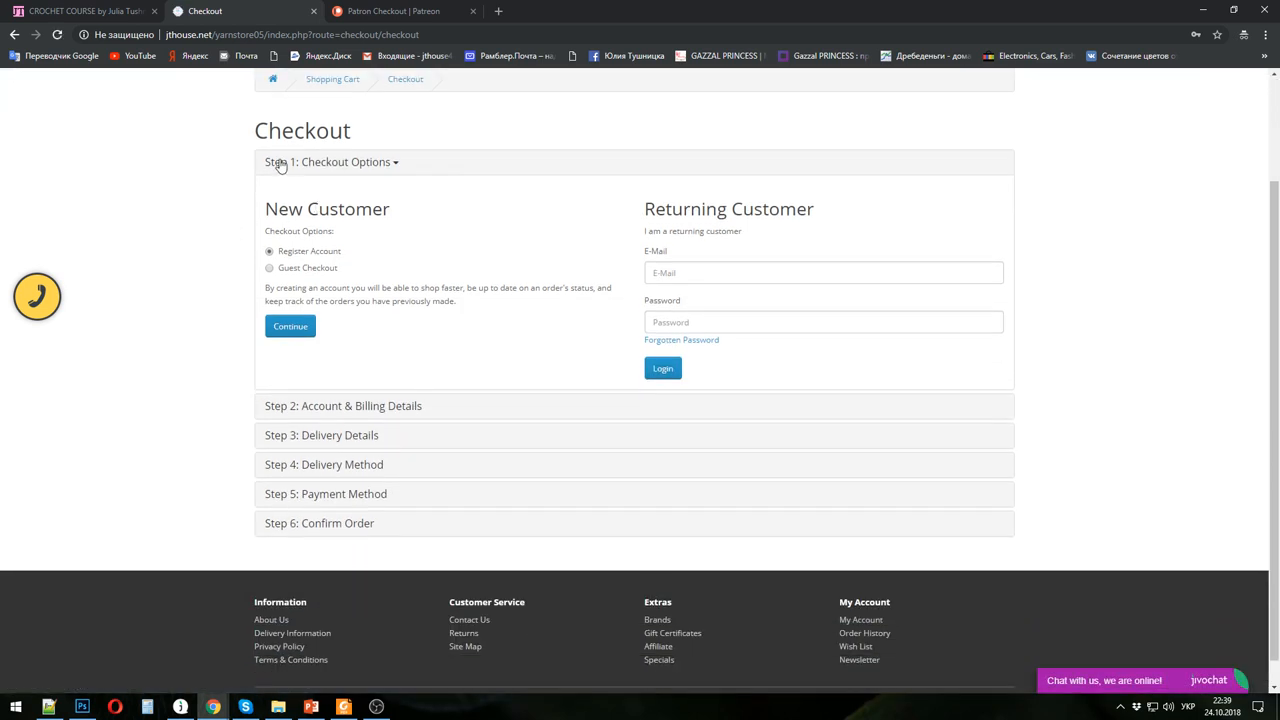
{"action": "mouse_move", "coordinate": [528, 494]}
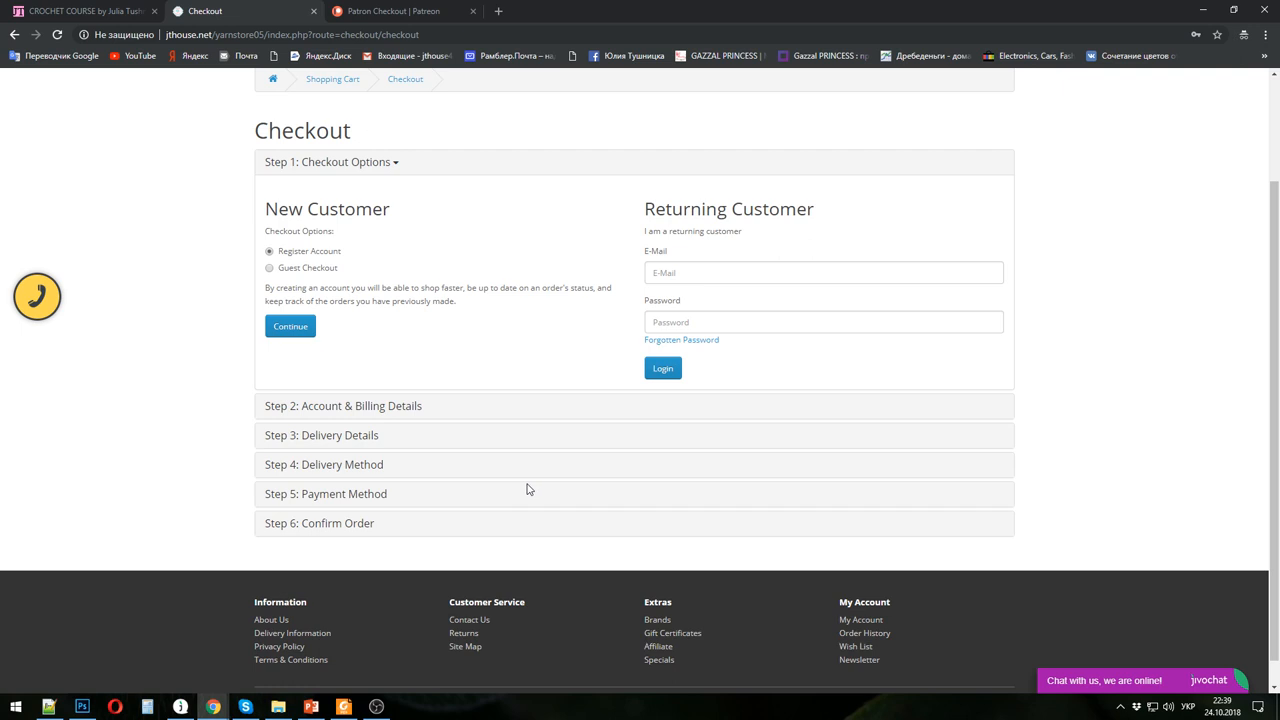
{"action": "mouse_move", "coordinate": [476, 570]}
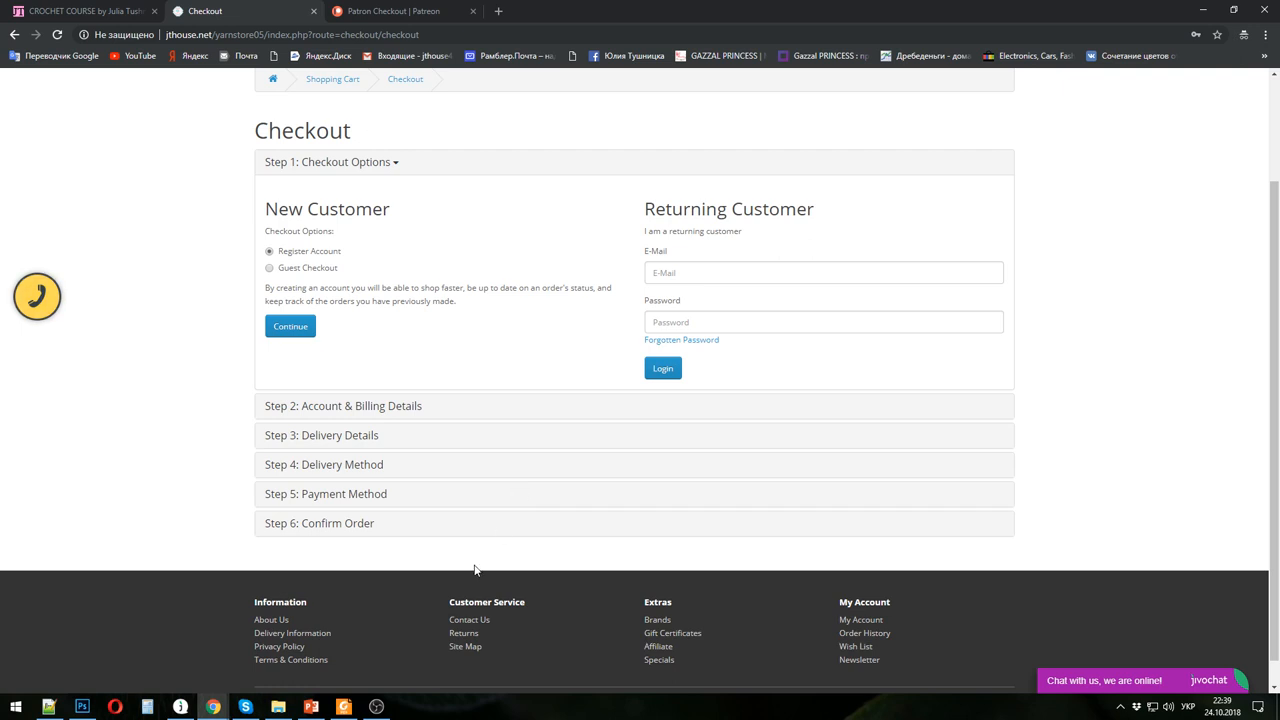
- Return to the course PDF and scroll through the Cinderella motif pages to the back-side photo and Patreon sign-up page
{"action": "left_click", "coordinate": [344, 708]}
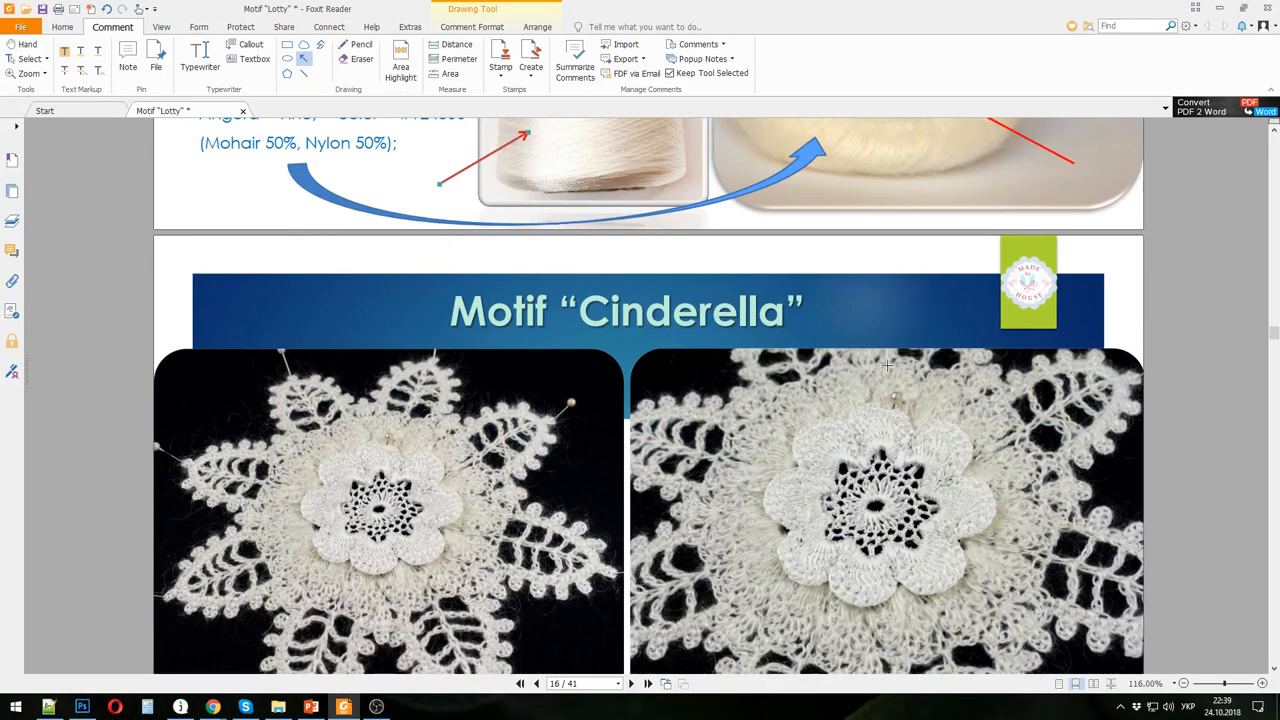
{"action": "scroll", "scroll_direction": "down", "scroll_amount": 3}
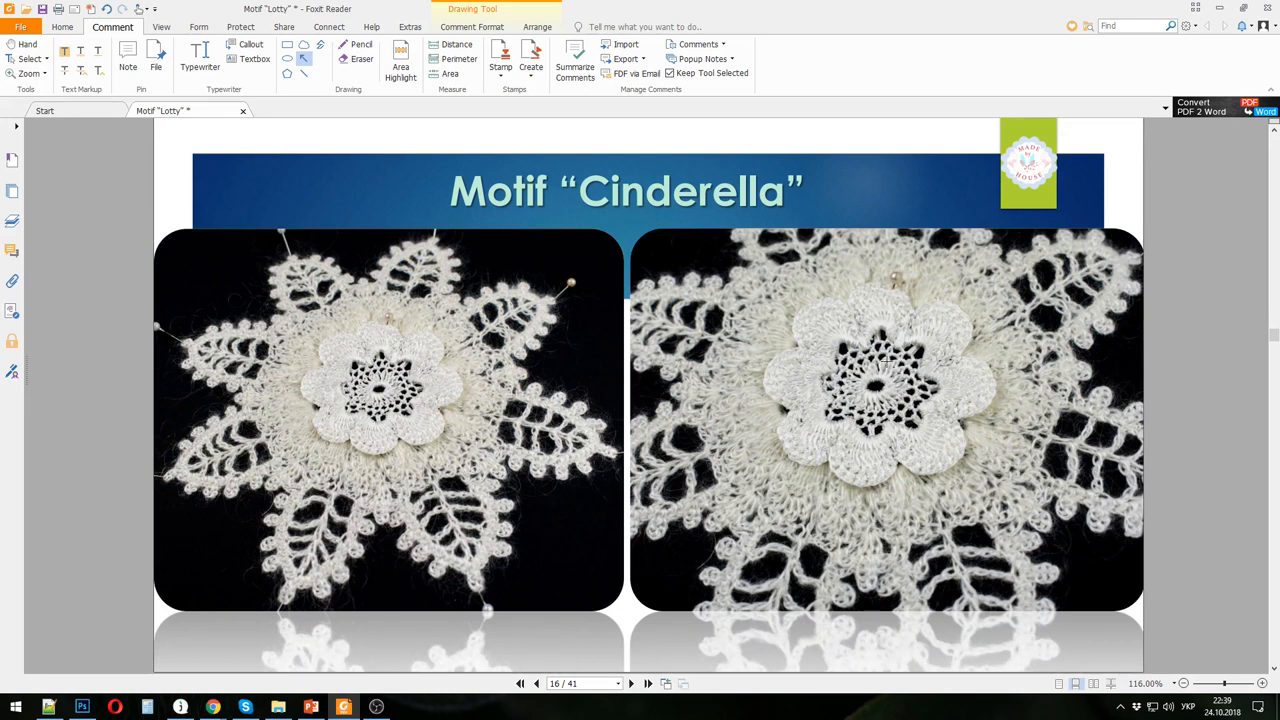
{"action": "scroll", "scroll_direction": "down", "scroll_amount": 3}
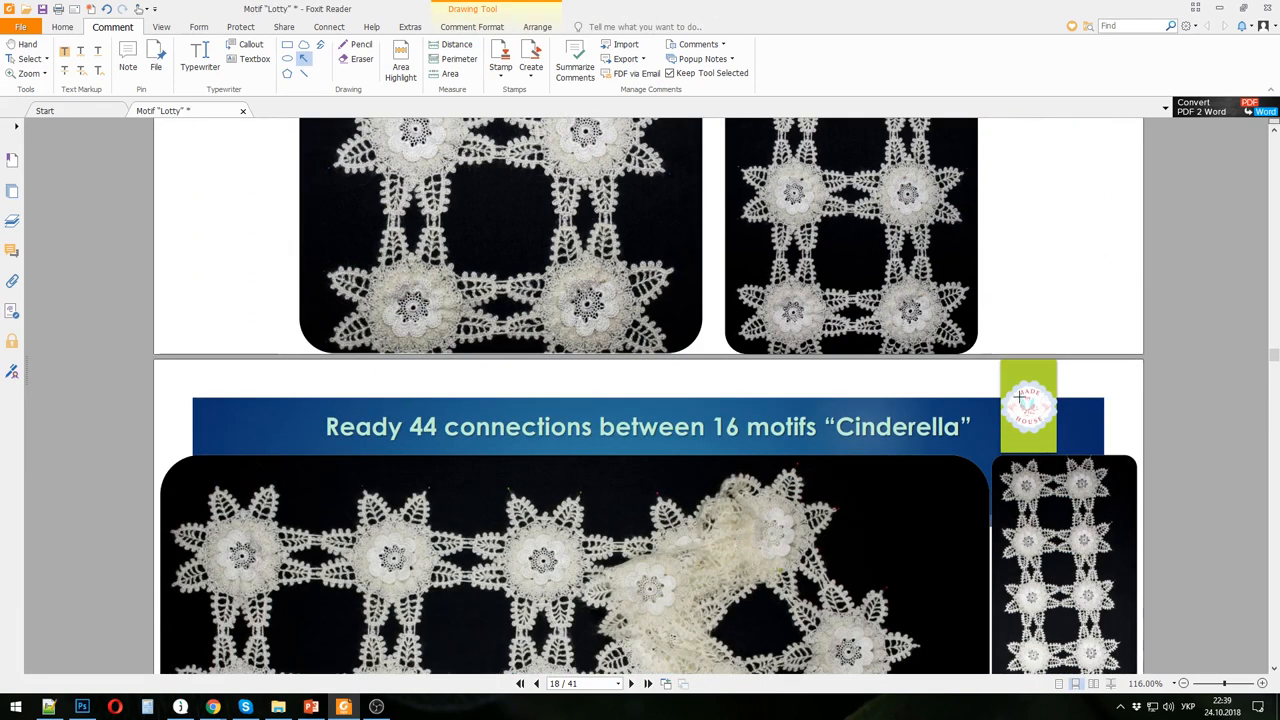
{"action": "scroll", "scroll_direction": "down", "scroll_amount": 3}
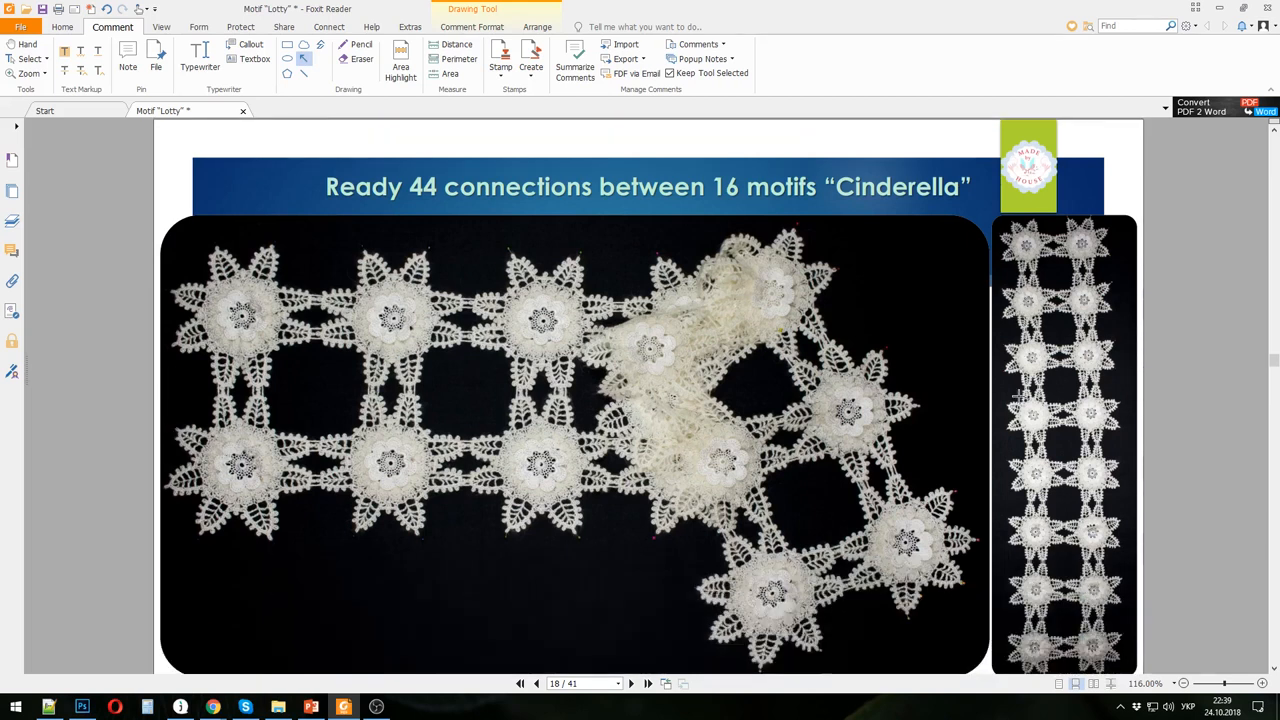
{"action": "mouse_move", "coordinate": [958, 392]}
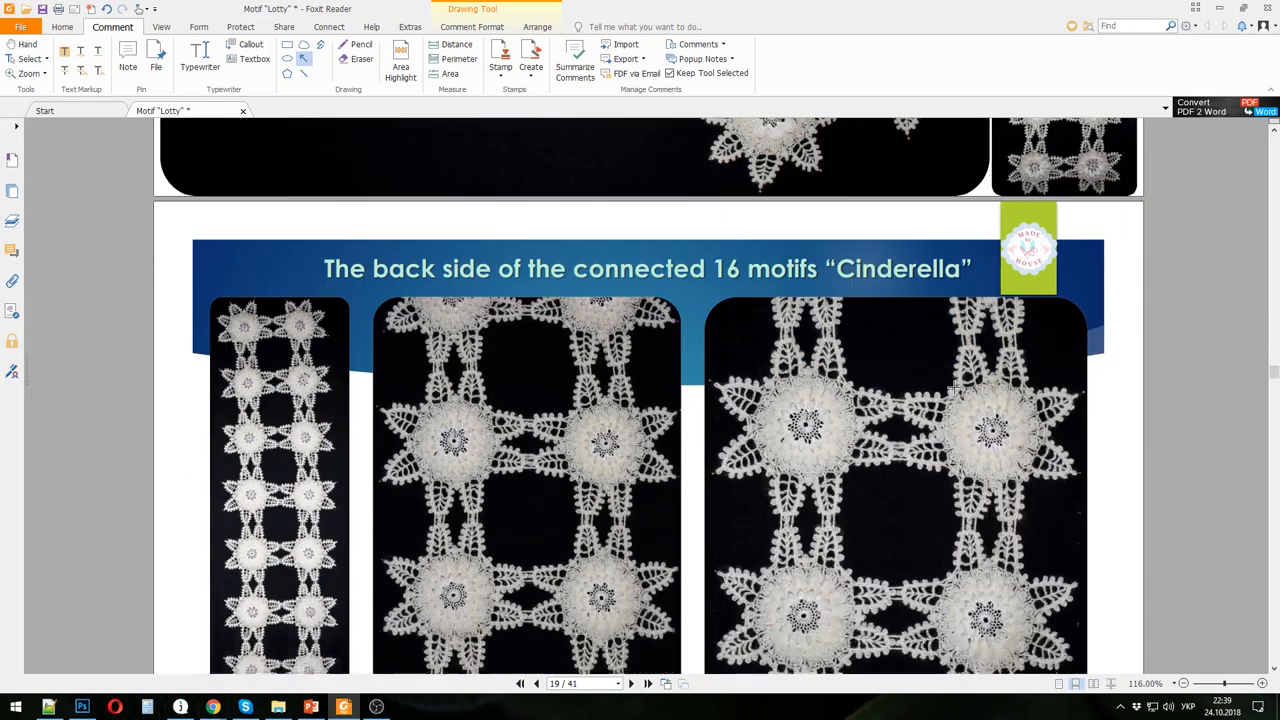
{"action": "scroll", "scroll_direction": "down", "scroll_amount": 3}
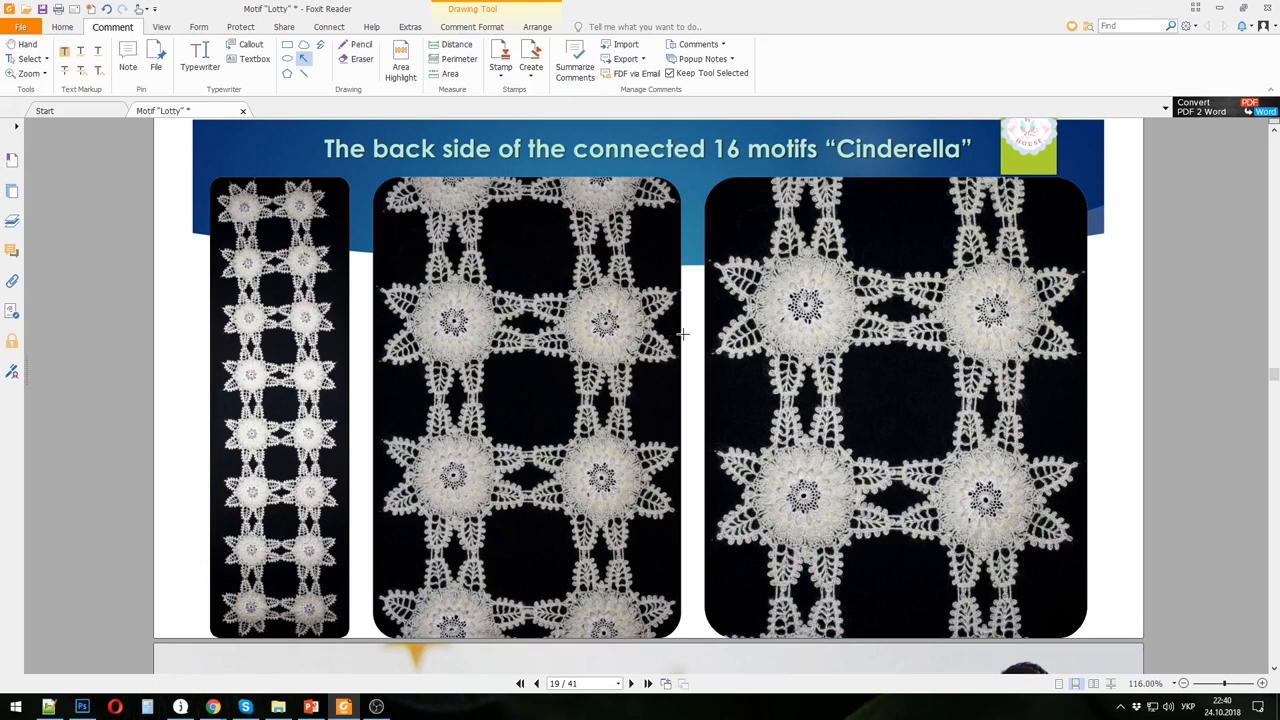
{"action": "mouse_move", "coordinate": [892, 212]}
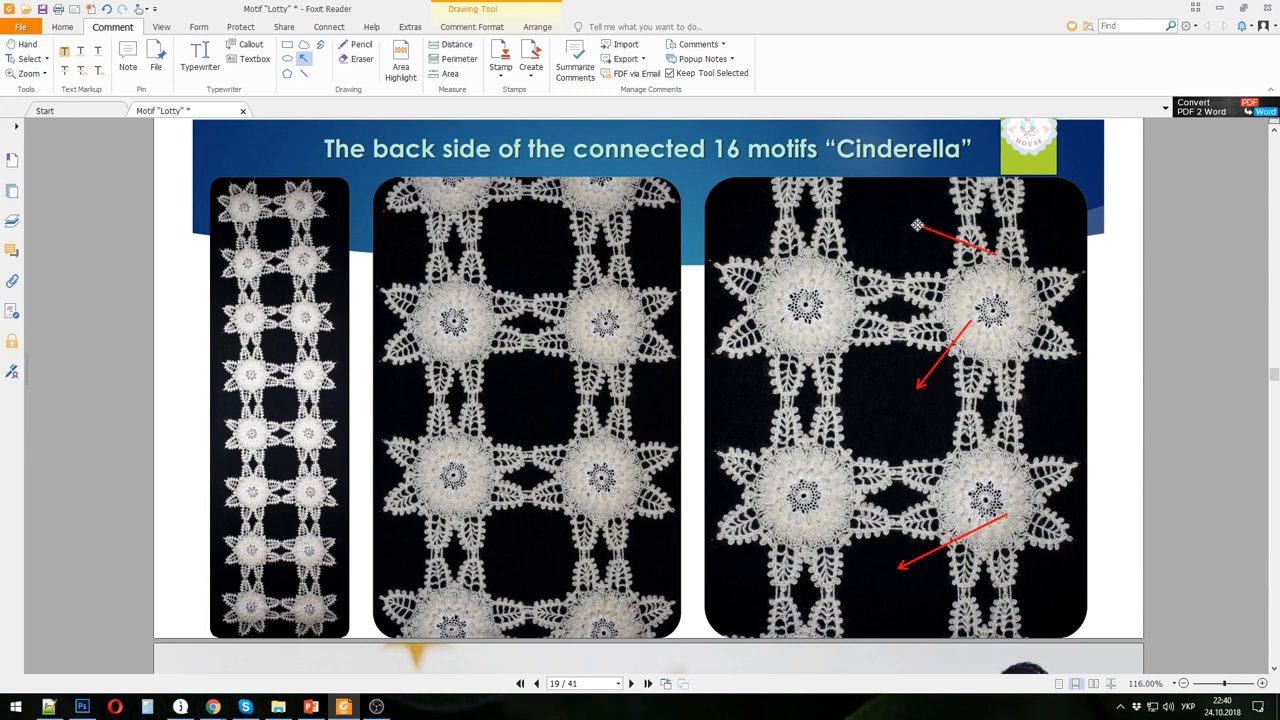
{"action": "scroll", "scroll_direction": "down", "scroll_amount": 3}
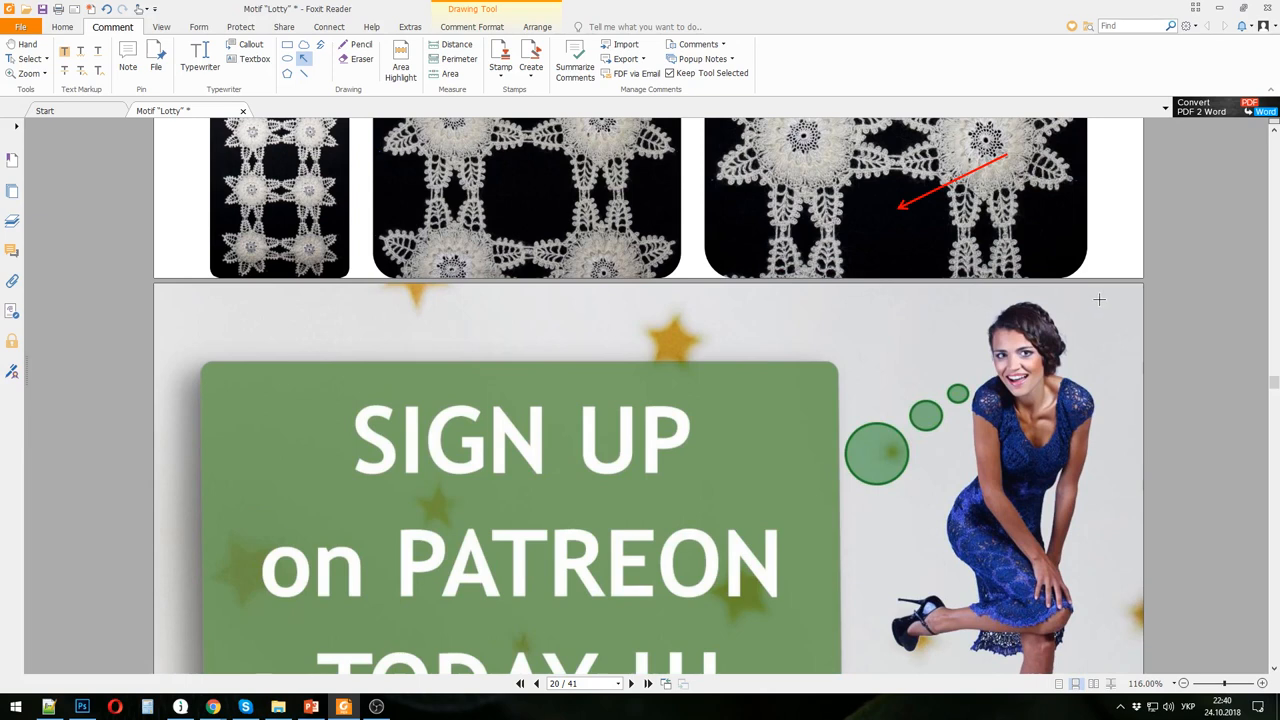
- Scroll from page 20 to page 21 announcing the new Cinderella motif scarf course
{"action": "scroll", "scroll_direction": "down", "scroll_amount": 3}
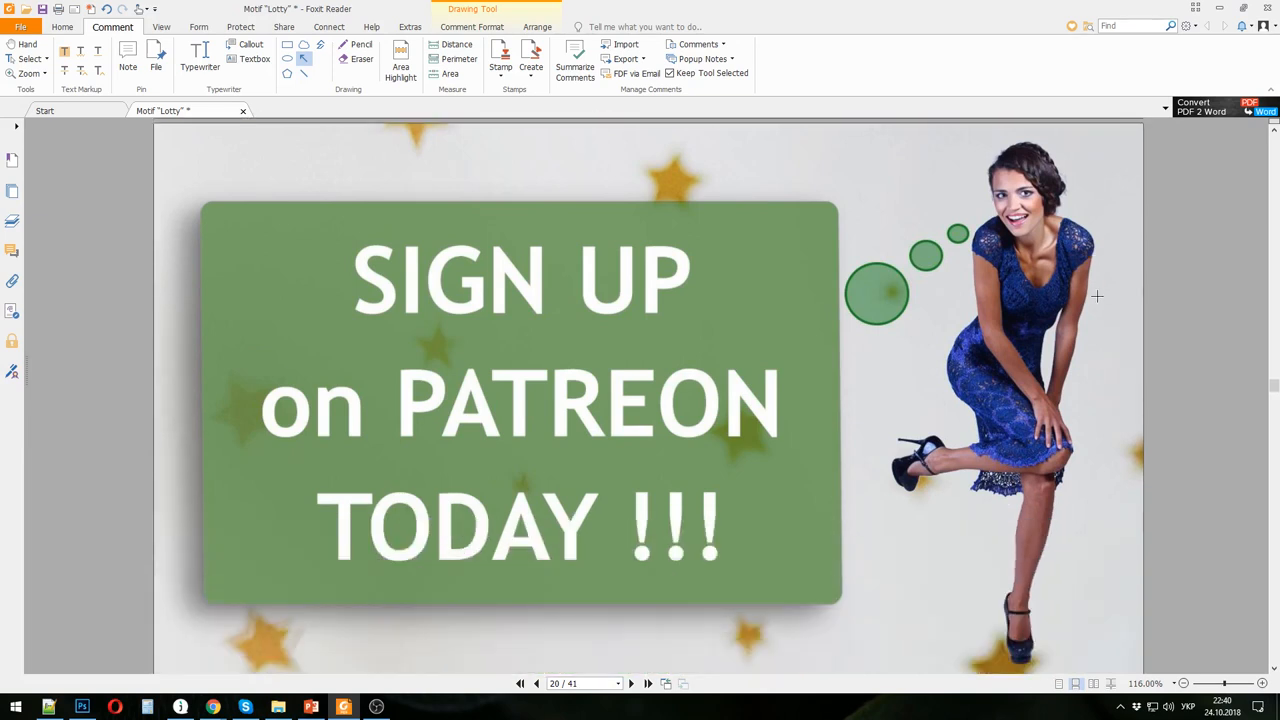
{"action": "mouse_move", "coordinate": [1096, 292]}
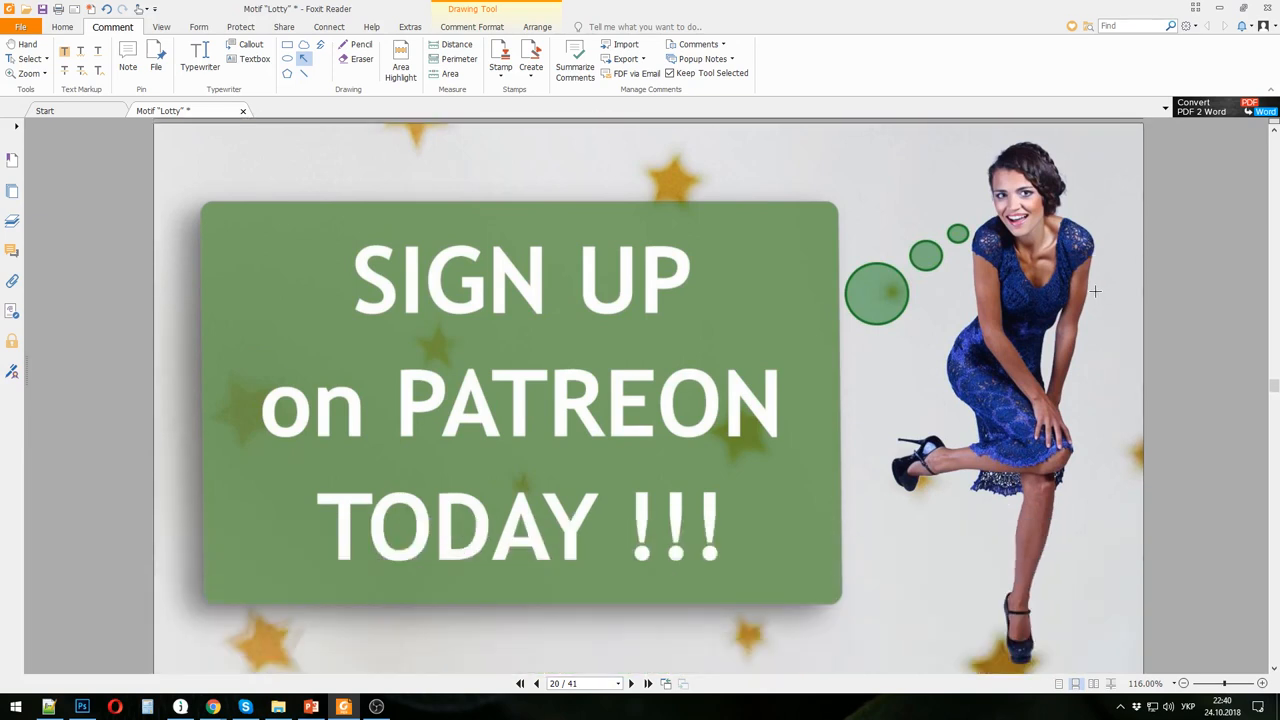
{"action": "mouse_move", "coordinate": [1050, 284]}
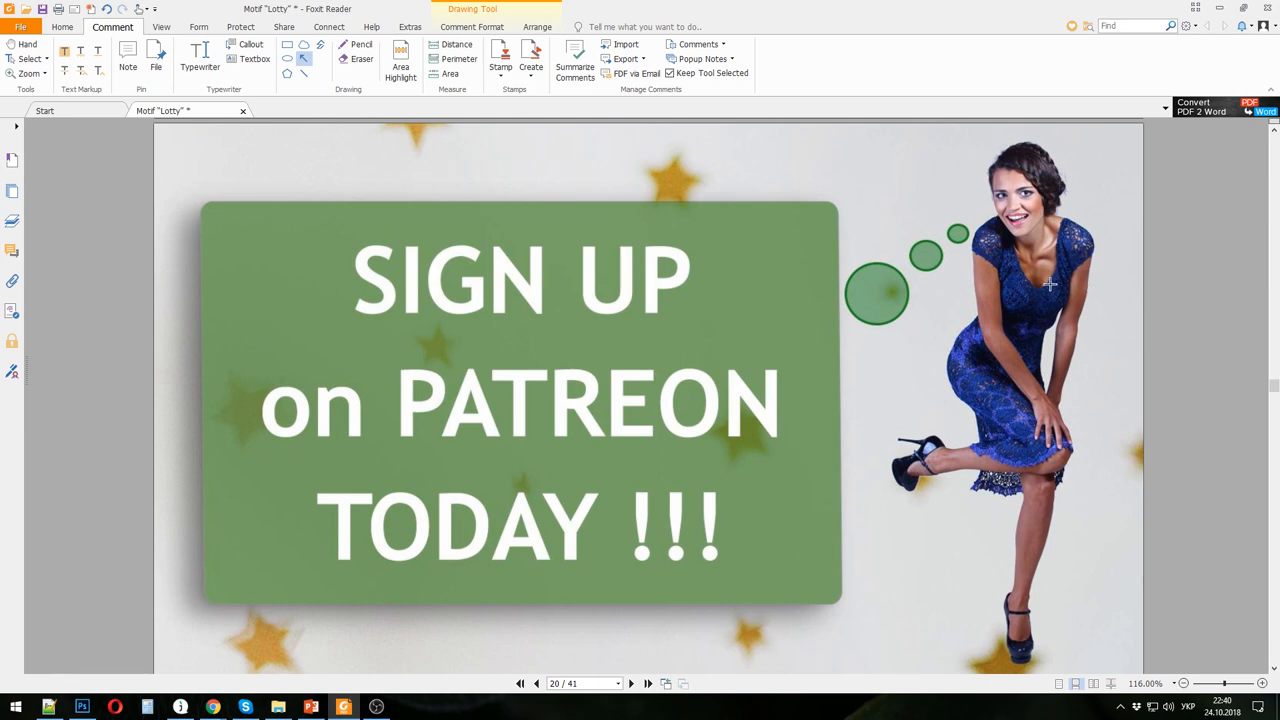
{"action": "mouse_move", "coordinate": [588, 432]}
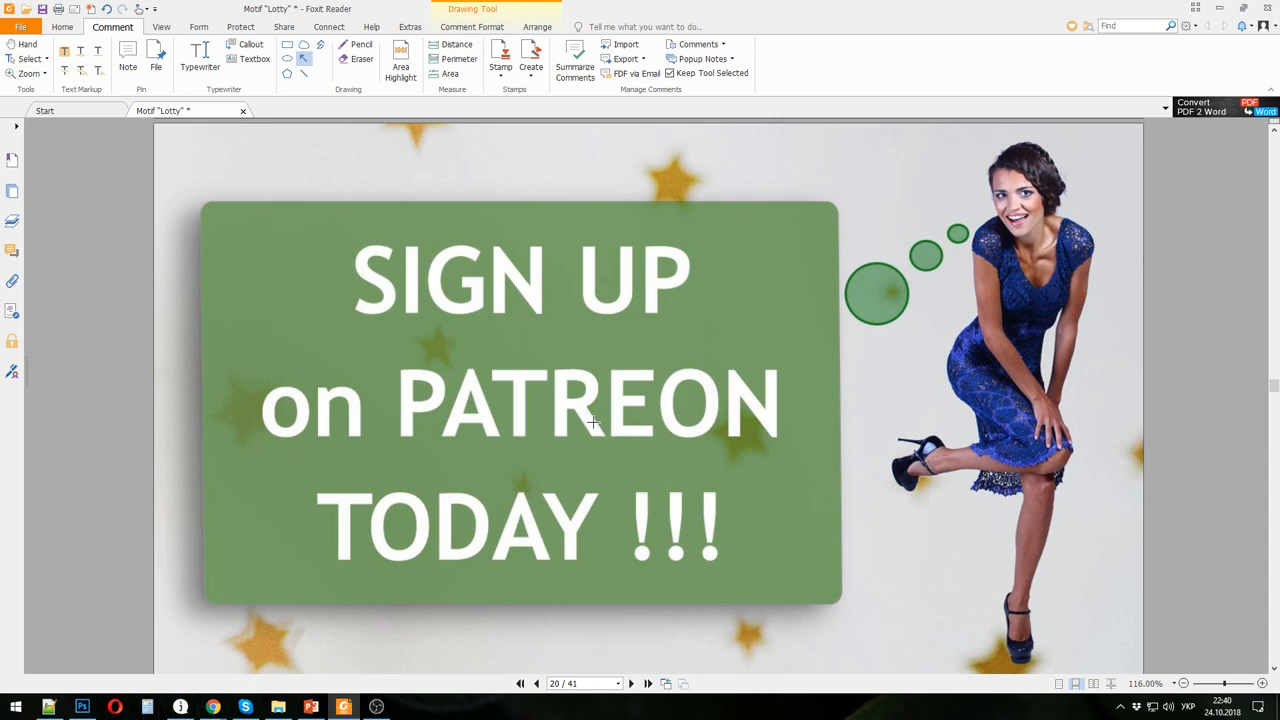
{"action": "scroll", "scroll_direction": "down", "scroll_amount": 3}
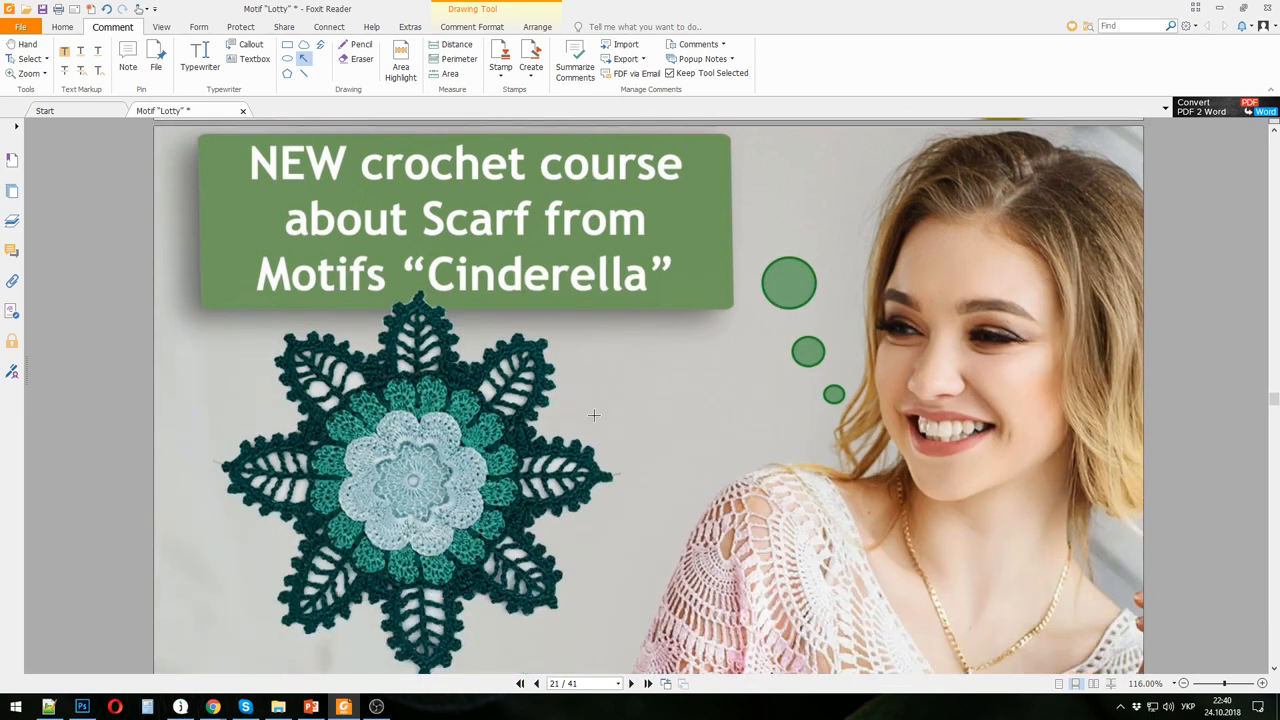
- Advance through the Patreon page and Lesson #1–#3 slides (pages 22–25) to the WOW slide on page 26
{"action": "left_click", "coordinate": [632, 684]}
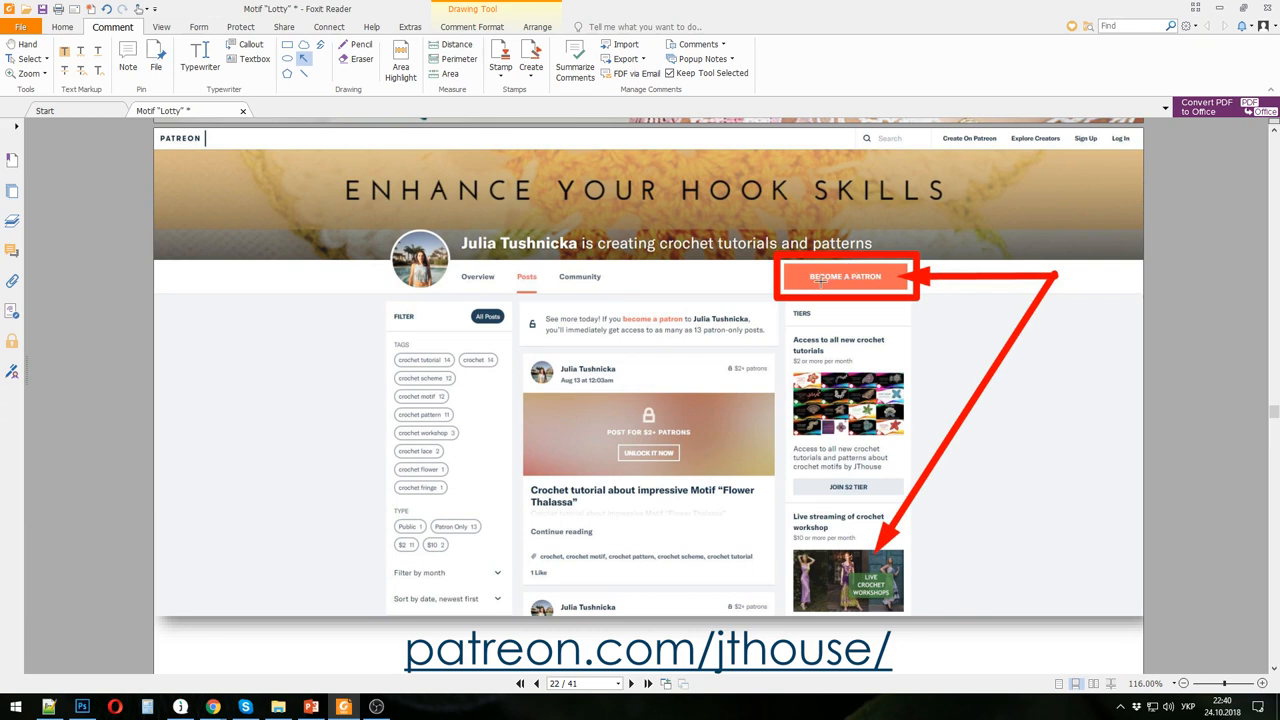
{"action": "mouse_move", "coordinate": [966, 466]}
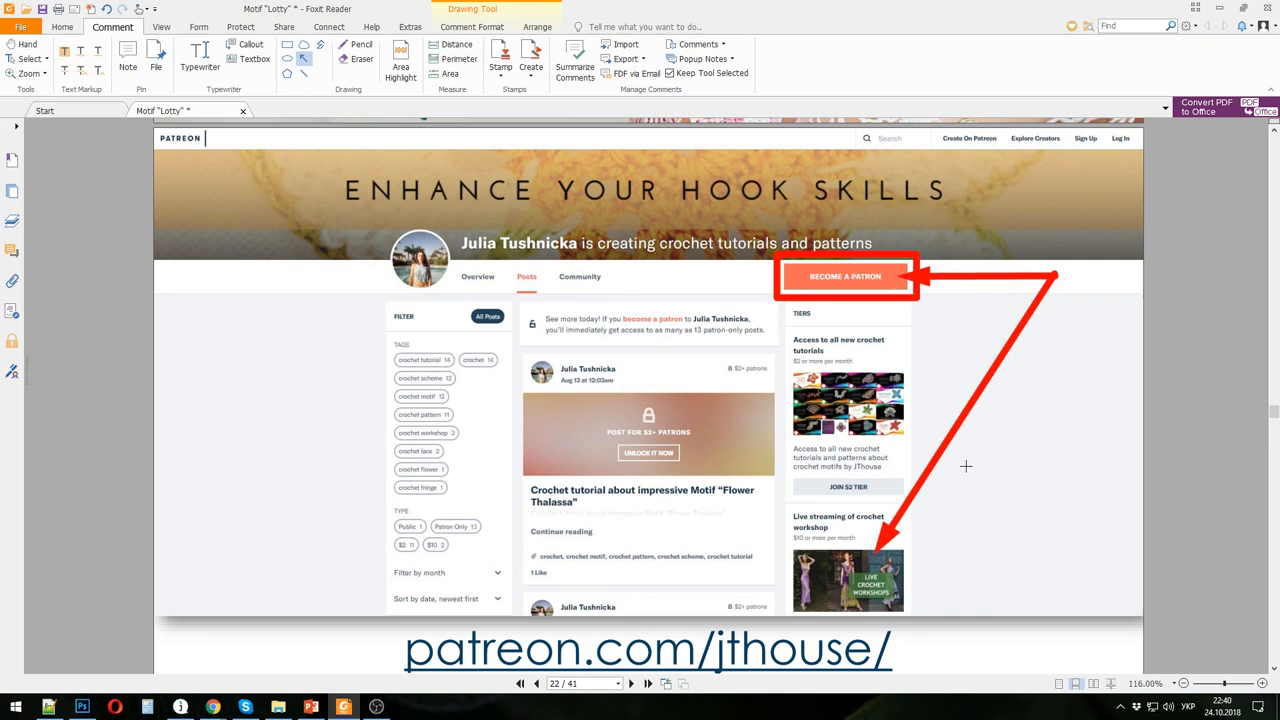
{"action": "mouse_move", "coordinate": [904, 488]}
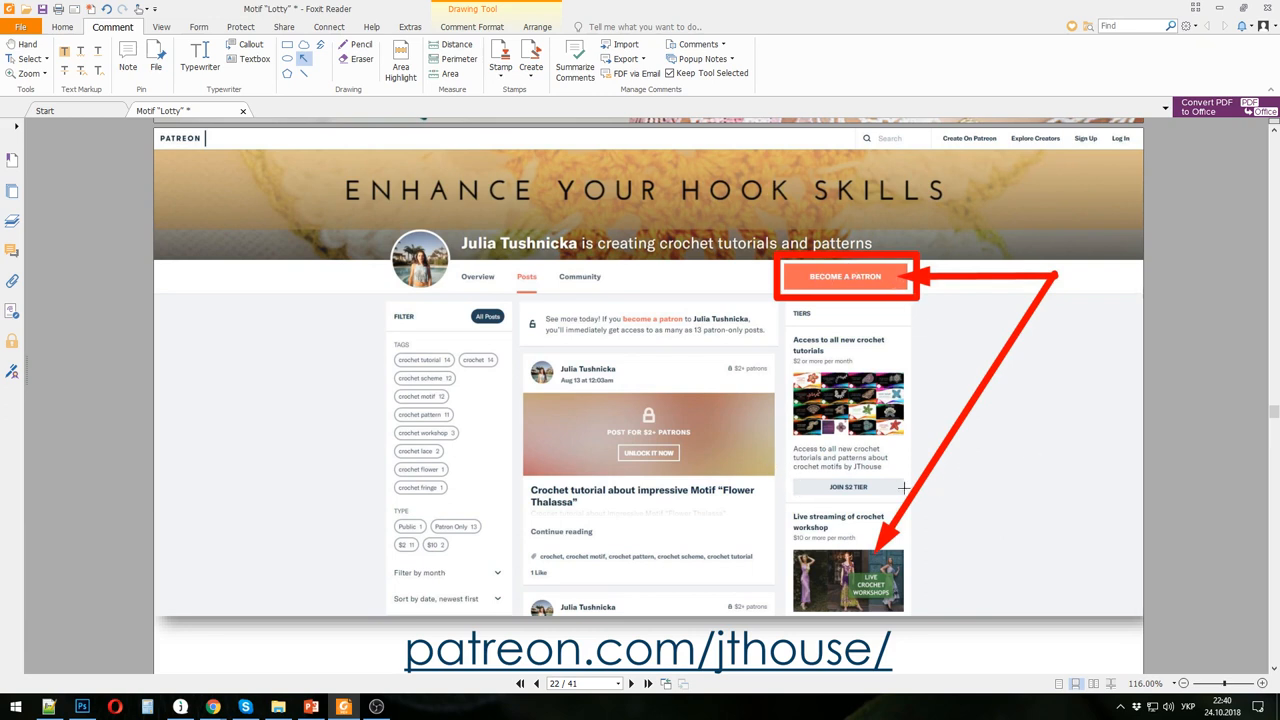
{"action": "mouse_move", "coordinate": [1020, 426]}
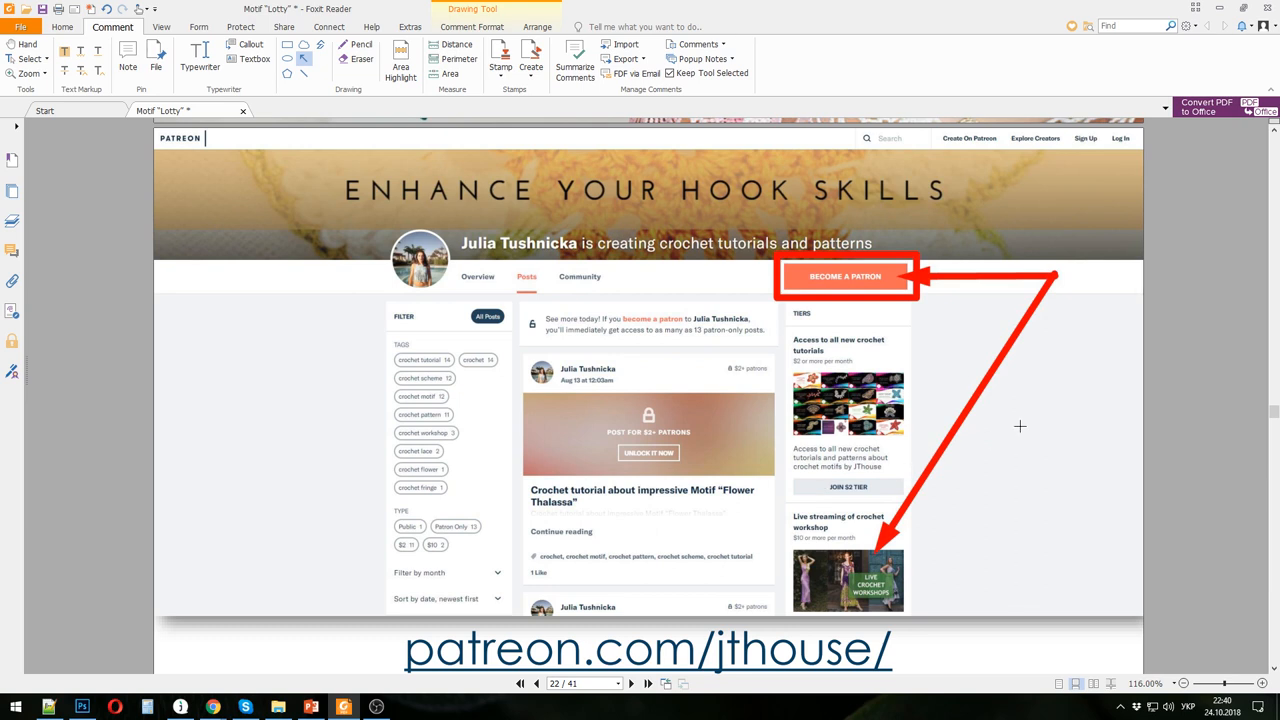
{"action": "mouse_move", "coordinate": [1032, 432]}
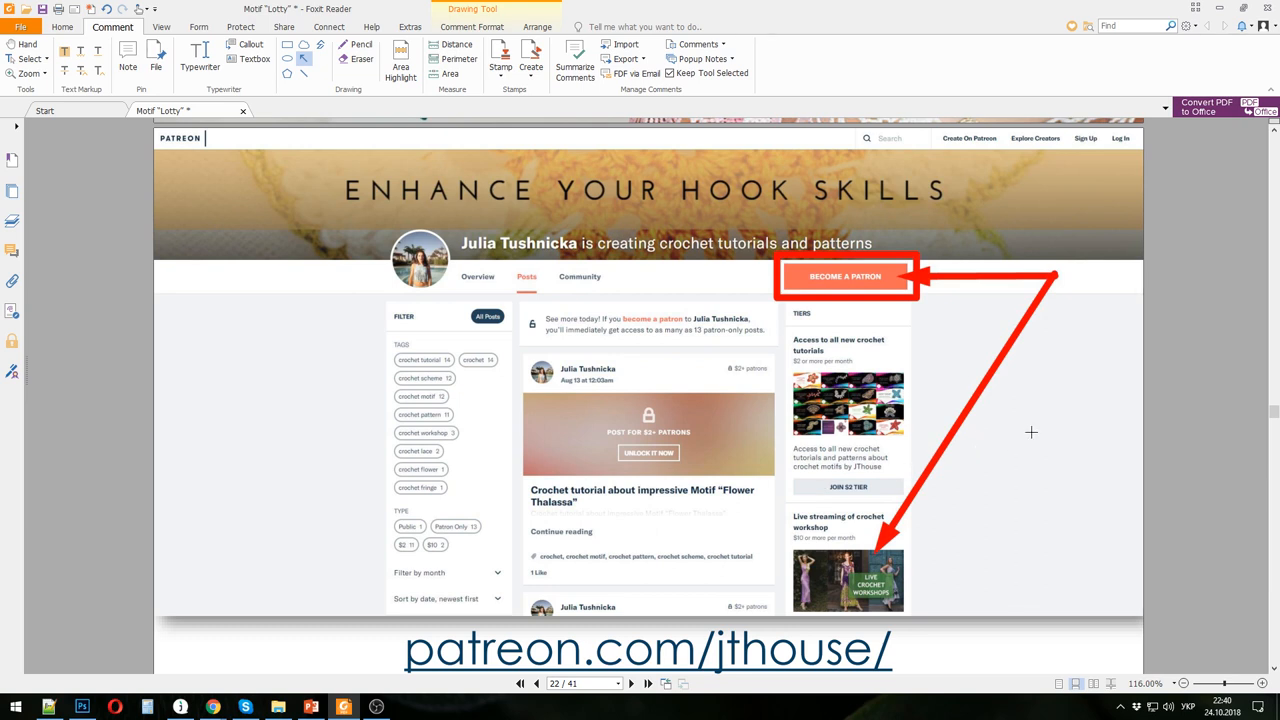
{"action": "mouse_move", "coordinate": [1036, 420]}
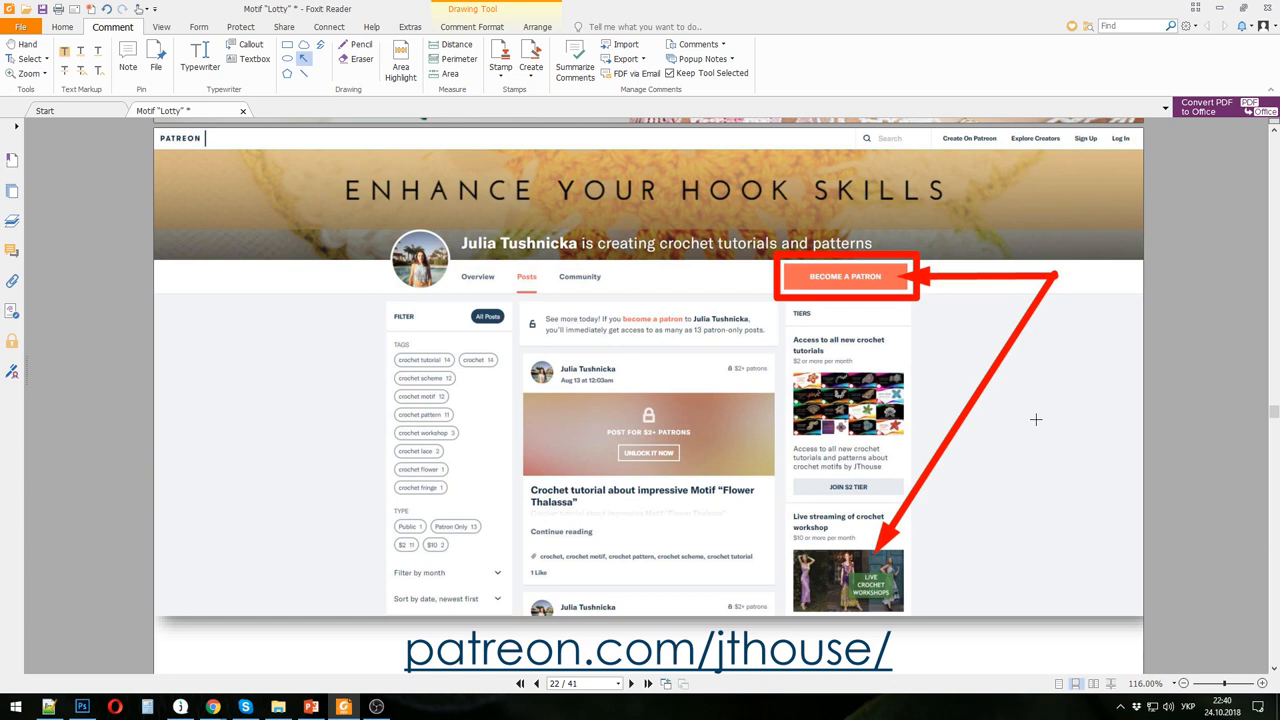
{"action": "mouse_move", "coordinate": [1020, 390]}
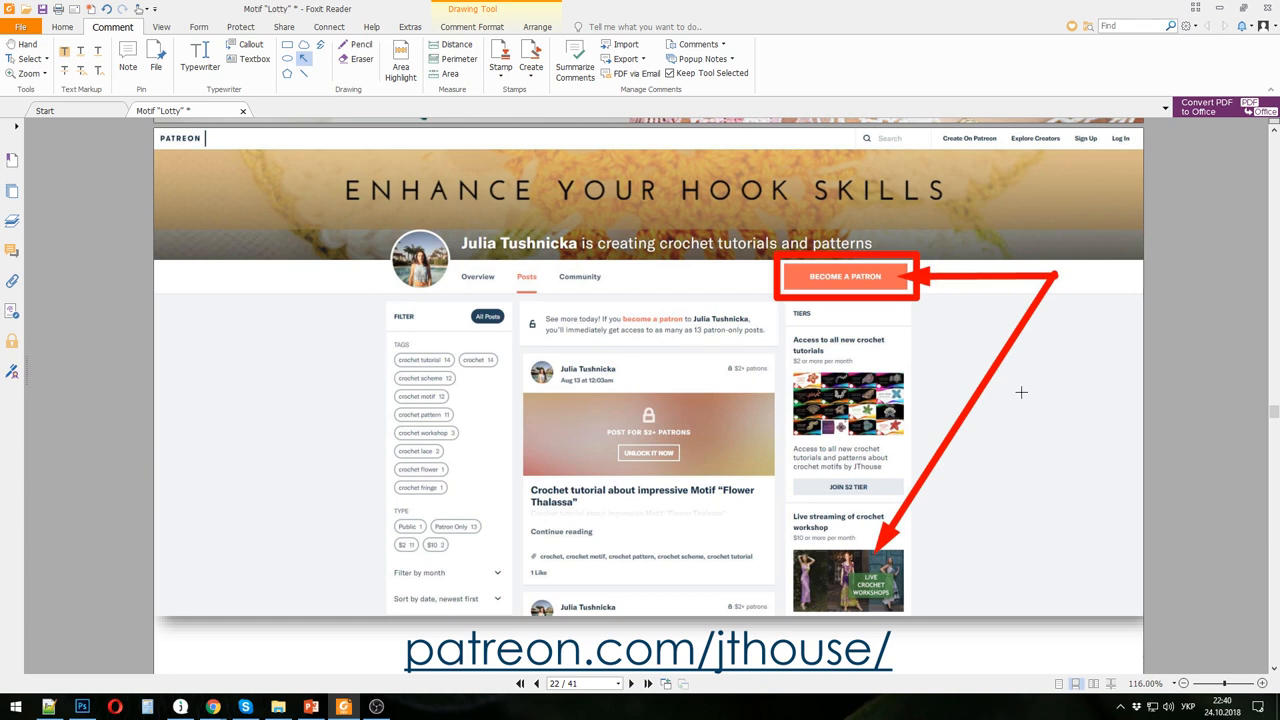
{"action": "mouse_move", "coordinate": [1028, 388]}
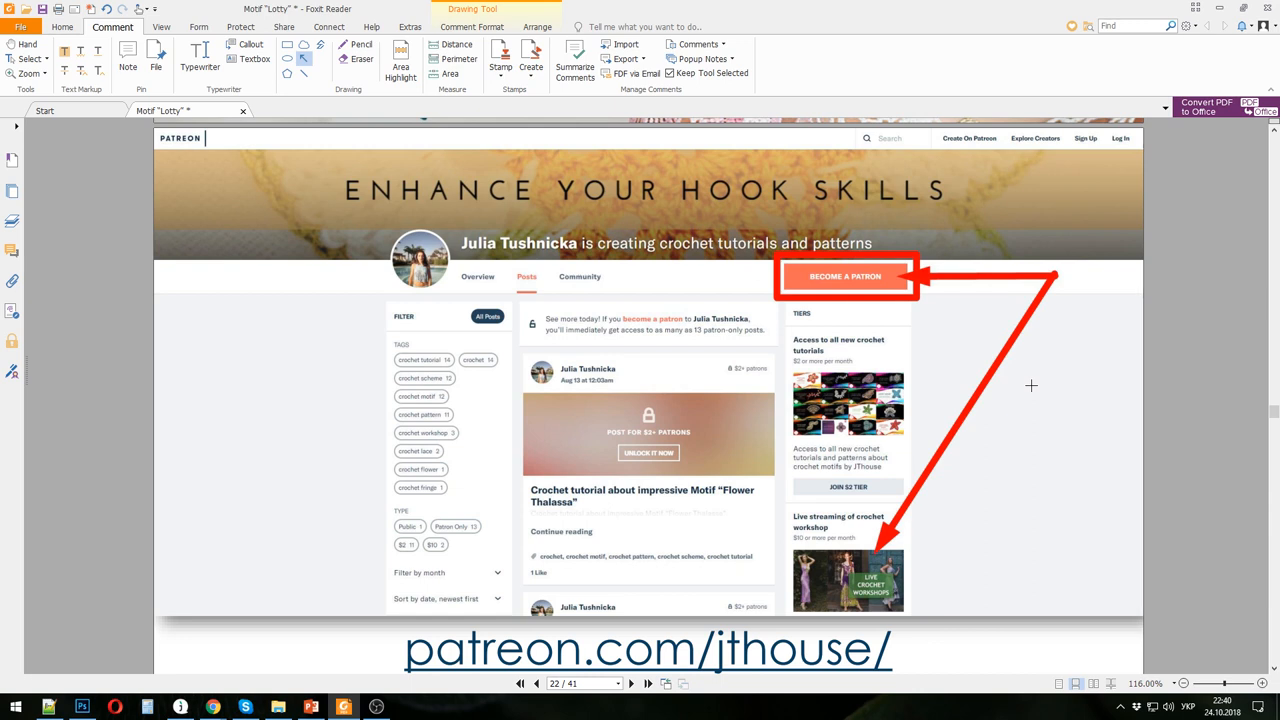
{"action": "scroll", "scroll_direction": "down", "scroll_amount": 3}
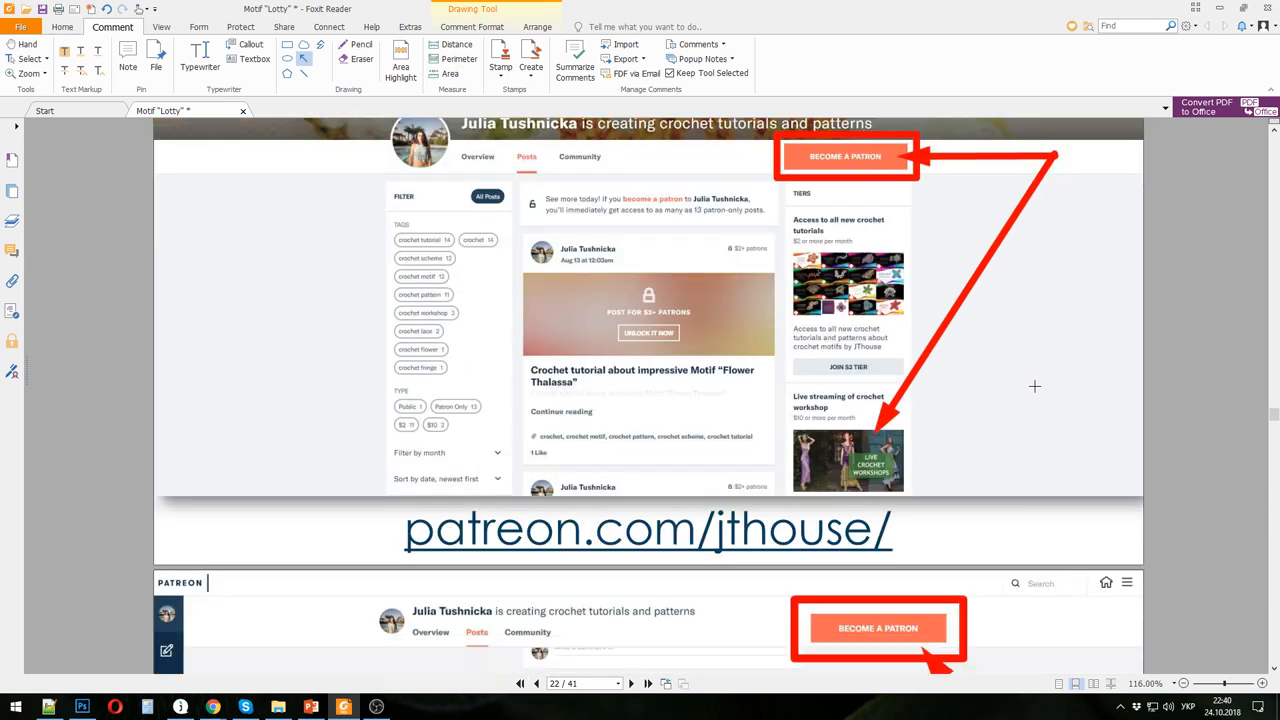
{"action": "left_click", "coordinate": [648, 684]}
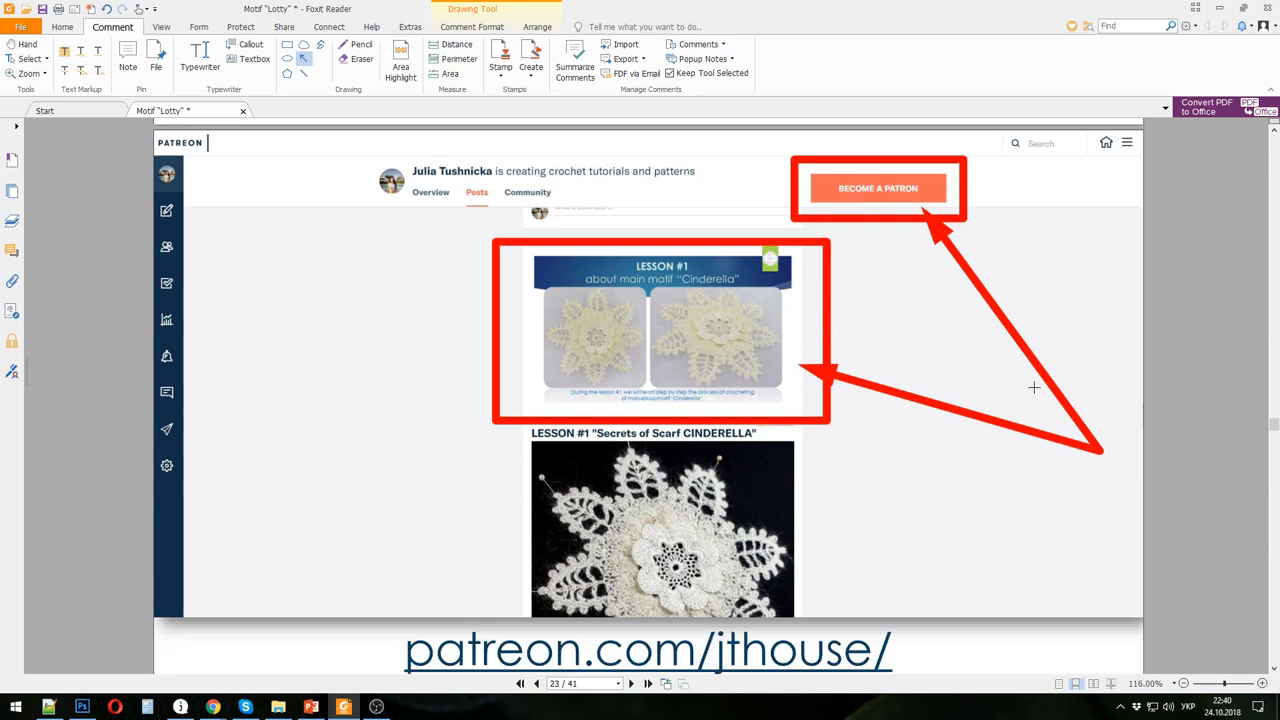
{"action": "mouse_move", "coordinate": [1024, 382]}
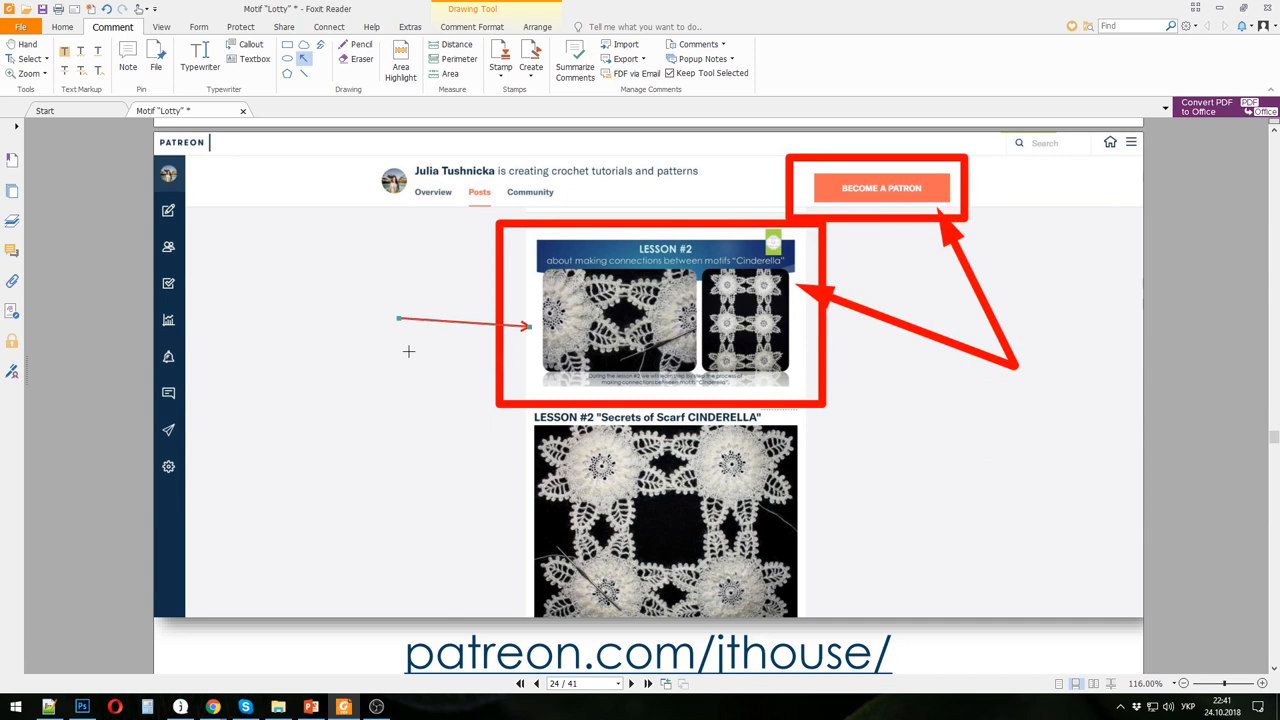
{"action": "left_click", "coordinate": [648, 684]}
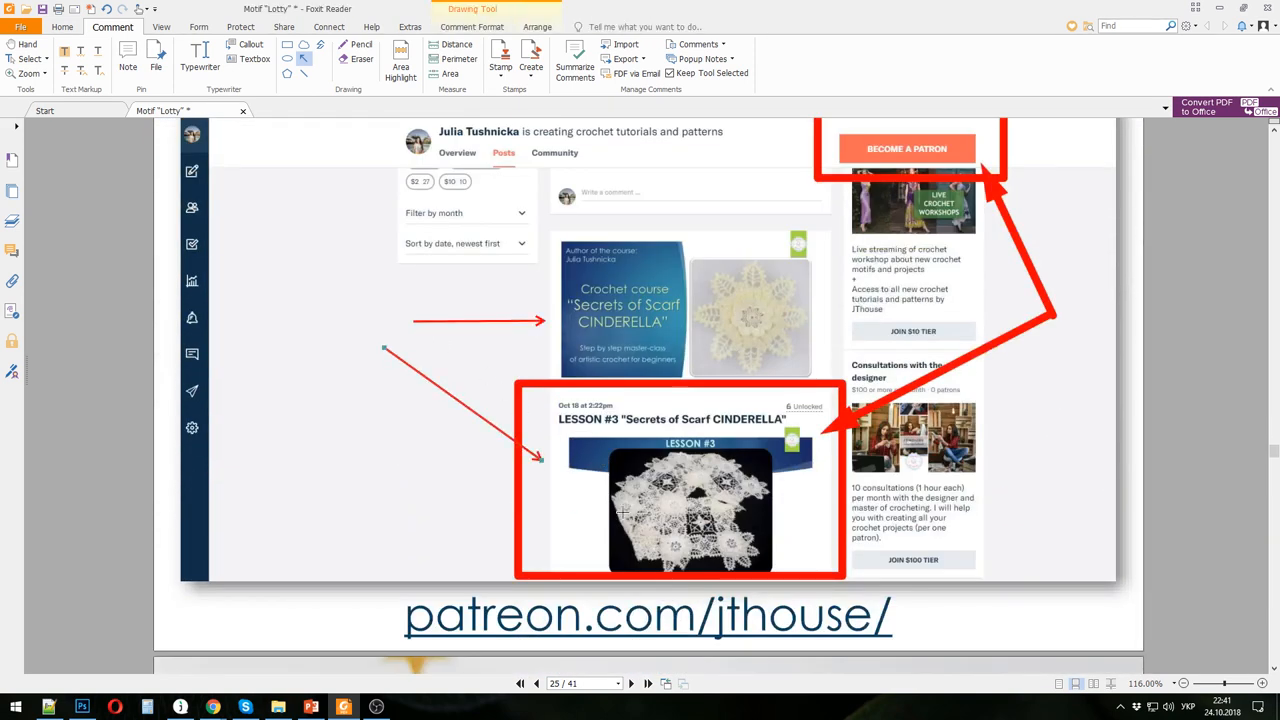
{"action": "left_click", "coordinate": [648, 684]}
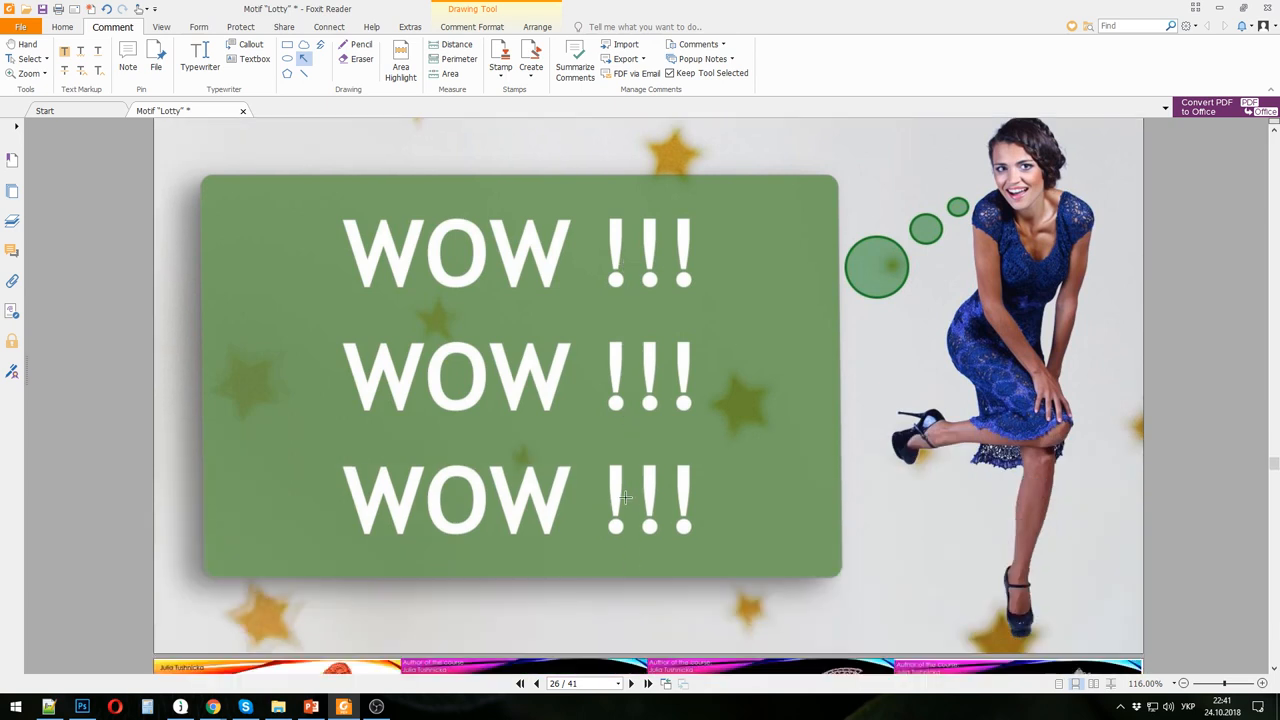
- Page through the overview into the Motif GISELLE and following crochet scheme course slides
{"action": "scroll", "scroll_direction": "down", "scroll_amount": 3}
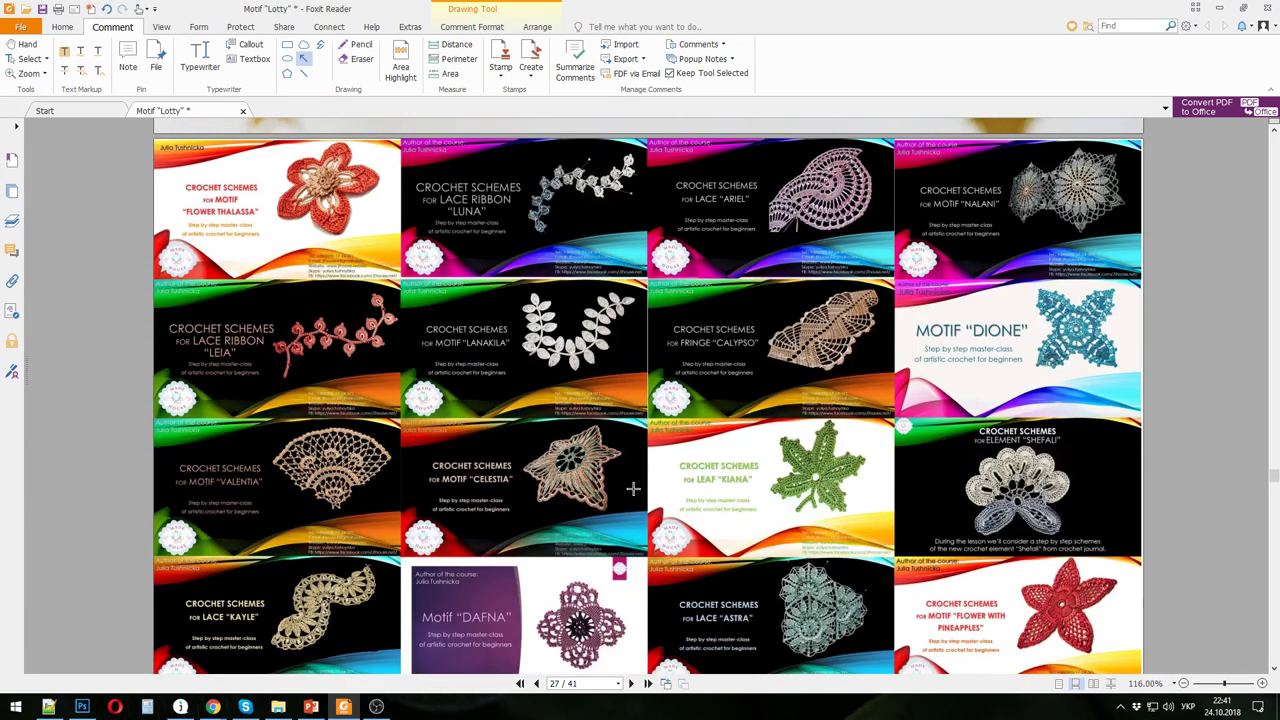
{"action": "left_click", "coordinate": [648, 684]}
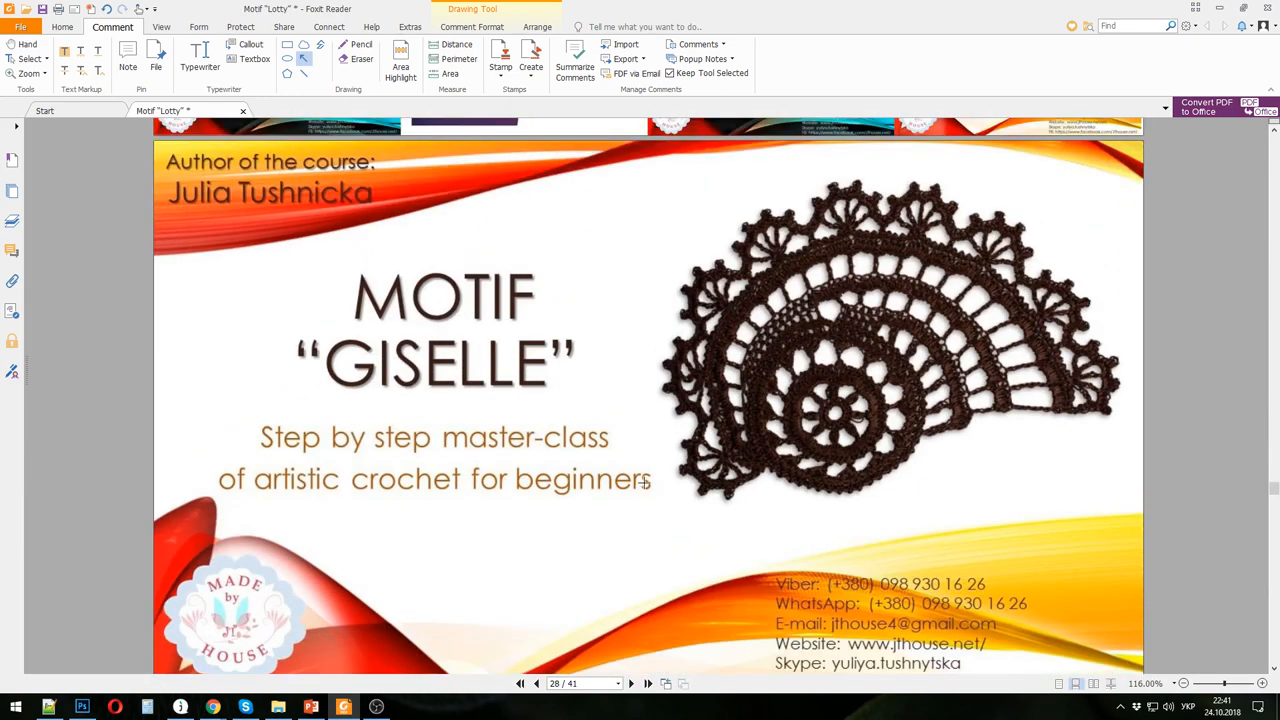
{"action": "left_click", "coordinate": [648, 684]}
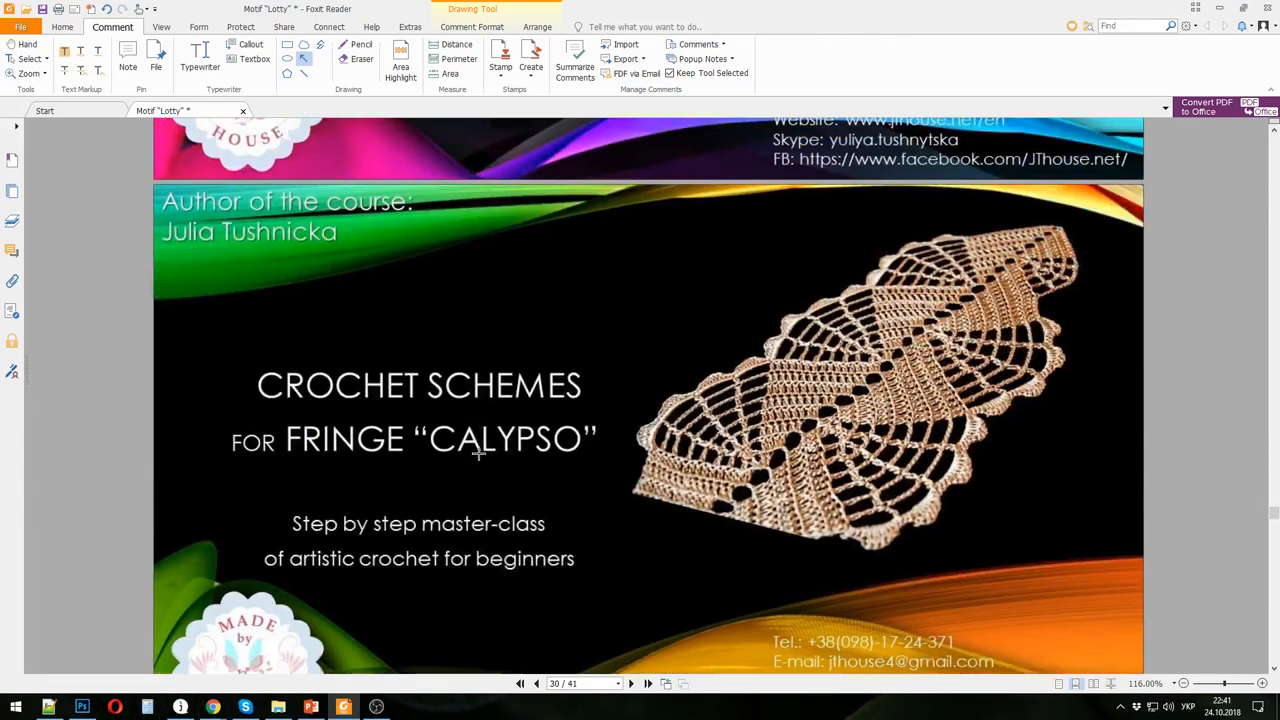
{"action": "left_click", "coordinate": [648, 684]}
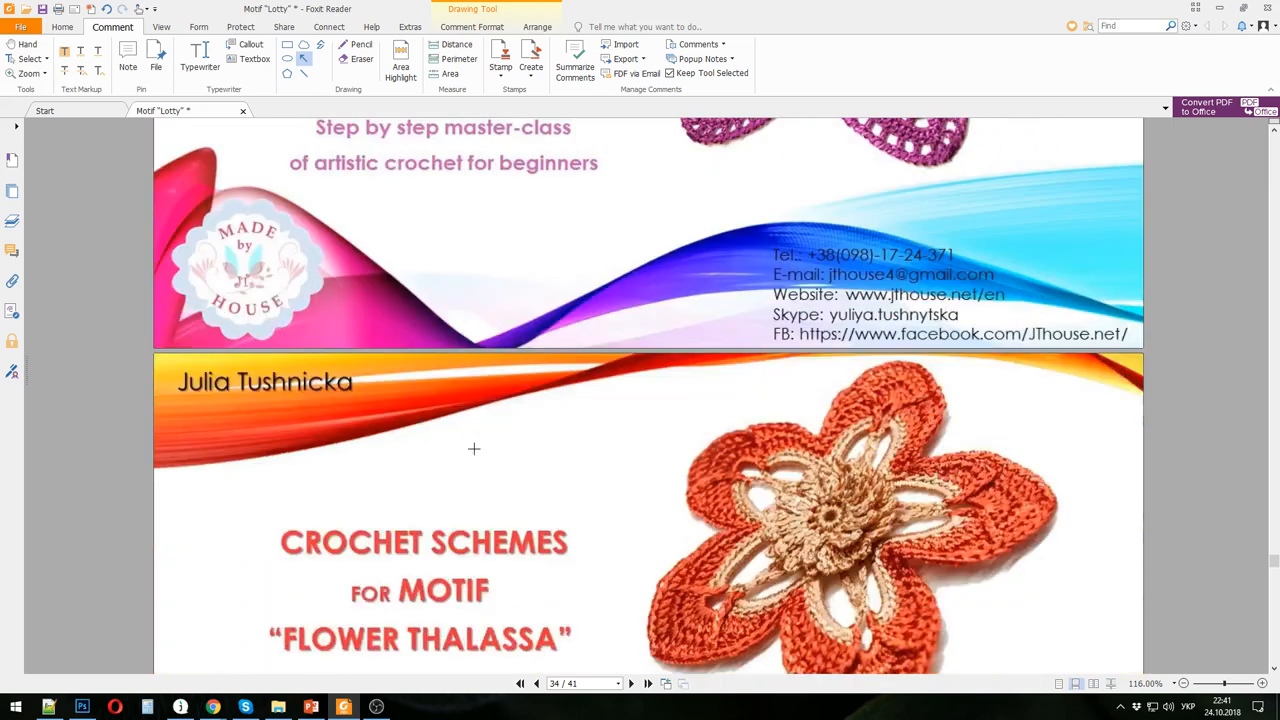
- Continue through the remaining course slides to Motif ETHAN and the final Sign Up on Patreon slide (page 40)
{"action": "scroll", "scroll_direction": "down", "scroll_amount": 3}
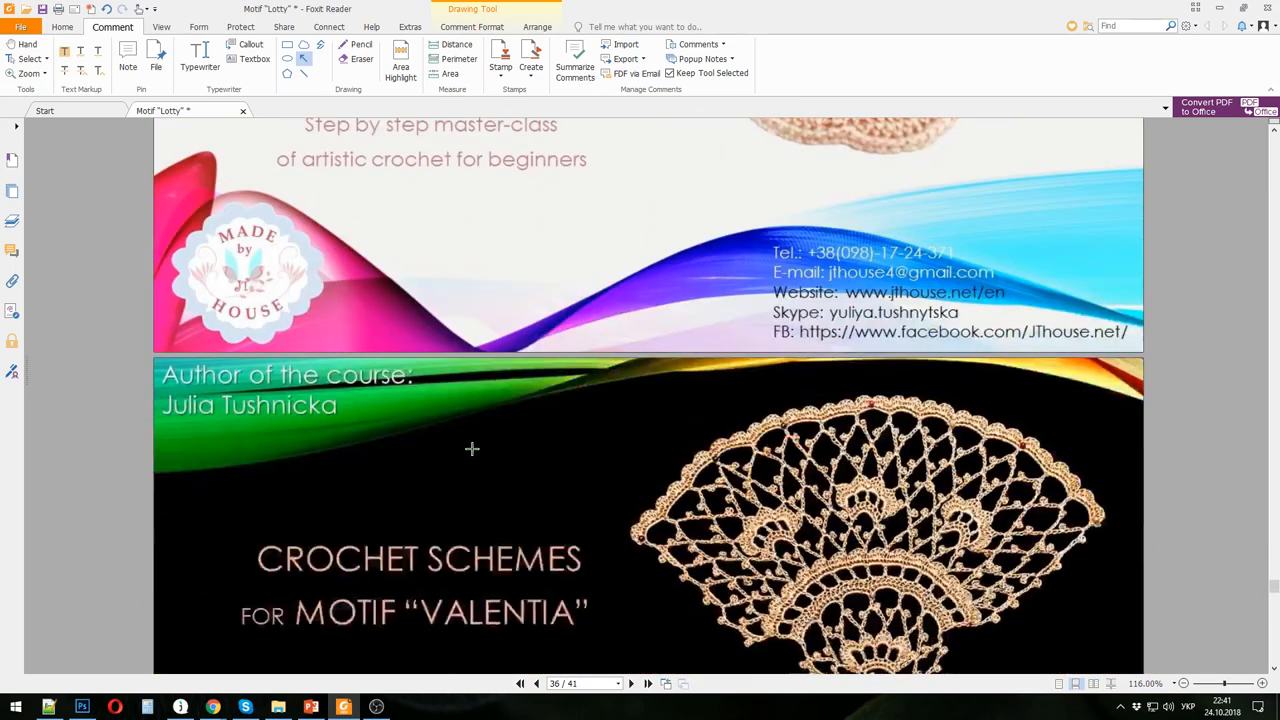
{"action": "scroll", "scroll_direction": "down", "scroll_amount": 3}
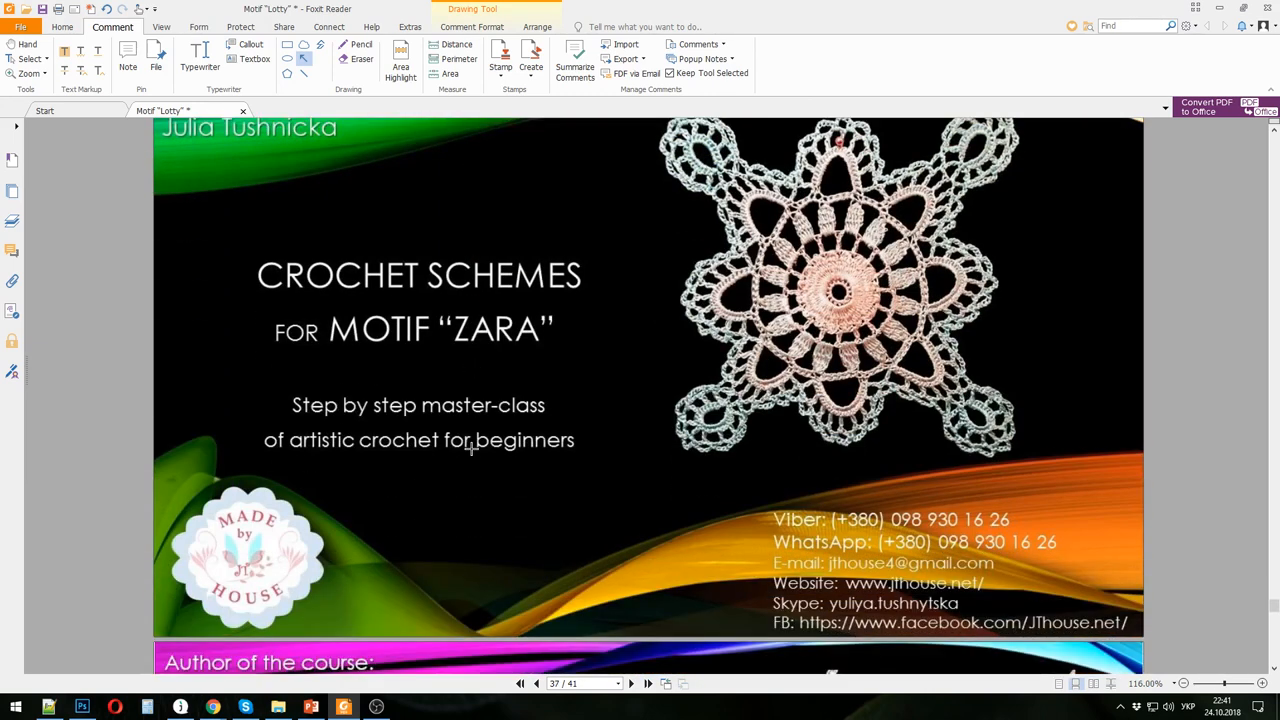
{"action": "left_click", "coordinate": [648, 684]}
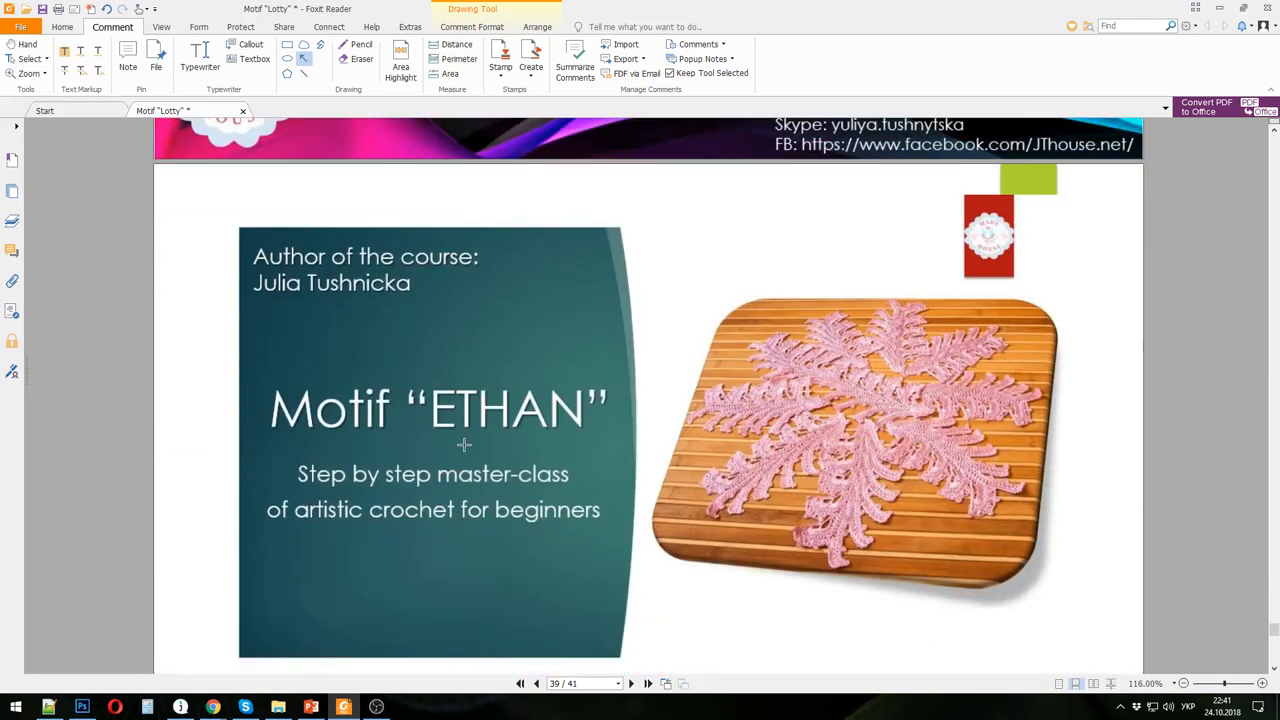
{"action": "mouse_move", "coordinate": [574, 420]}
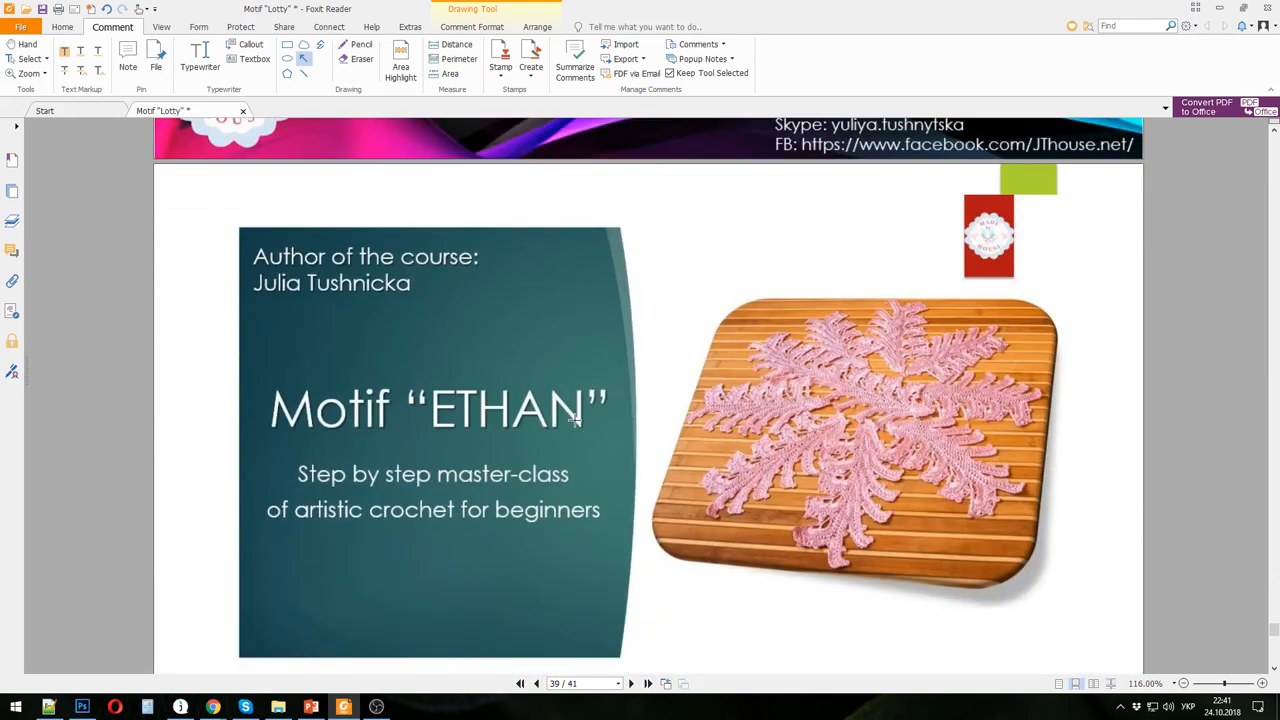
{"action": "scroll", "scroll_direction": "down", "scroll_amount": 3}
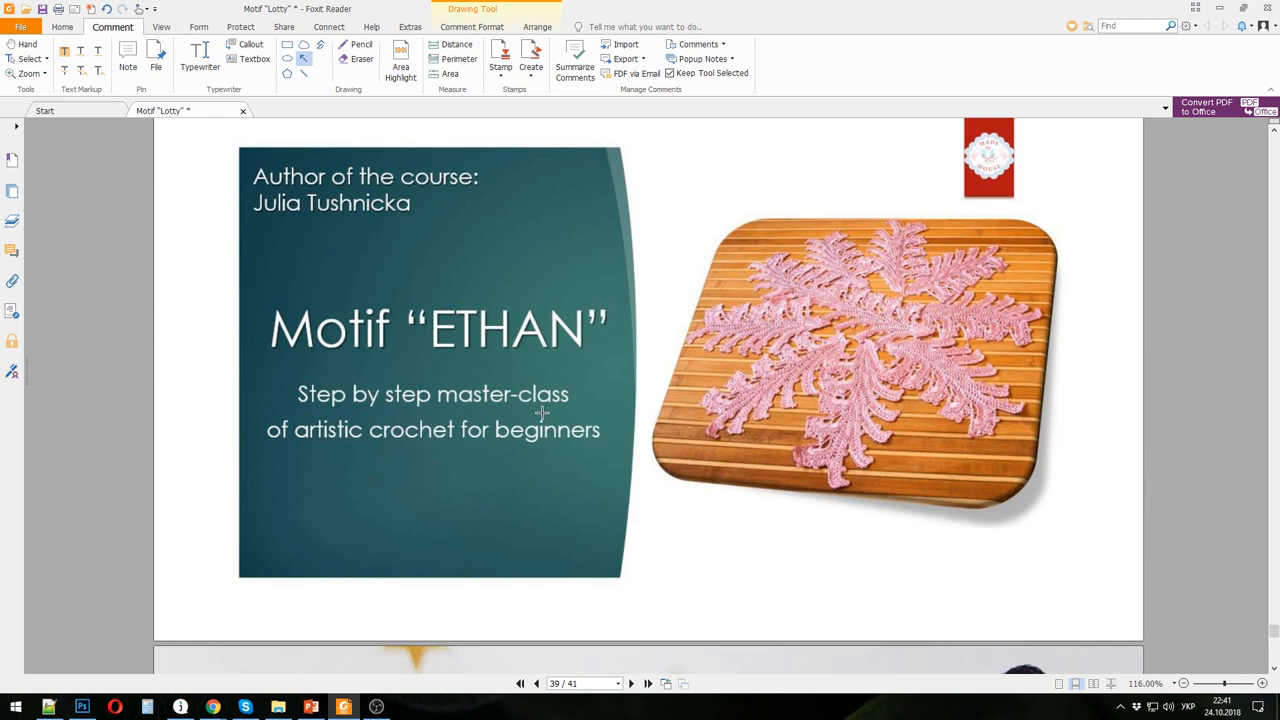
{"action": "scroll", "scroll_direction": "down", "scroll_amount": 3}
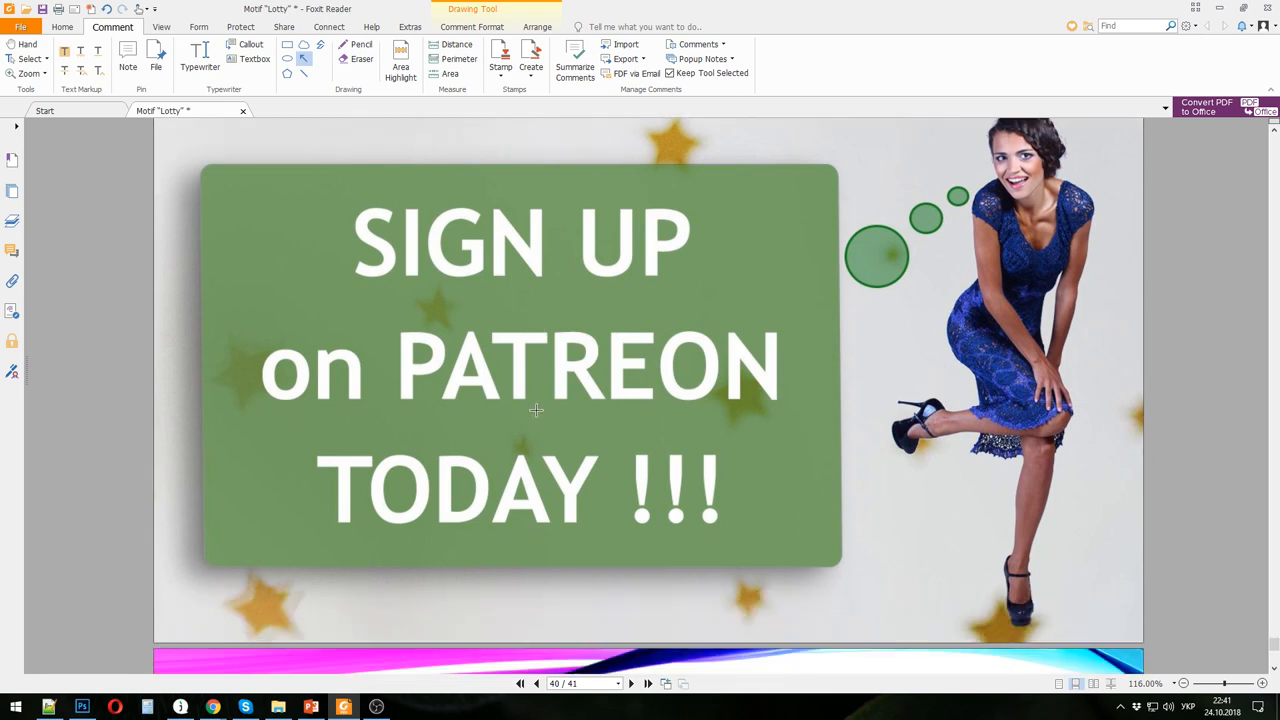
{"action": "mouse_move", "coordinate": [532, 404]}
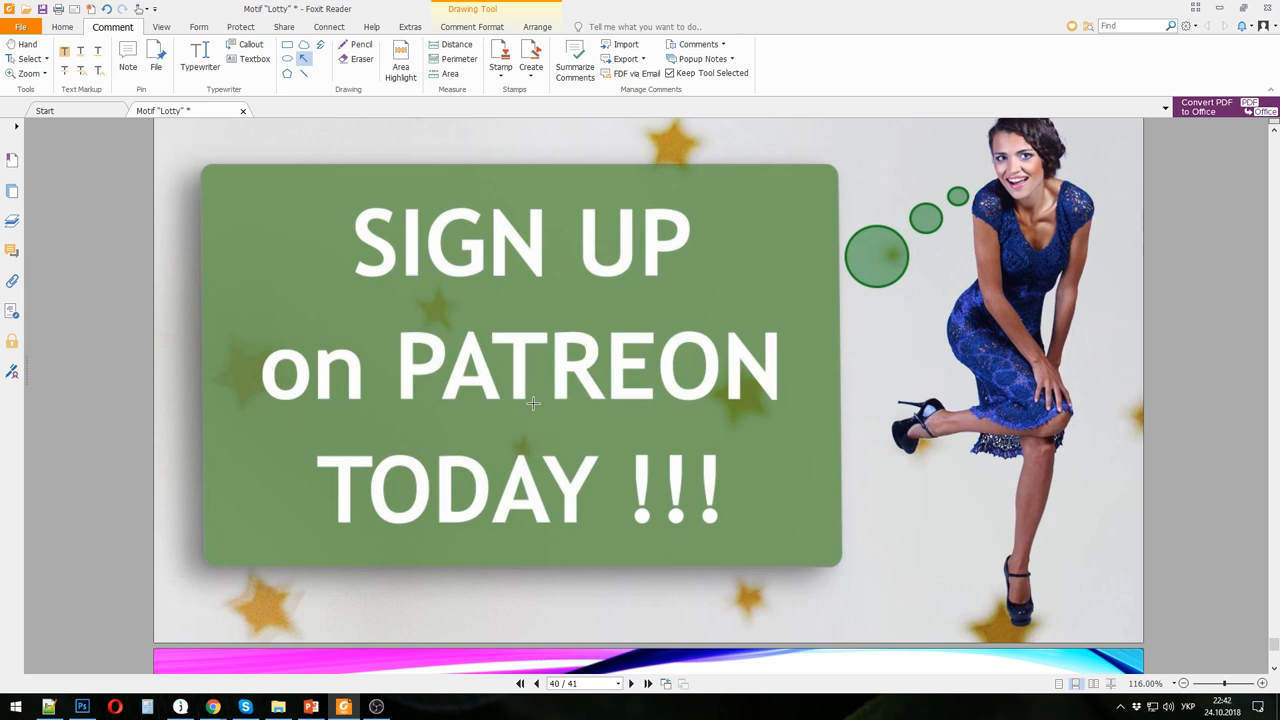
{"action": "mouse_move", "coordinate": [532, 406]}
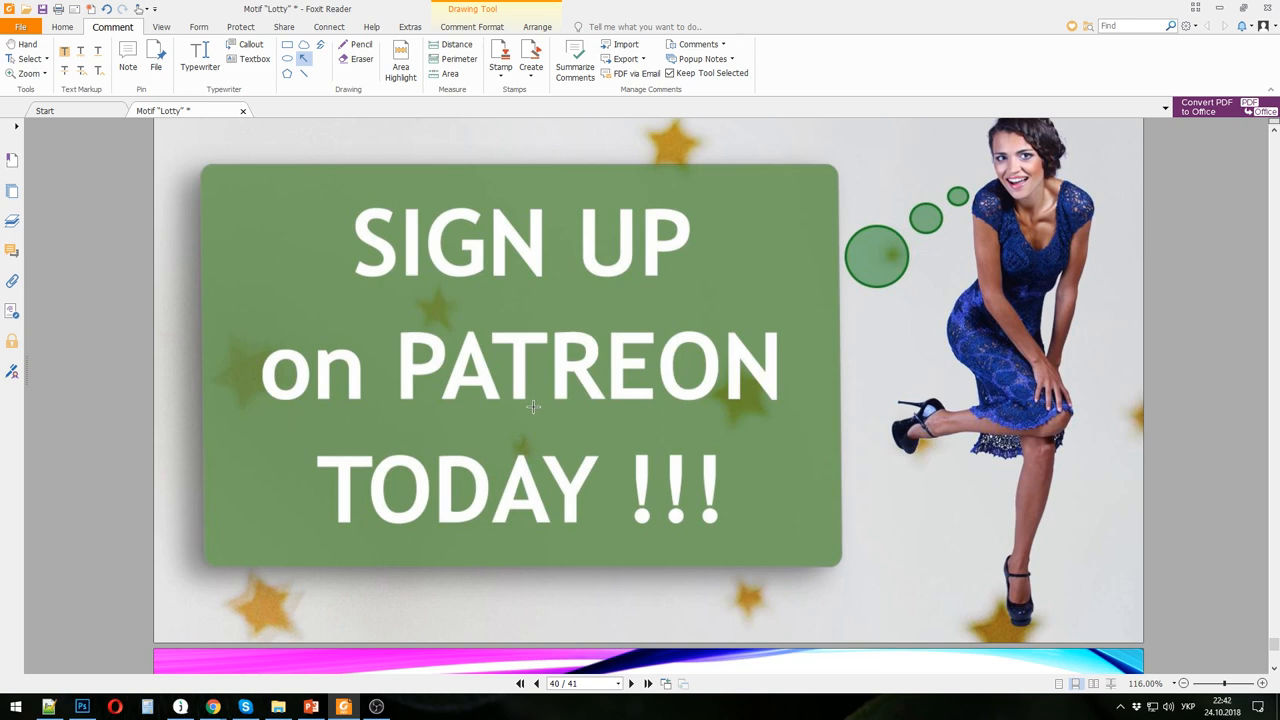
{"action": "scroll", "scroll_direction": "down", "scroll_amount": 3}
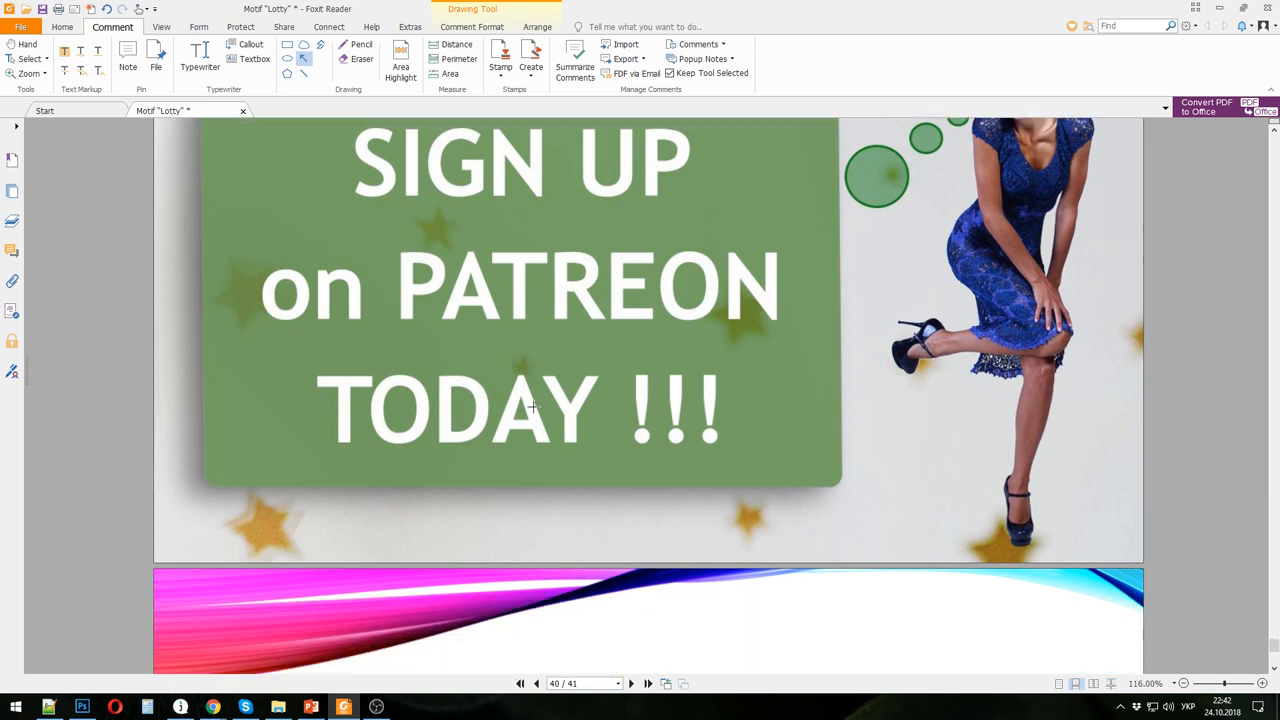